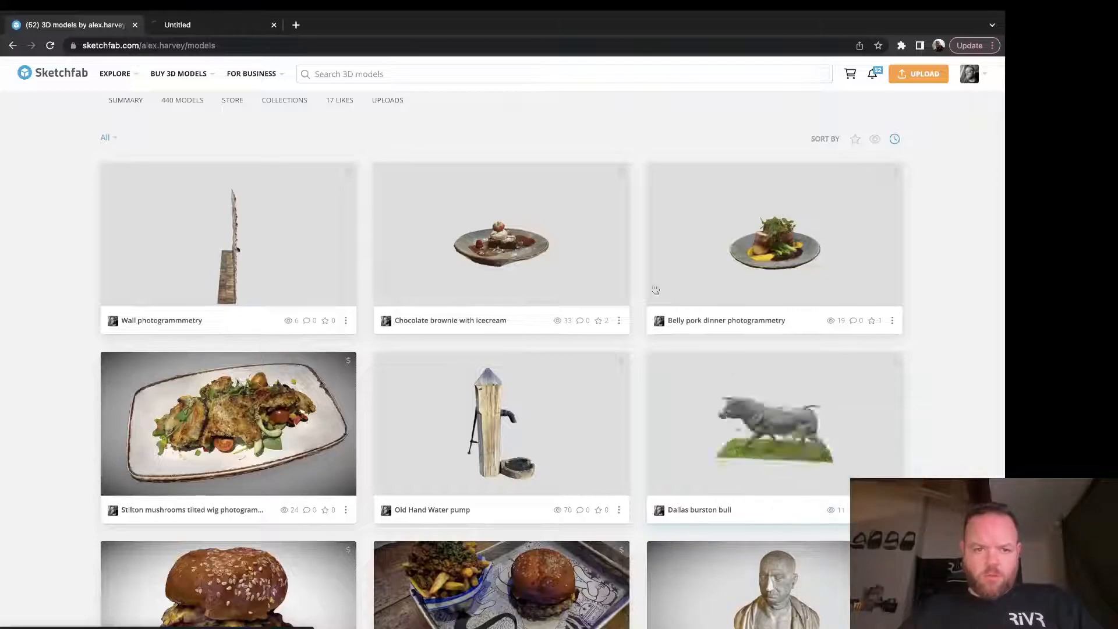
# Step: Open the Dallas burston bull model page and orbit the bull in its viewer
pyautogui.click(773, 423)
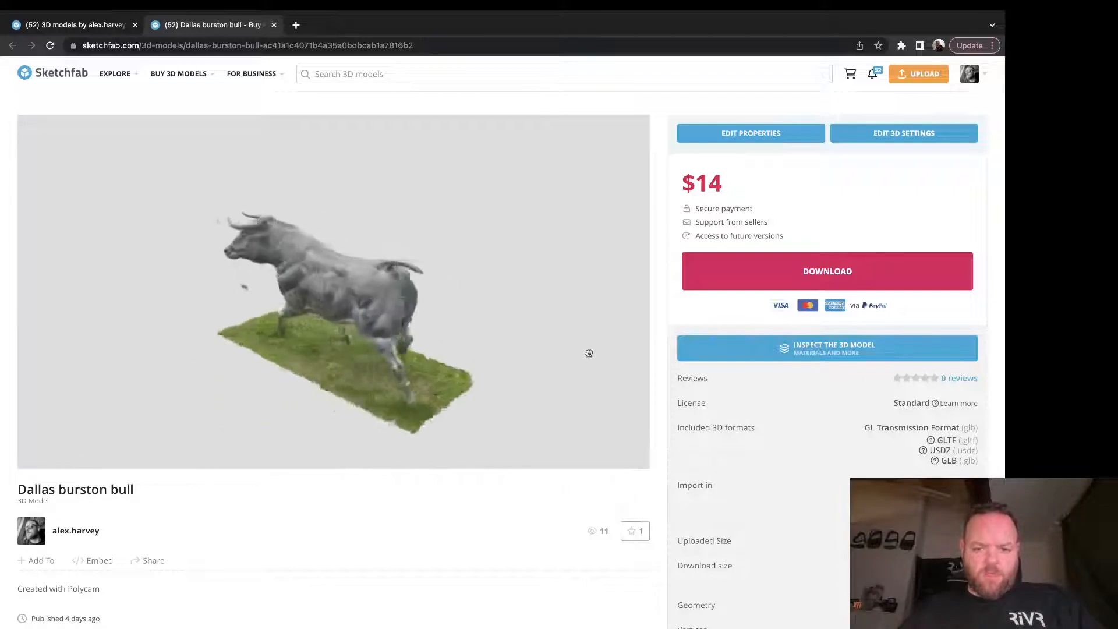
pyautogui.moveTo(588, 353); pyautogui.dragTo(612, 413)
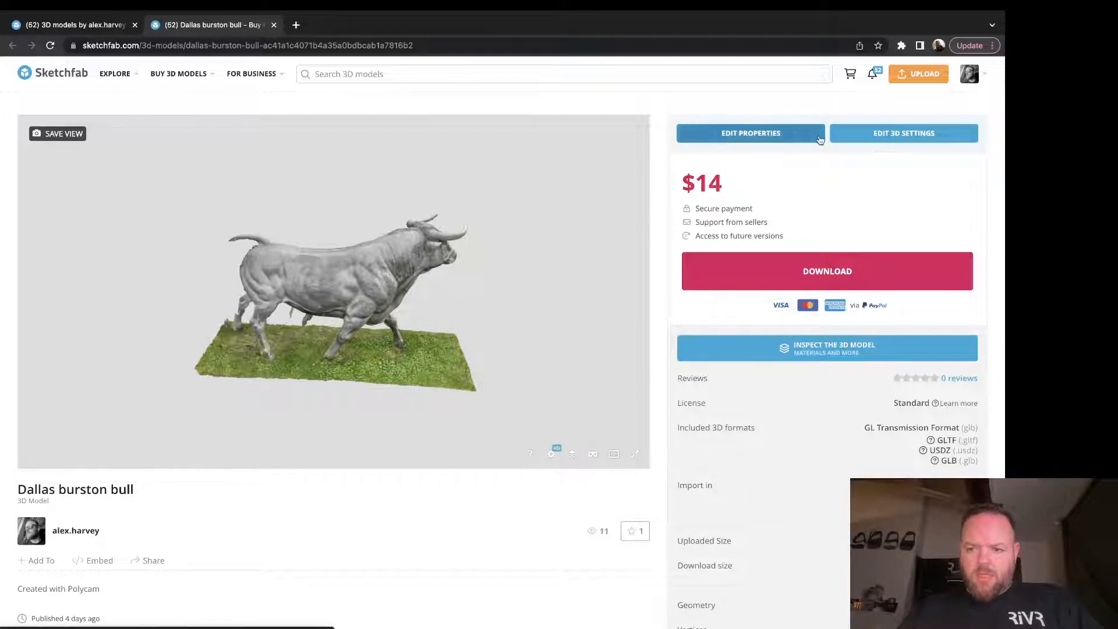
# Step: In the bull's 3D settings editor, orbit the bull into a side-on view
pyautogui.click(902, 136)
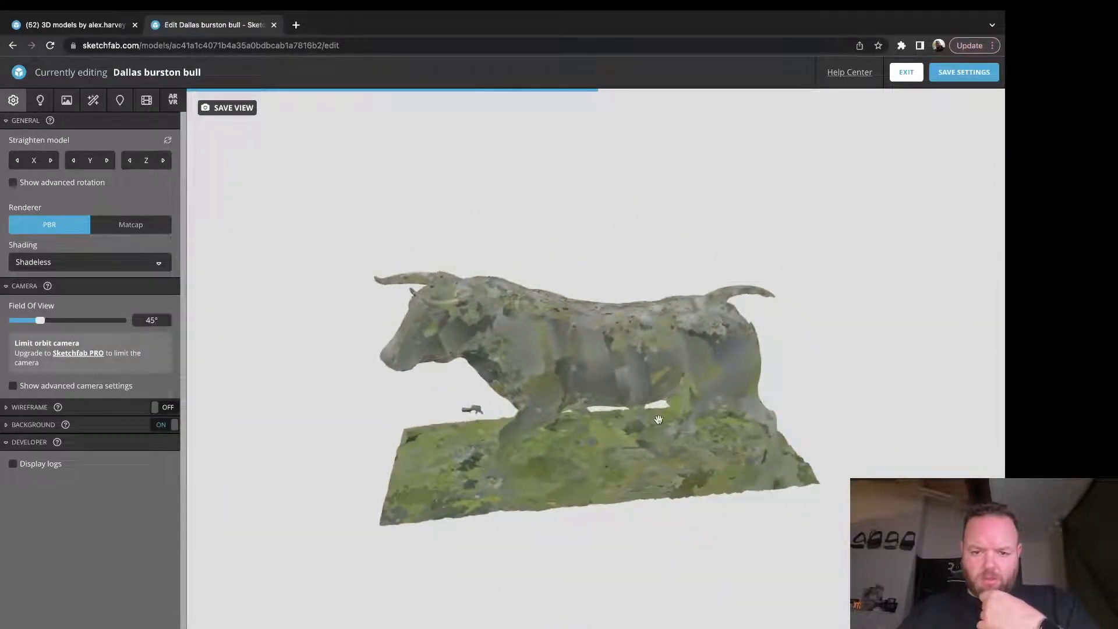
pyautogui.moveTo(657, 419); pyautogui.dragTo(627, 428)
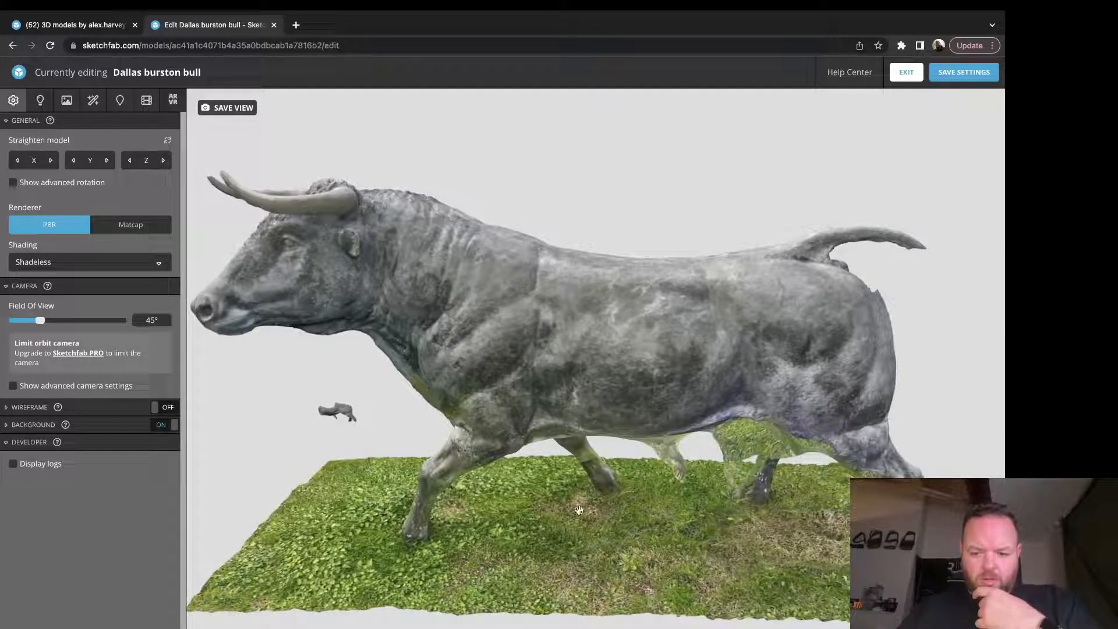
pyautogui.moveTo(578, 508); pyautogui.dragTo(709, 423)
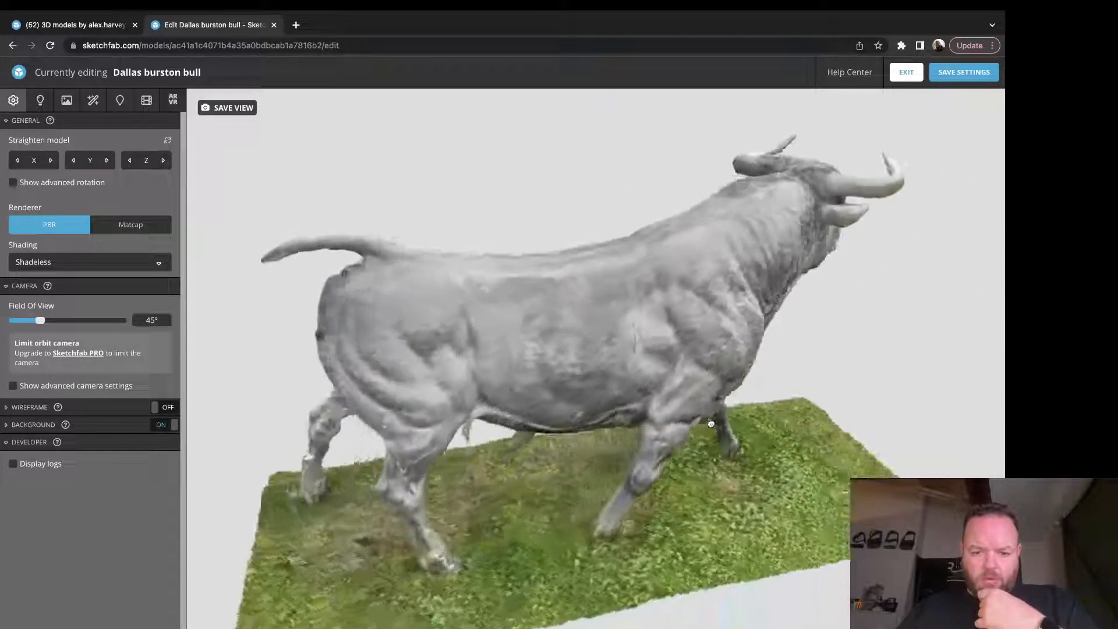
pyautogui.moveTo(709, 424); pyautogui.dragTo(501, 413)
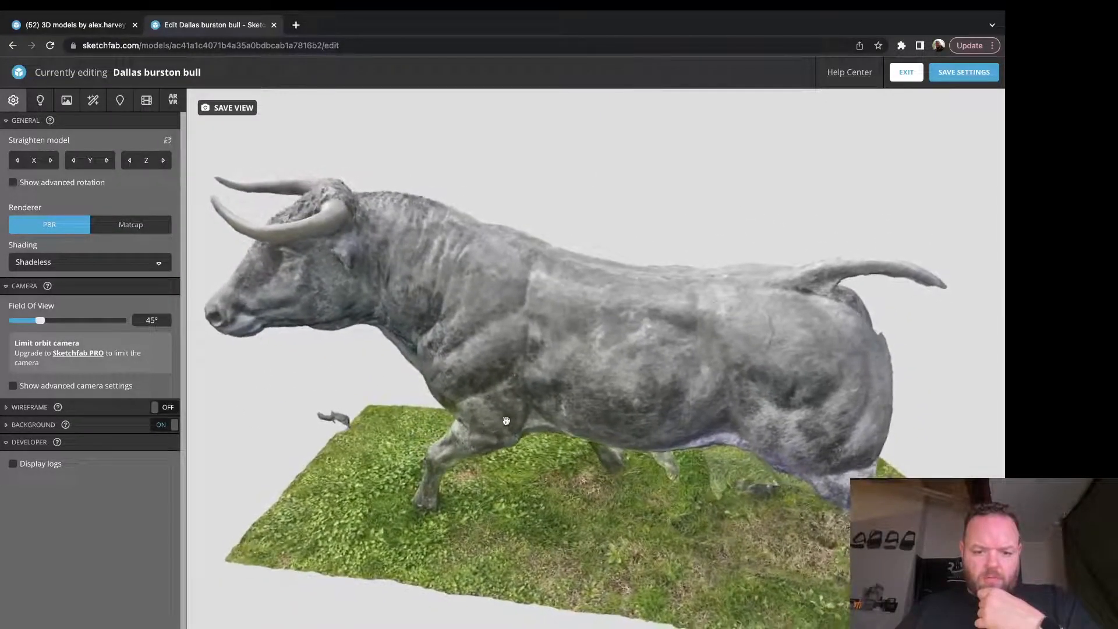
pyautogui.moveTo(506, 420); pyautogui.dragTo(560, 426)
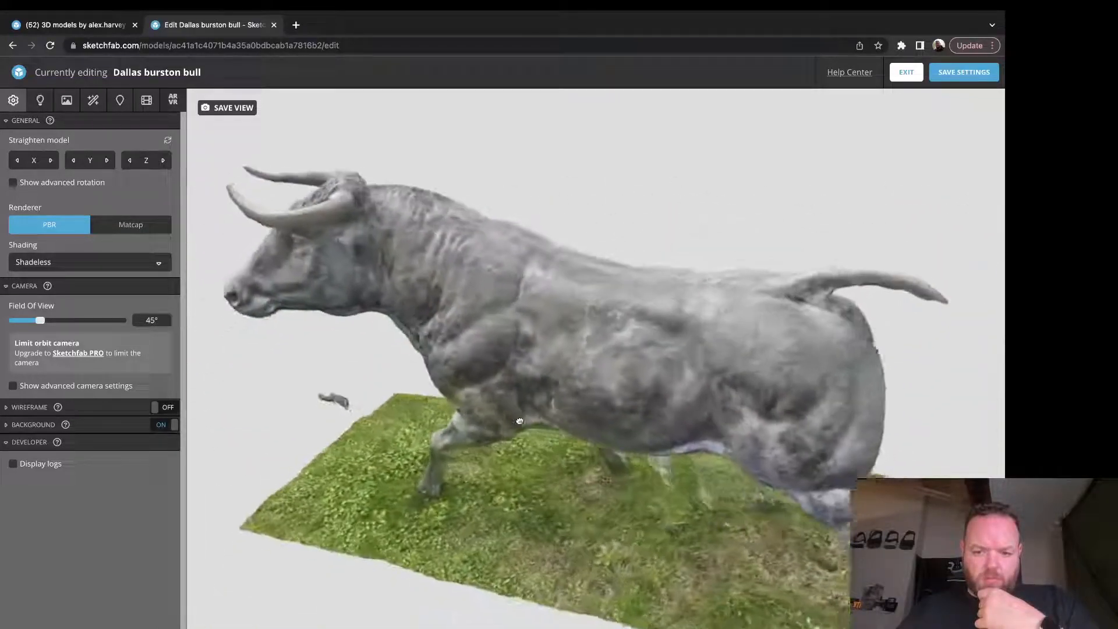
pyautogui.moveTo(519, 421); pyautogui.dragTo(543, 407)
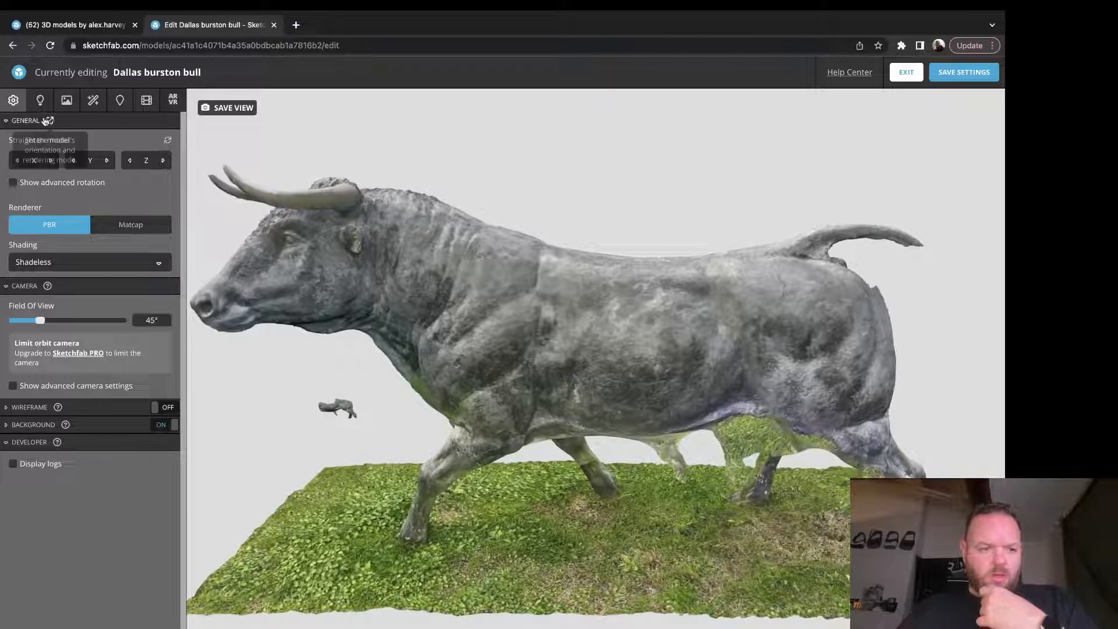
pyautogui.moveTo(92, 99)
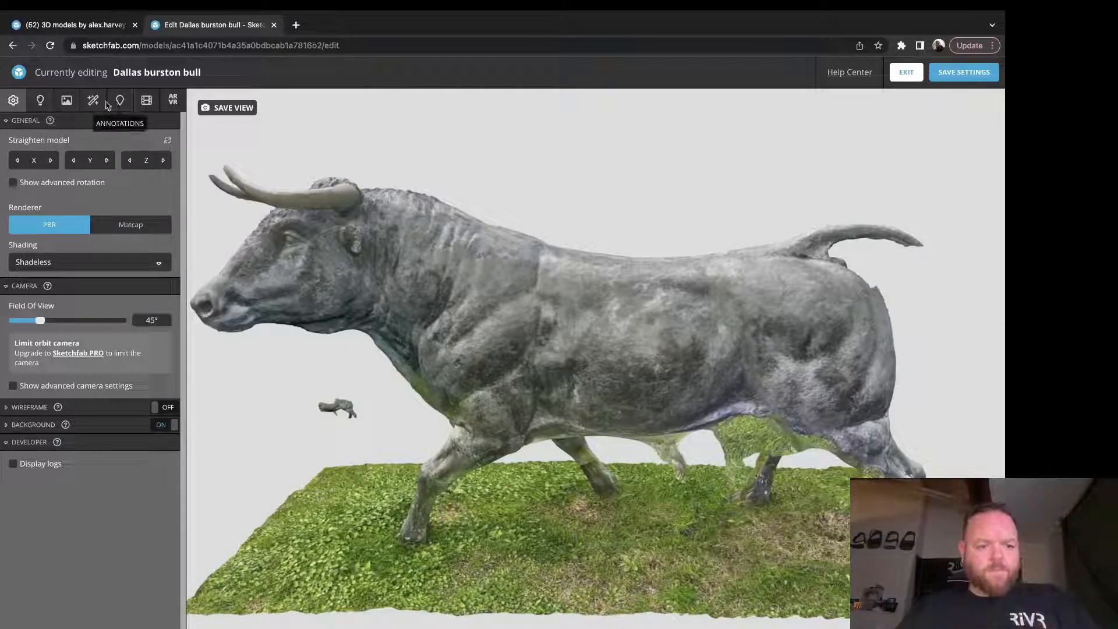
# Step: Enable Sharpness and Vignette post-processing filters, after briefly trying depth of field
pyautogui.click(93, 99)
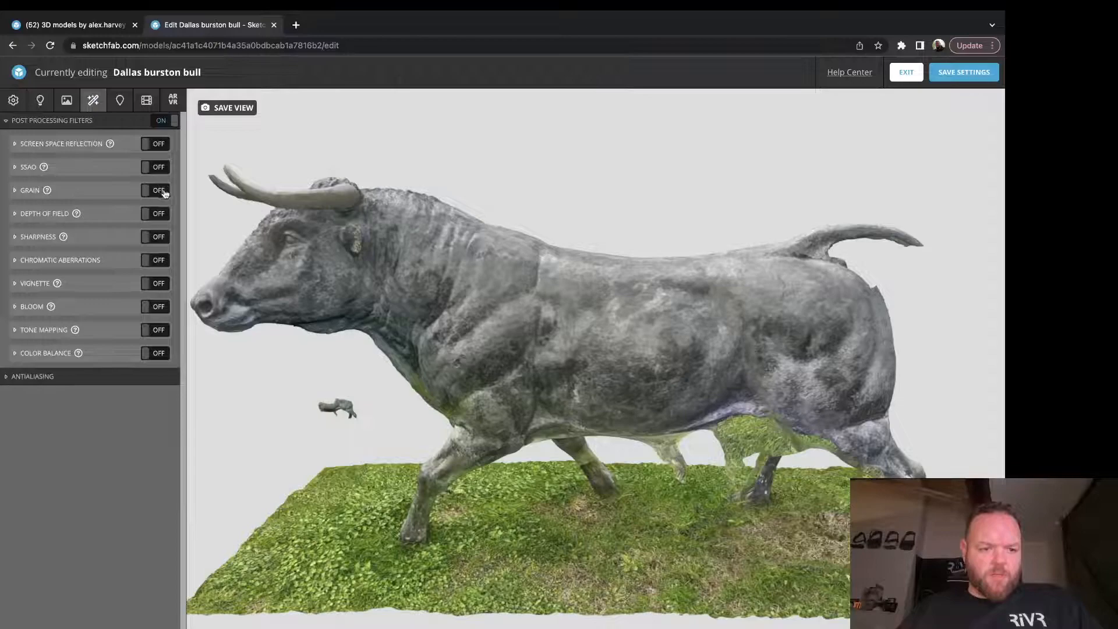
pyautogui.click(156, 213)
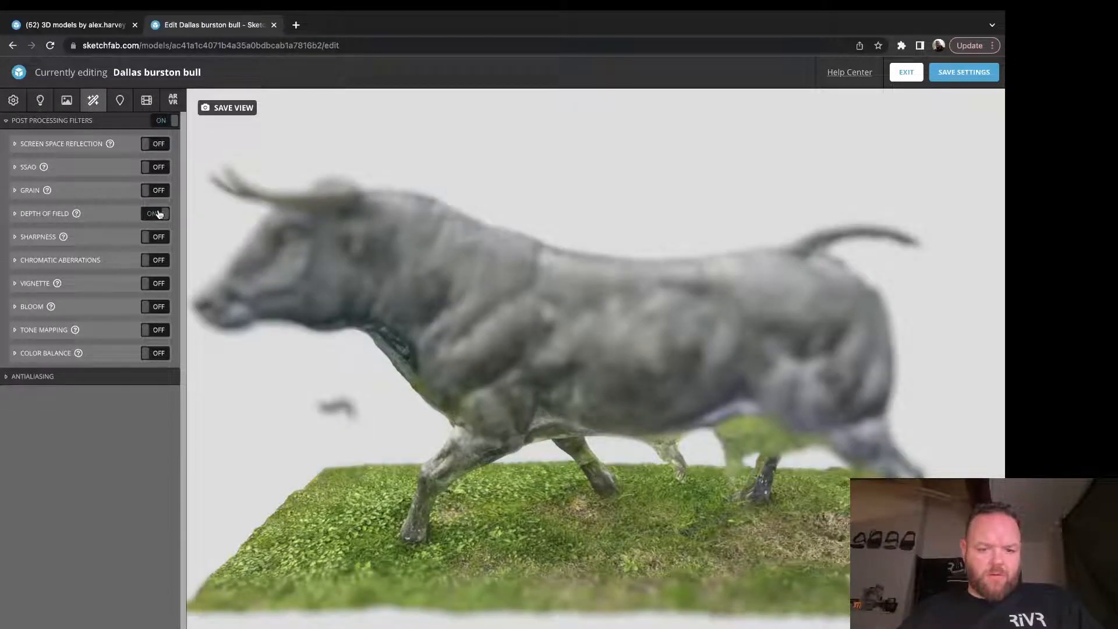
pyautogui.click(156, 213)
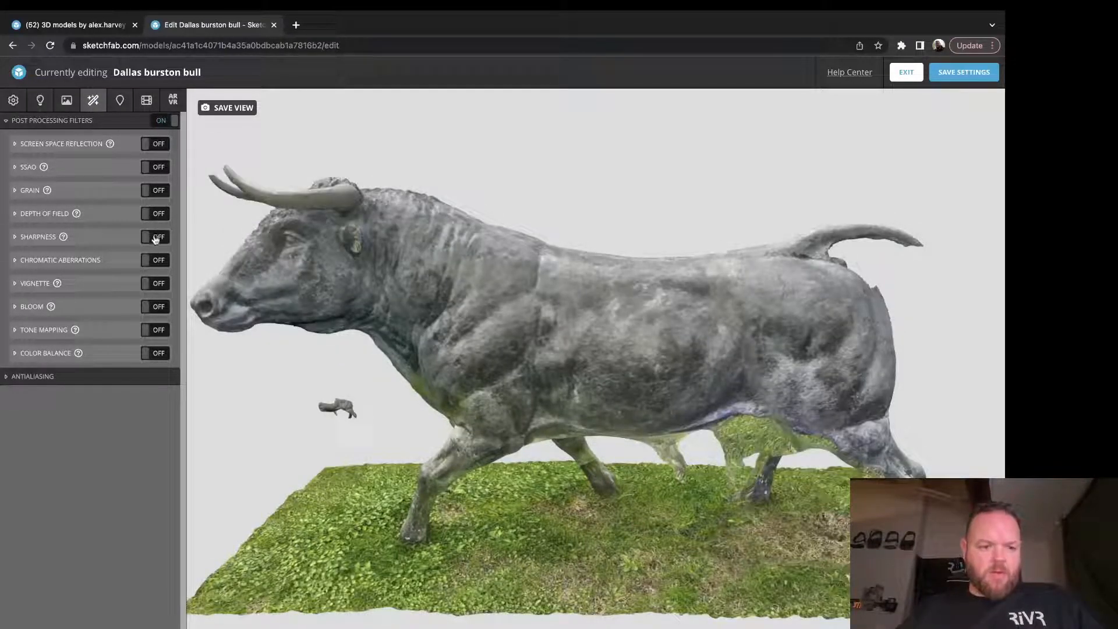
pyautogui.click(155, 236)
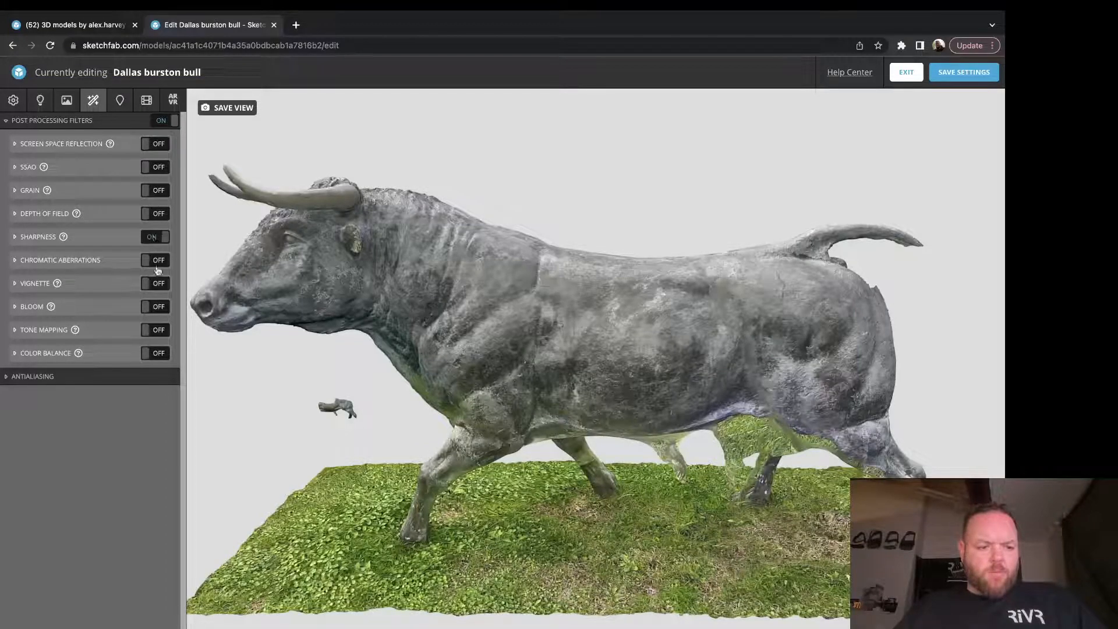
pyautogui.click(155, 282)
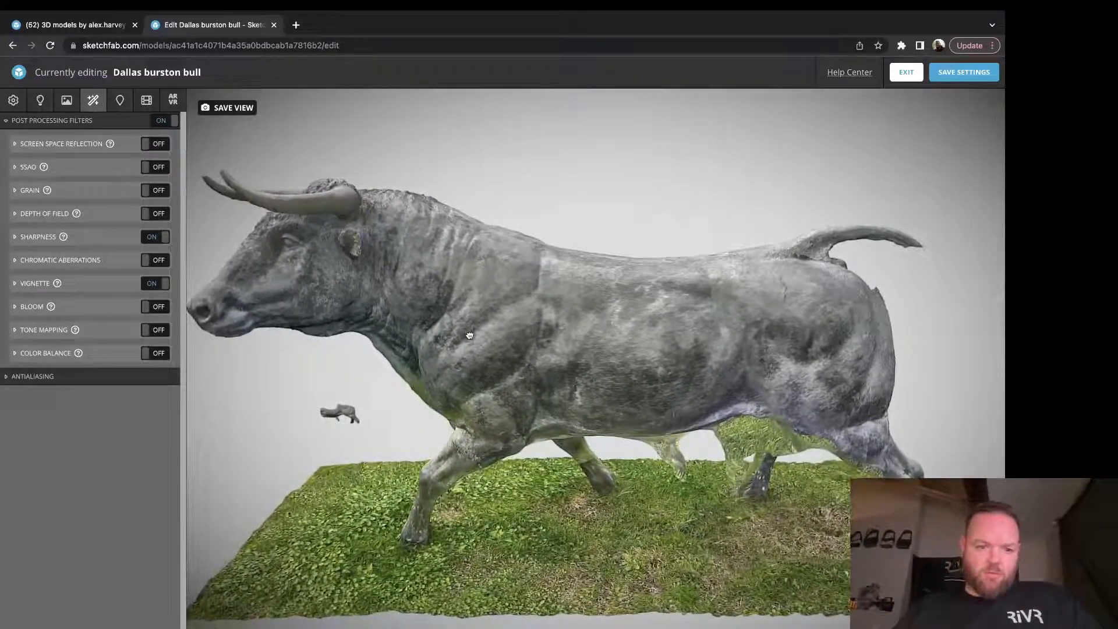
# Step: Nudge the framing, save the view as the thumbnail, and exit the editor
pyautogui.moveTo(469, 336); pyautogui.dragTo(476, 331)
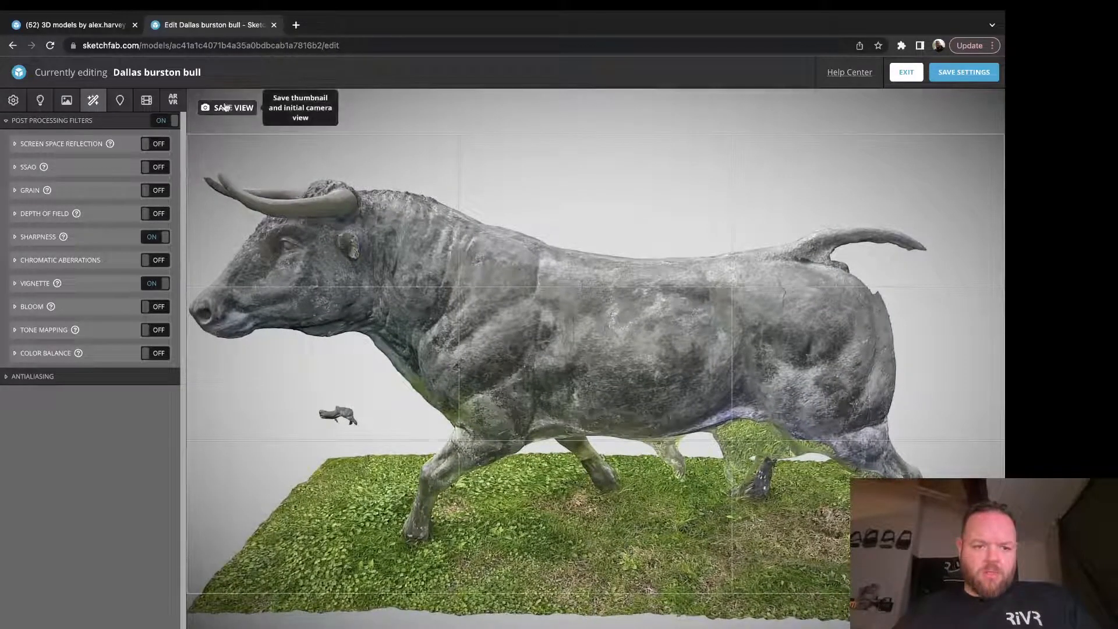
pyautogui.click(235, 108)
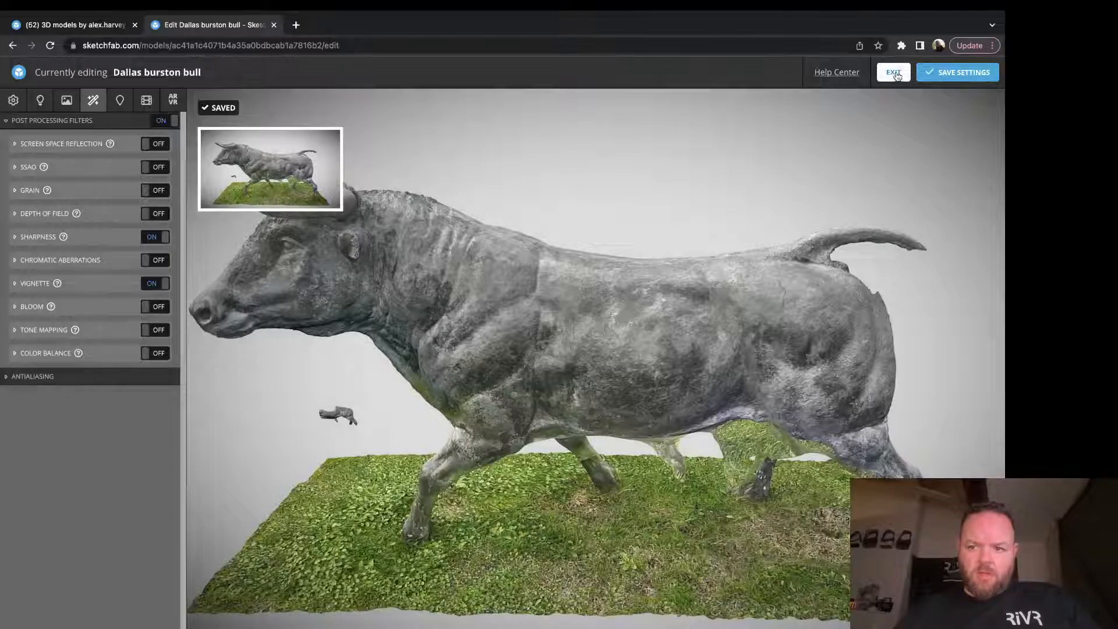
pyautogui.click(891, 72)
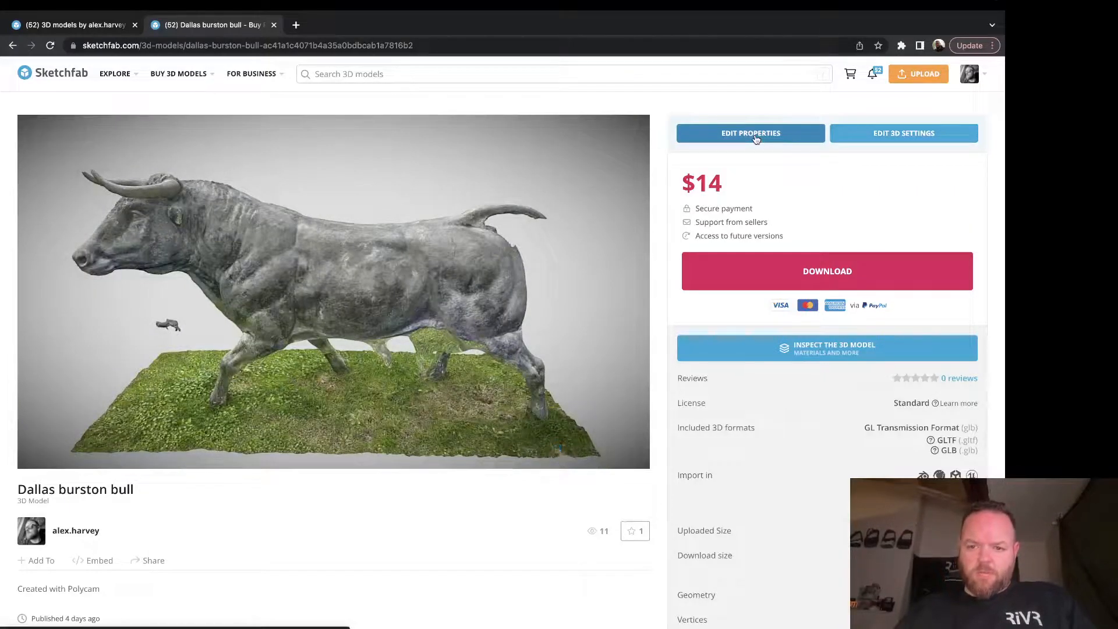
# Step: Add the photogrammetry tag in the bull's properties, then return to the Models list
pyautogui.click(750, 133)
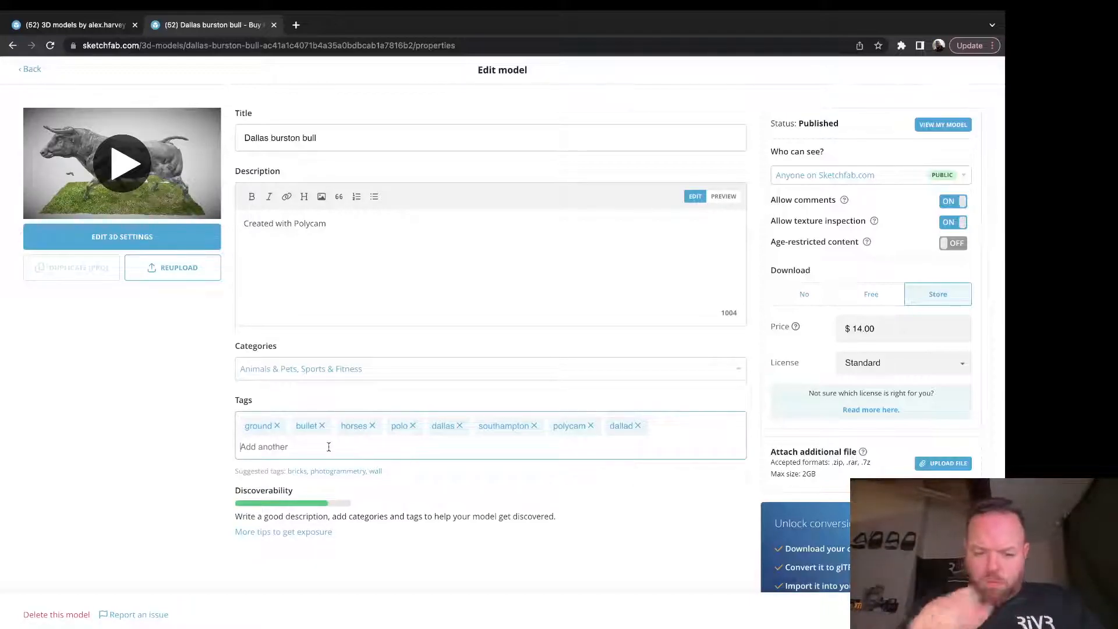
pyautogui.write('photogr')
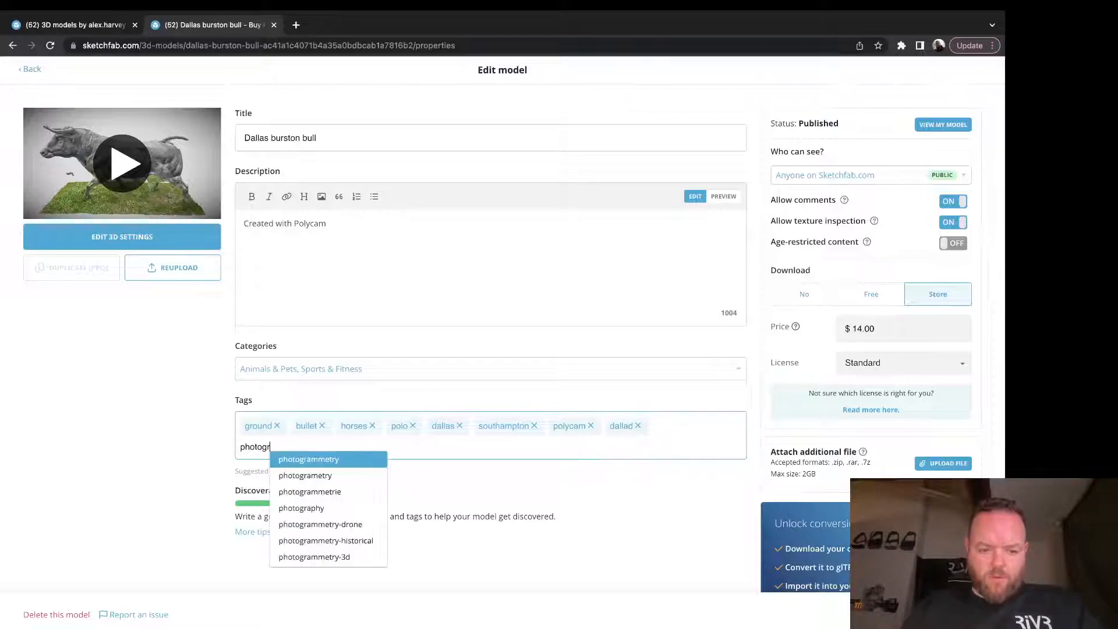
pyautogui.click(308, 458)
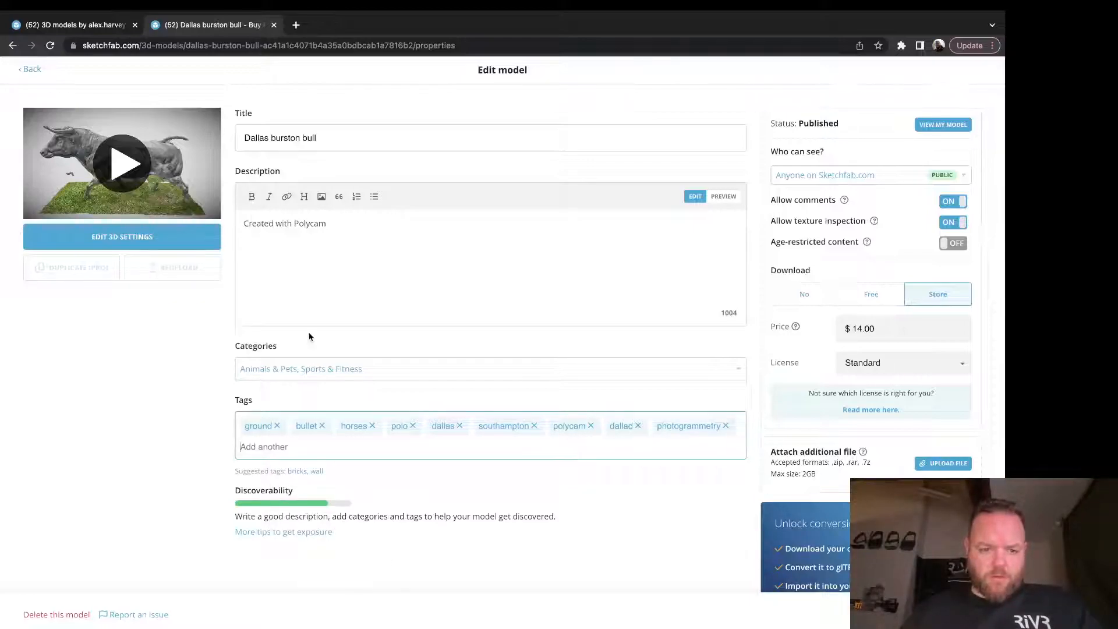
pyautogui.click(489, 369)
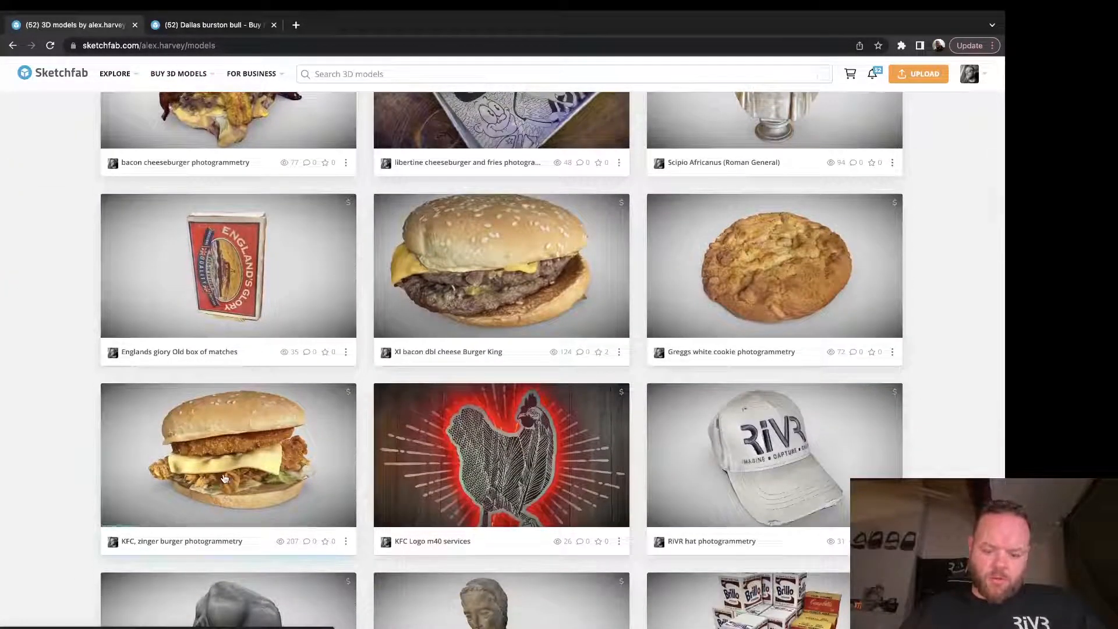
# Step: Copy the KFC zinger burger model's description and return to the bull's properties
pyautogui.click(228, 454)
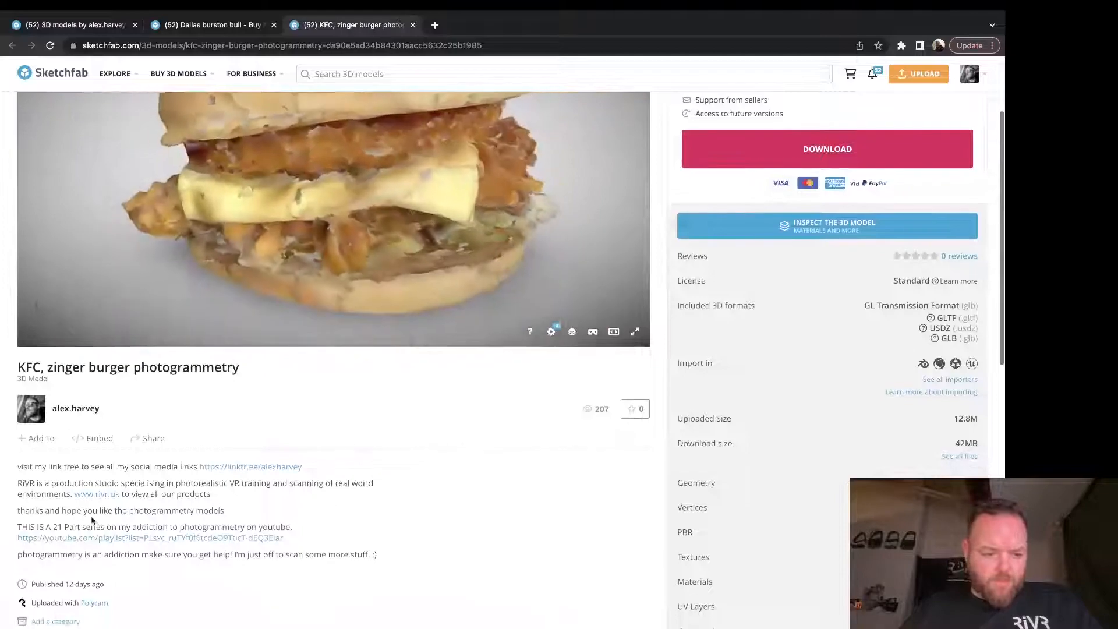
pyautogui.moveTo(17, 466); pyautogui.dragTo(377, 554)
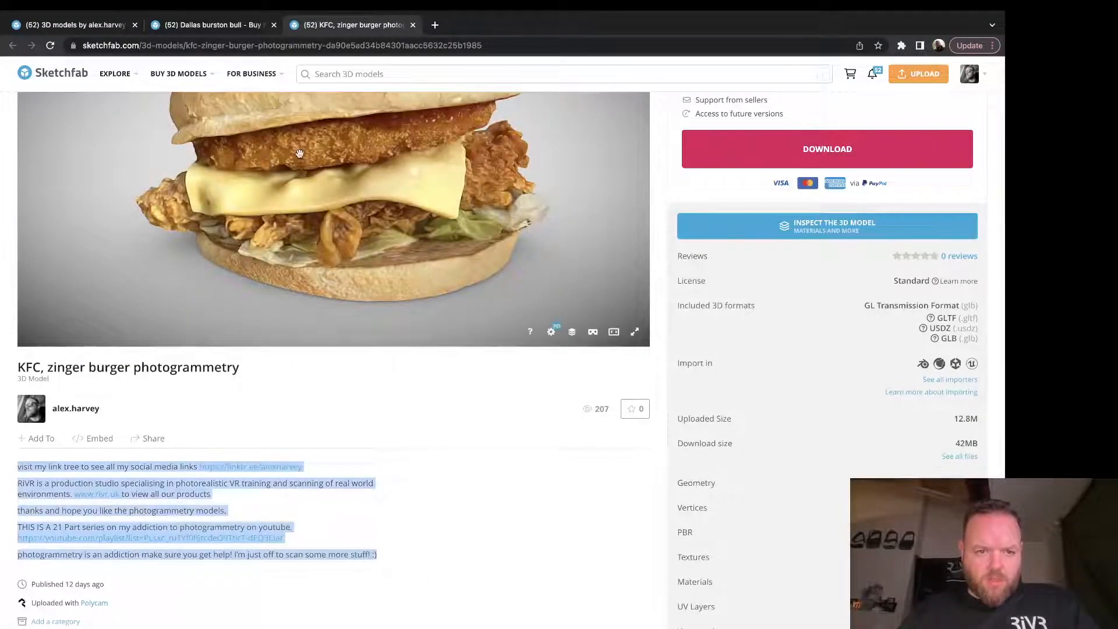
pyautogui.click(211, 24)
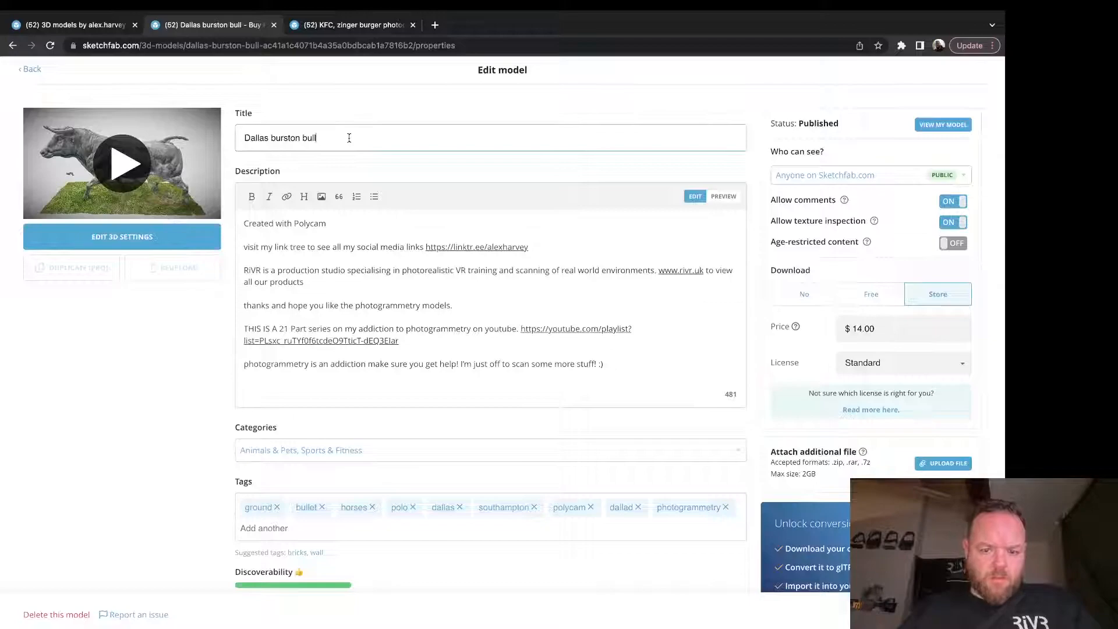
# Step: Retitle the bull 'Dallas burston bull 3D', view its page, and return to the Models list
pyautogui.write('-')
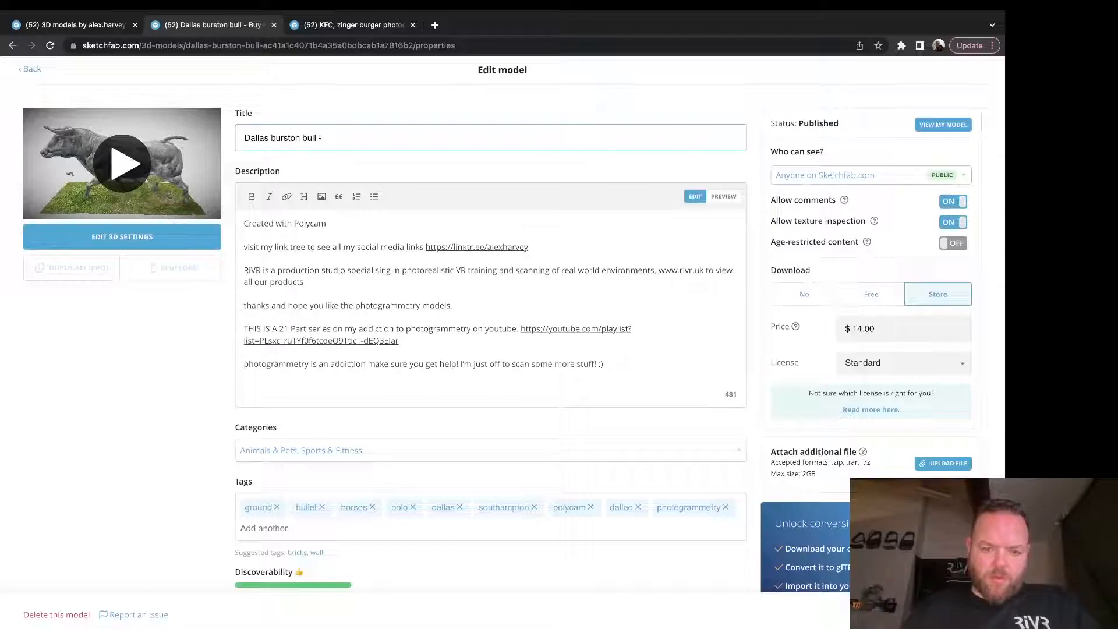
pyautogui.write('3D')
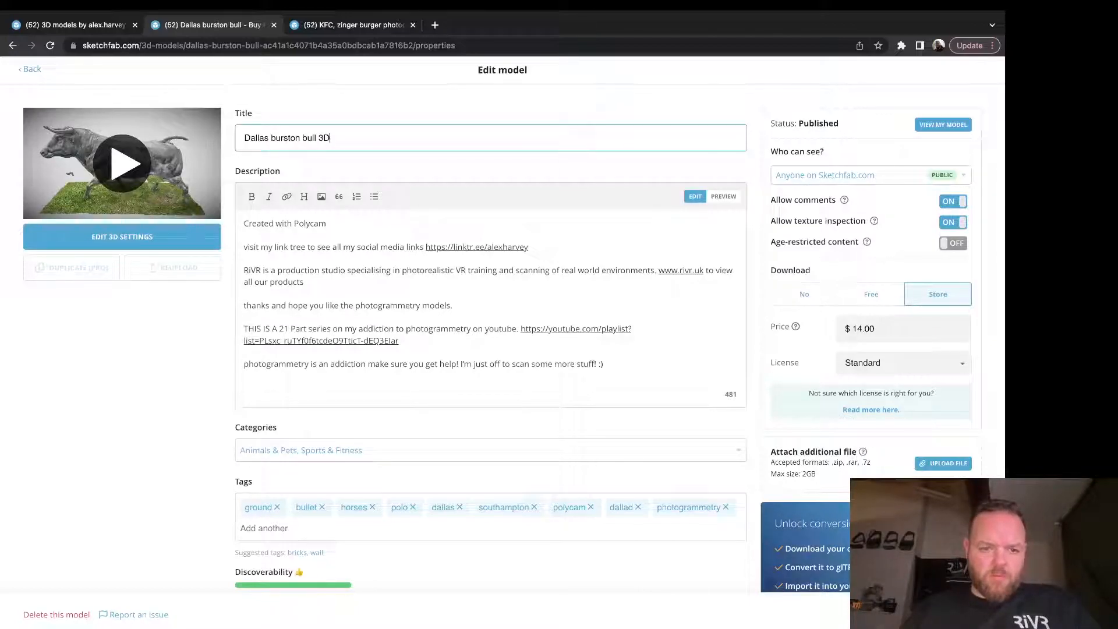
pyautogui.scroll(-3)
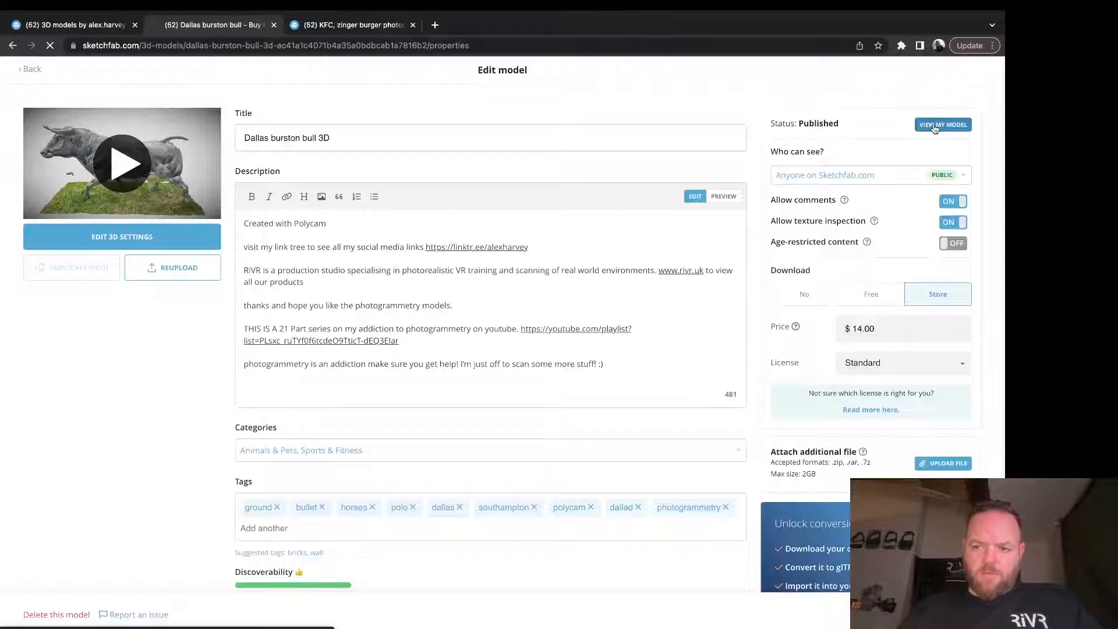
pyautogui.click(942, 124)
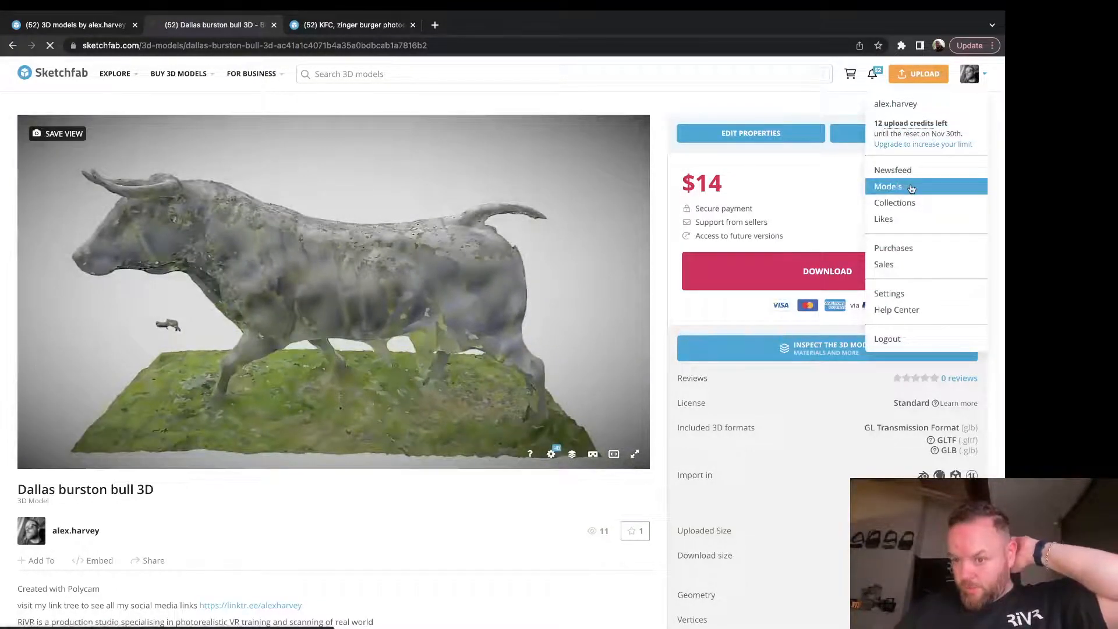
pyautogui.click(887, 187)
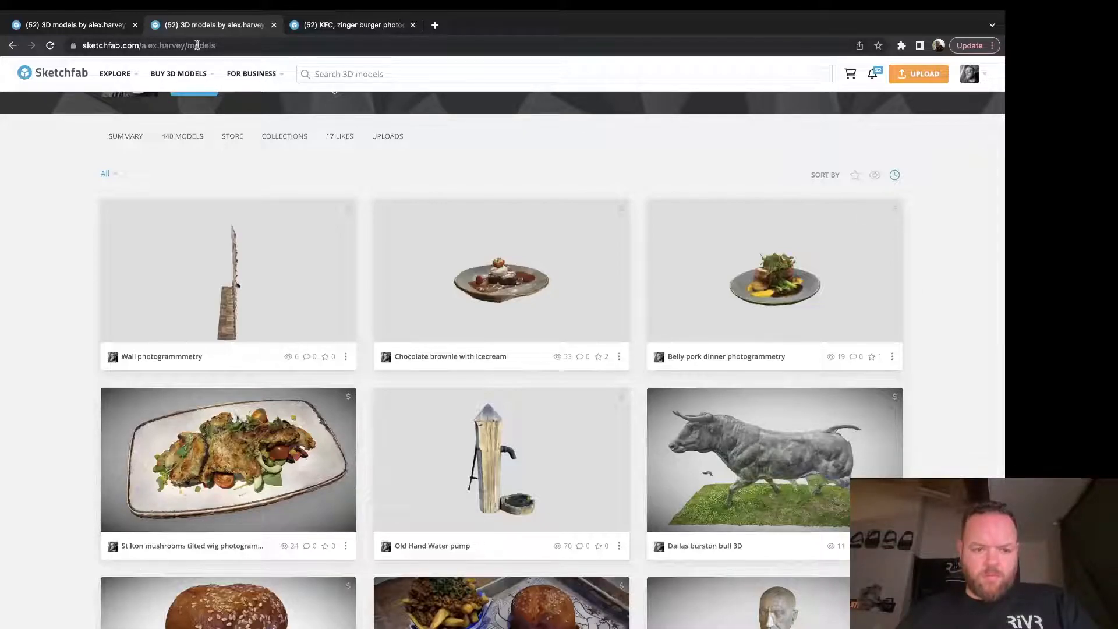
# Step: Open the Old Hand Water pump model in a new tab and edit its properties
pyautogui.click(114, 73)
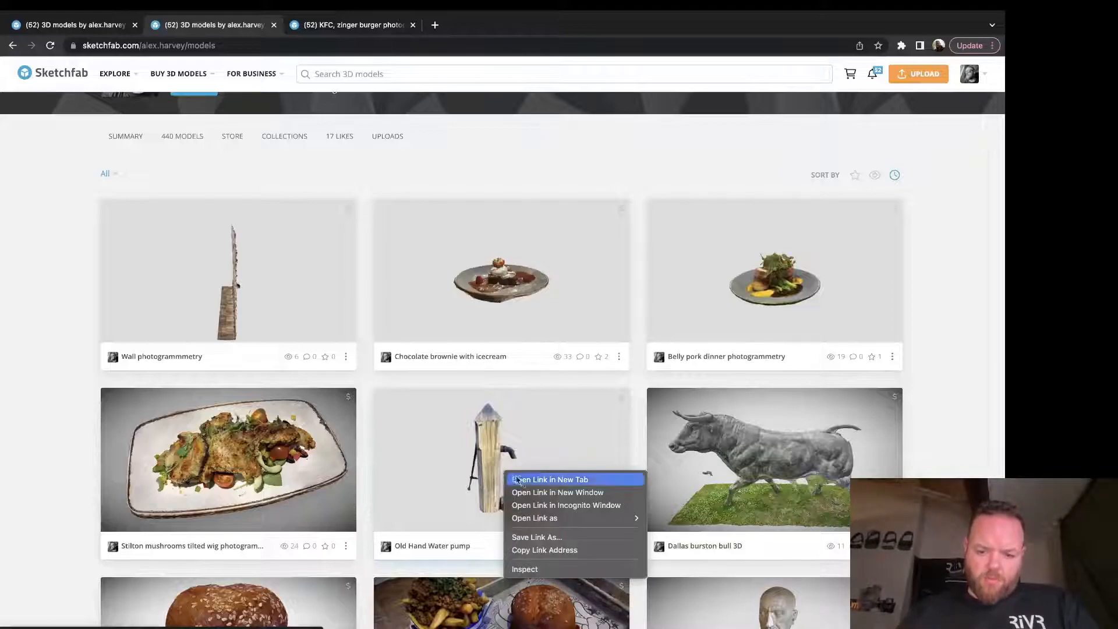
pyautogui.click(548, 478)
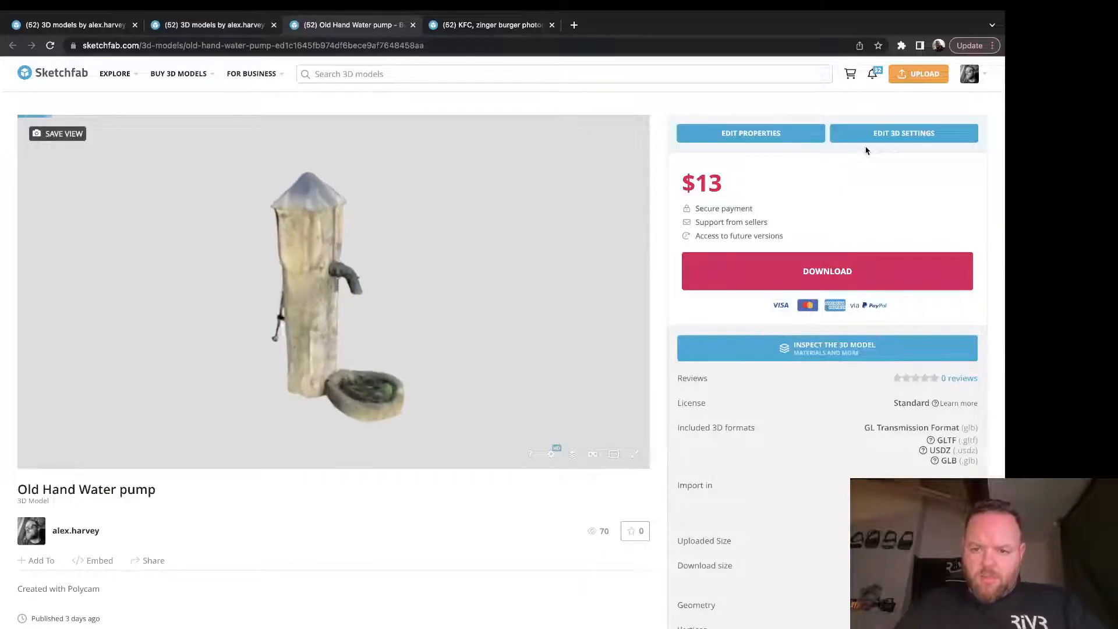
pyautogui.click(749, 133)
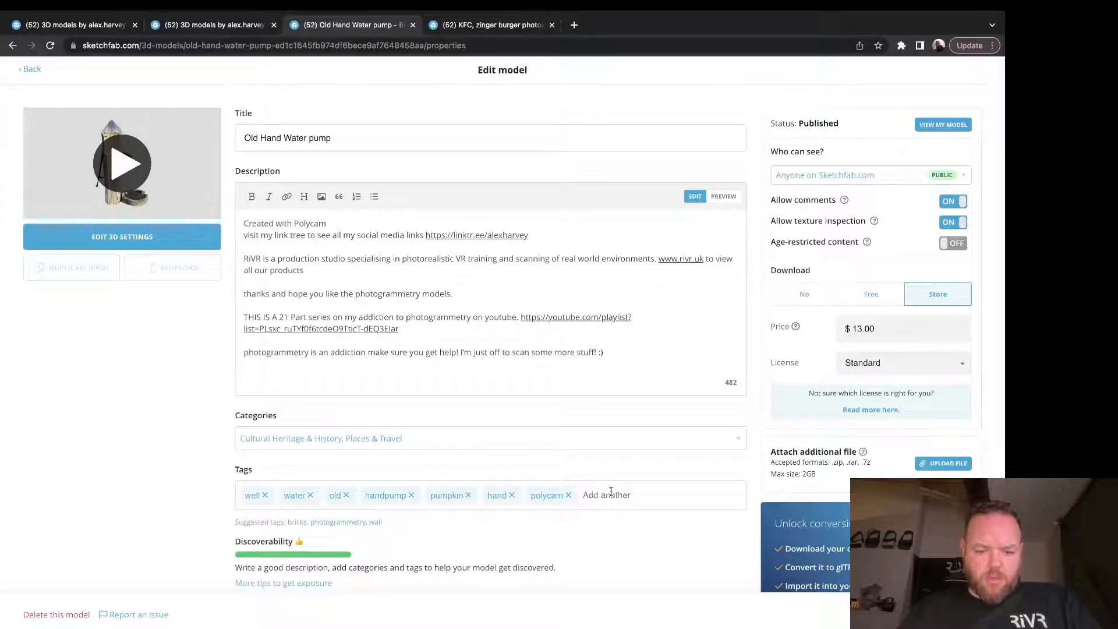
# Step: Tag the pump photogrammetry, set price to $12, and title it 'Old Hand Water pump 3D'
pyautogui.write('photog')
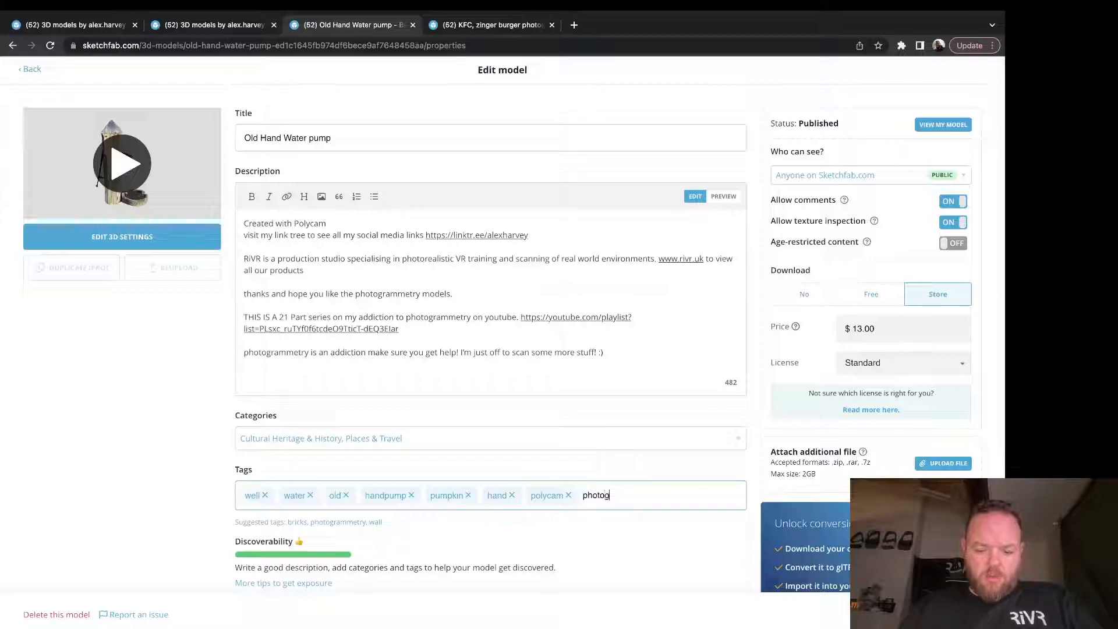
pyautogui.press('enter')
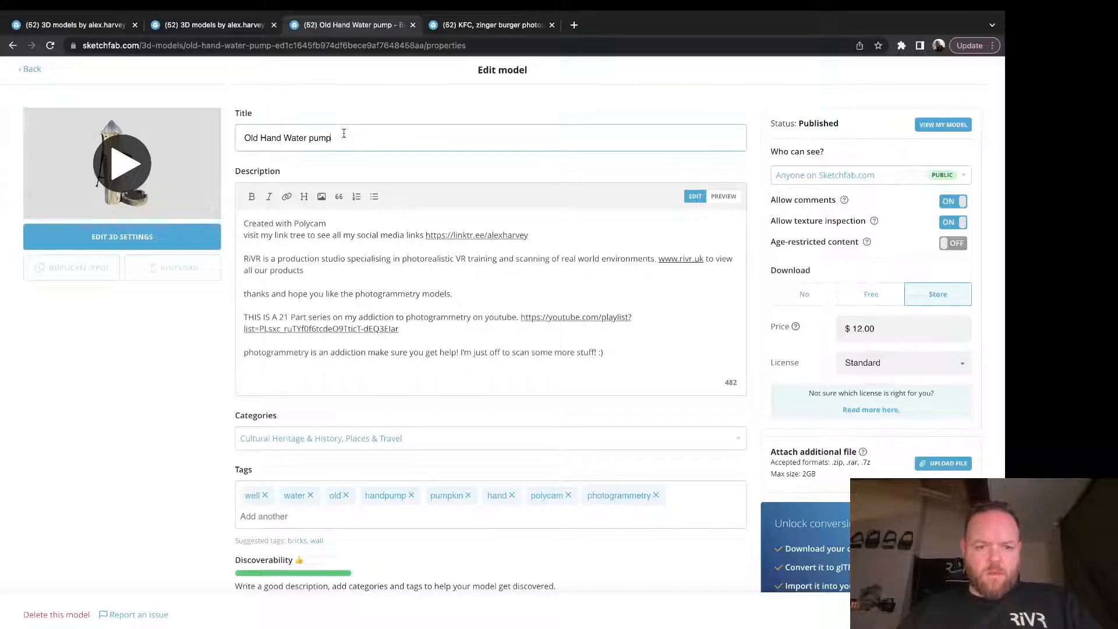
pyautogui.write('3')
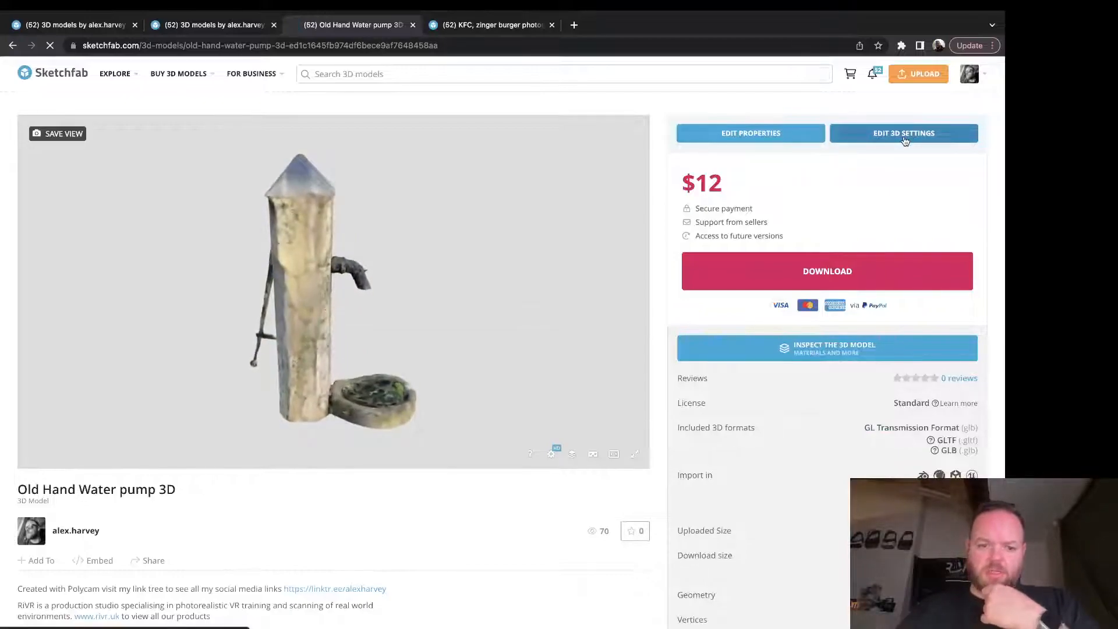
# Step: Open the water pump's 3D editor and enable Sharpness and Vignette filters
pyautogui.click(903, 133)
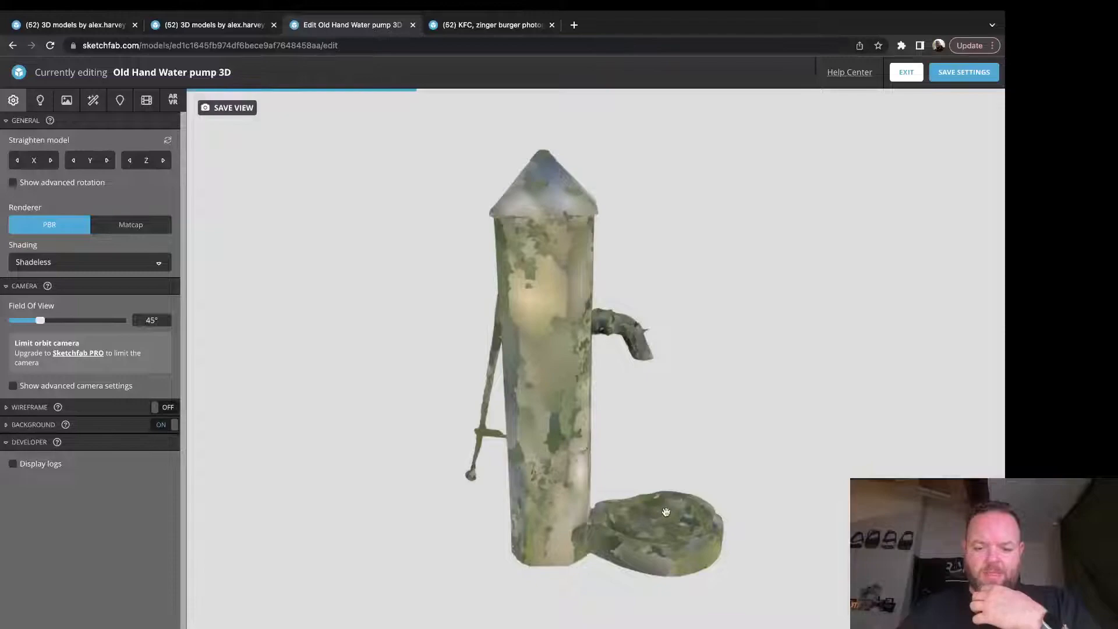
pyautogui.moveTo(665, 511); pyautogui.dragTo(604, 489)
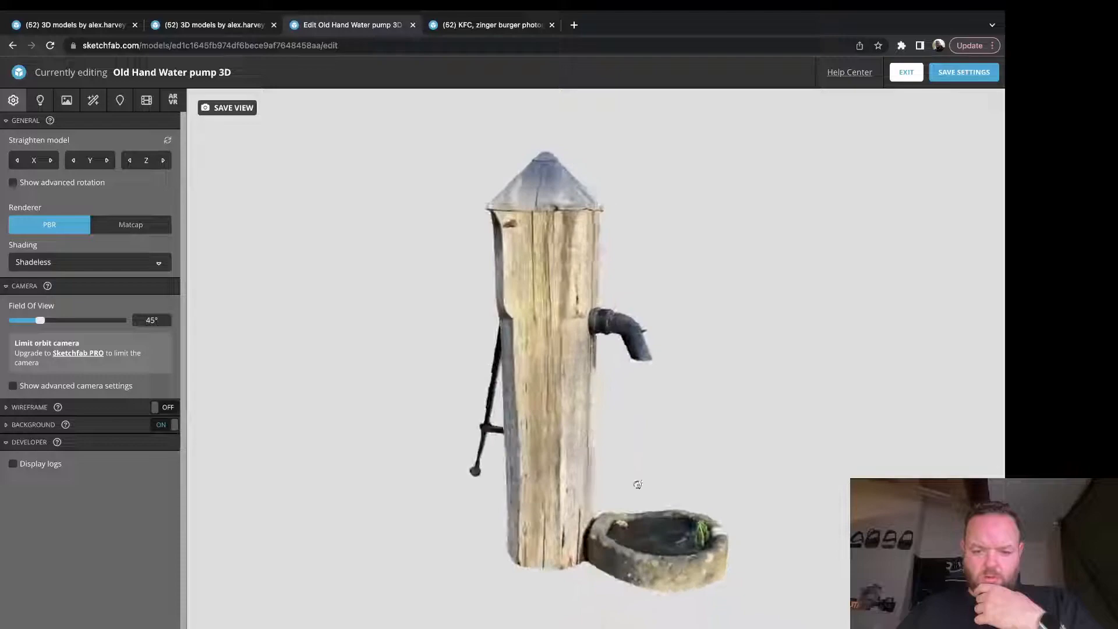
pyautogui.moveTo(634, 483); pyautogui.dragTo(623, 479)
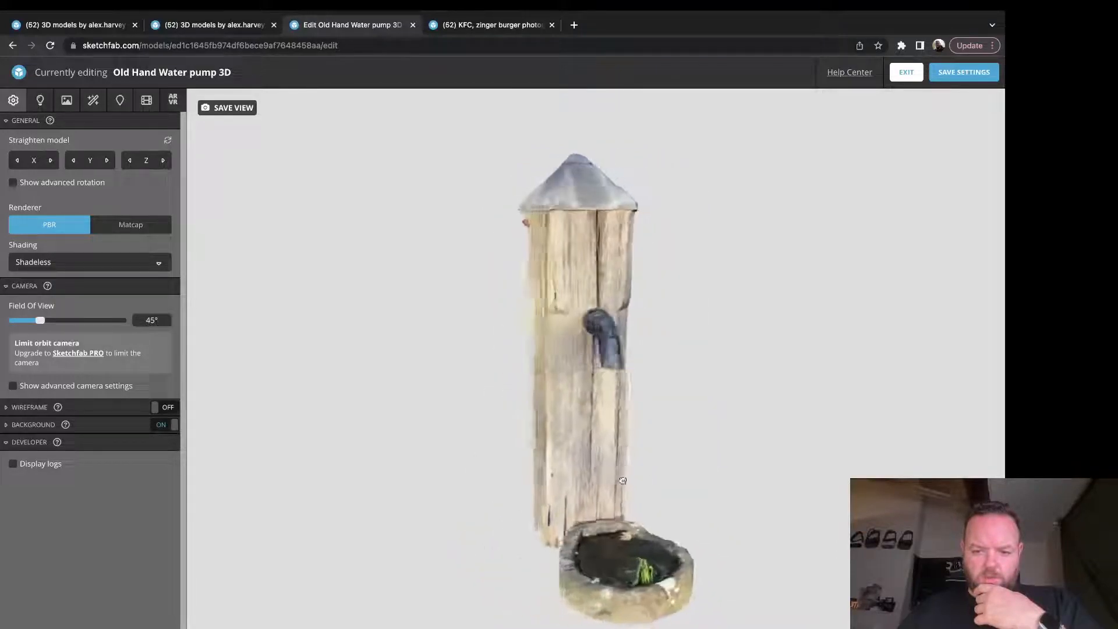
pyautogui.moveTo(622, 480); pyautogui.dragTo(653, 490)
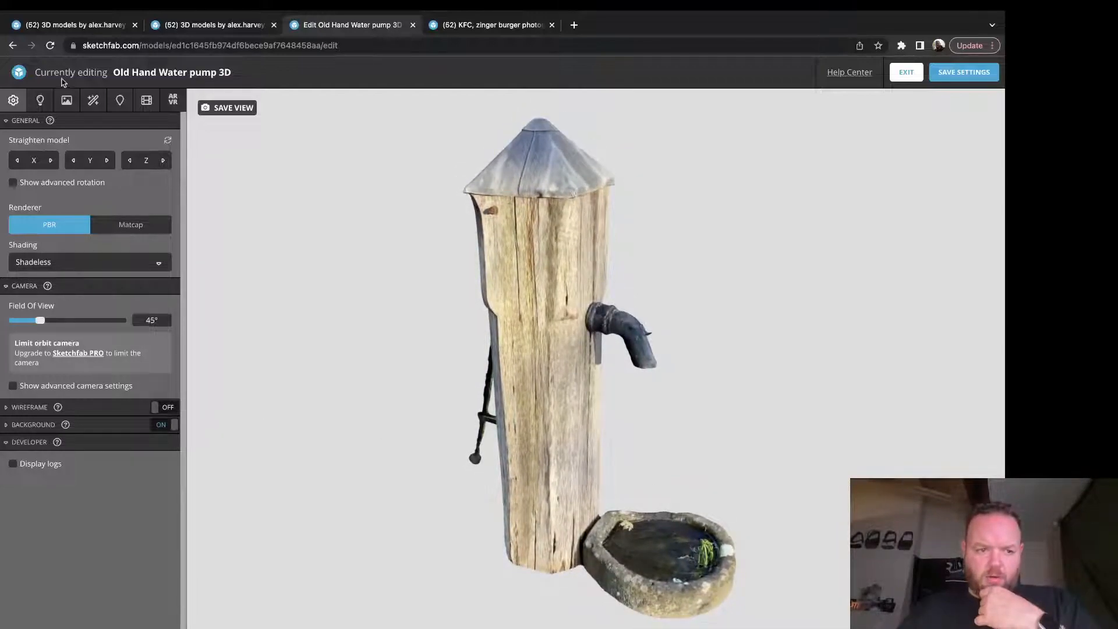
pyautogui.click(93, 100)
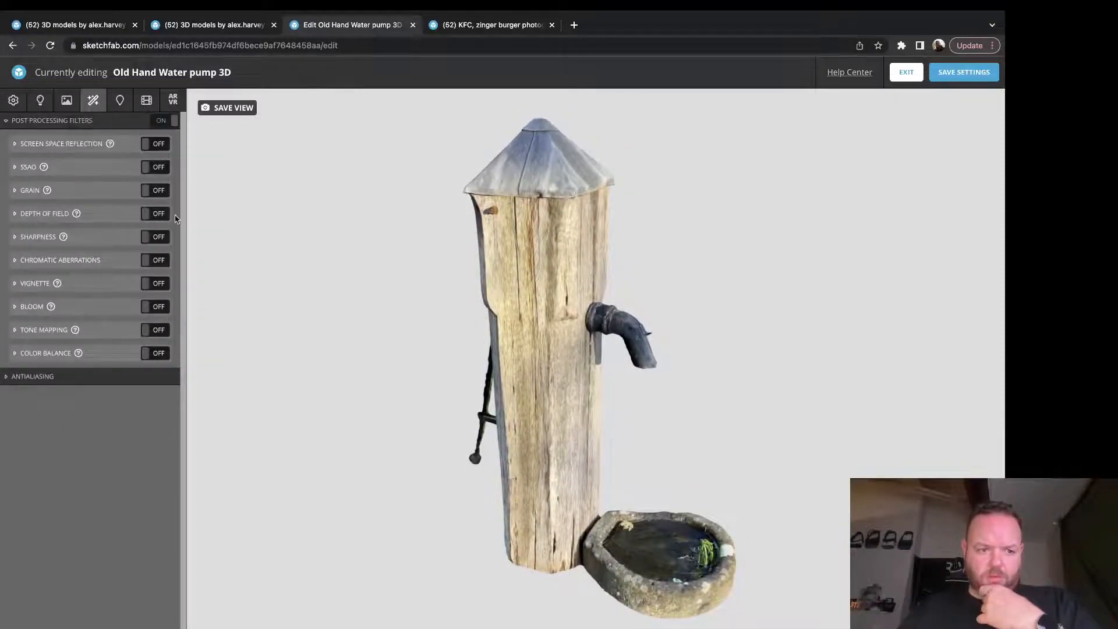
pyautogui.click(156, 283)
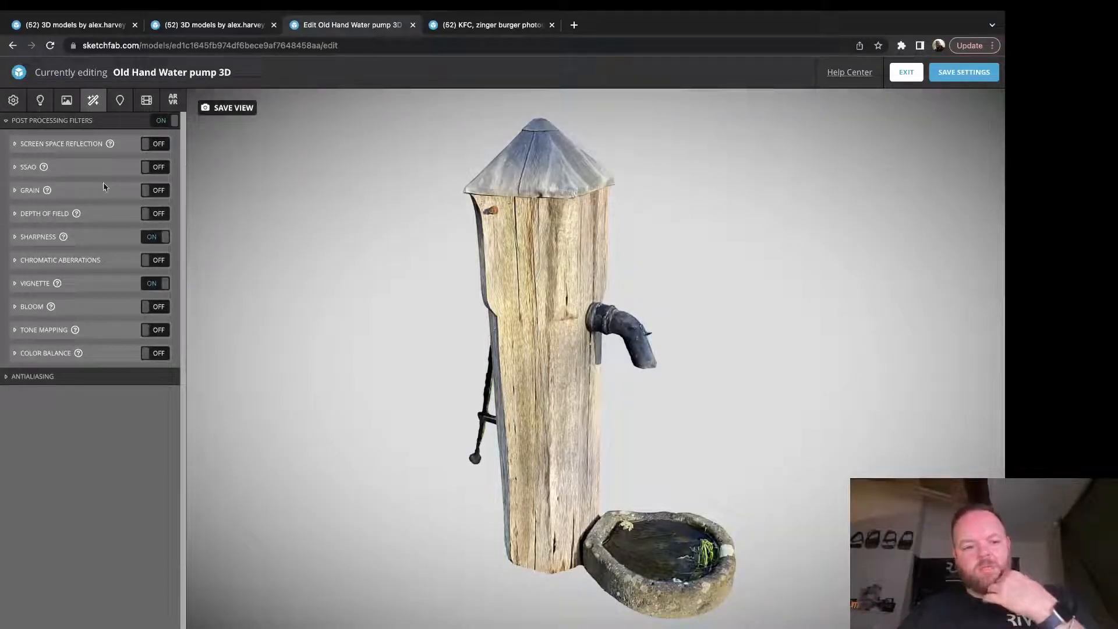
# Step: Set the scene background colour to white
pyautogui.click(13, 100)
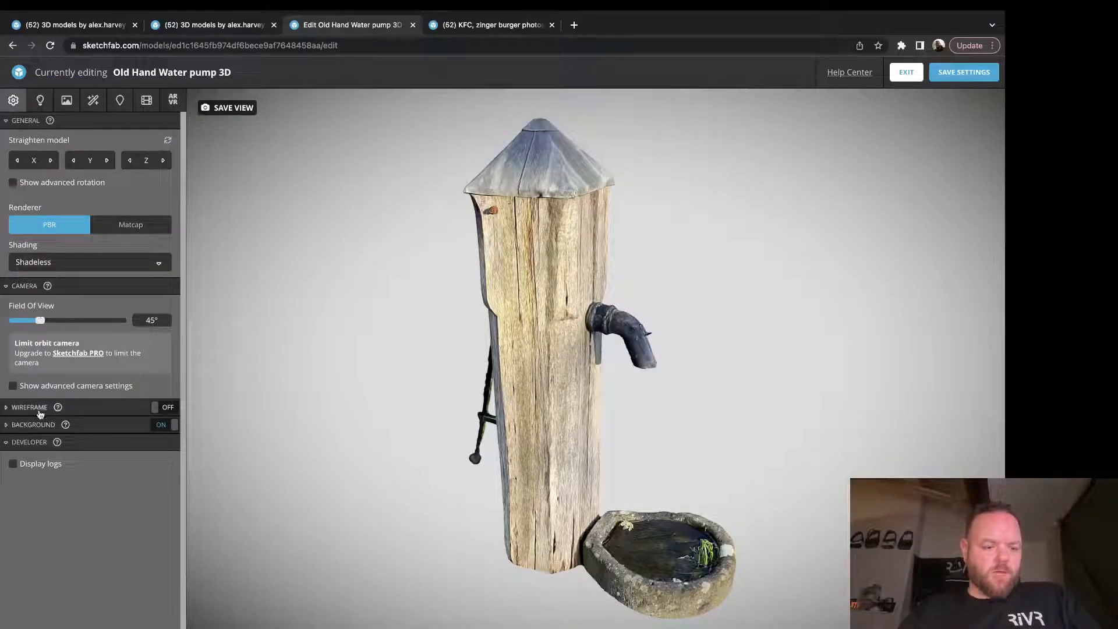
pyautogui.click(33, 424)
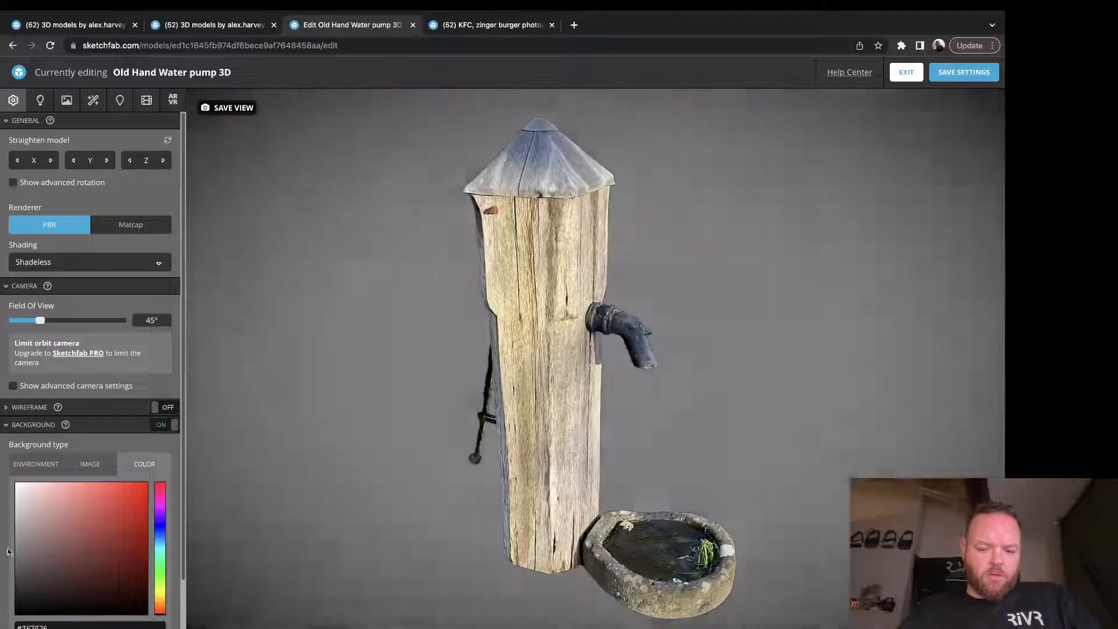
pyautogui.click(18, 480)
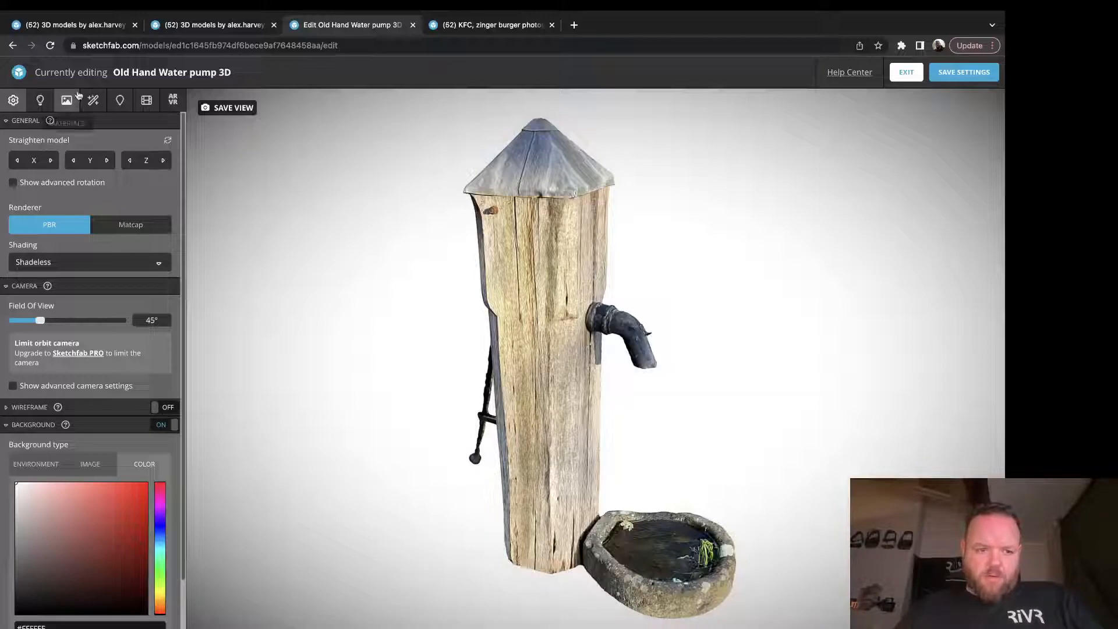
# Step: Turn on ground shadows using Baked AO
pyautogui.click(40, 99)
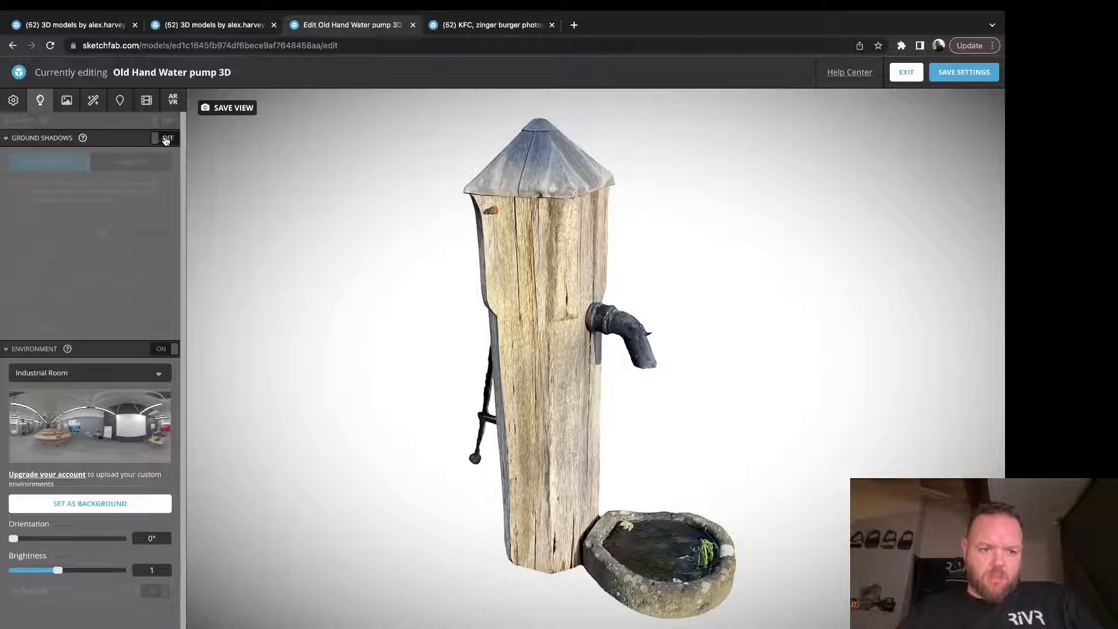
pyautogui.click(163, 138)
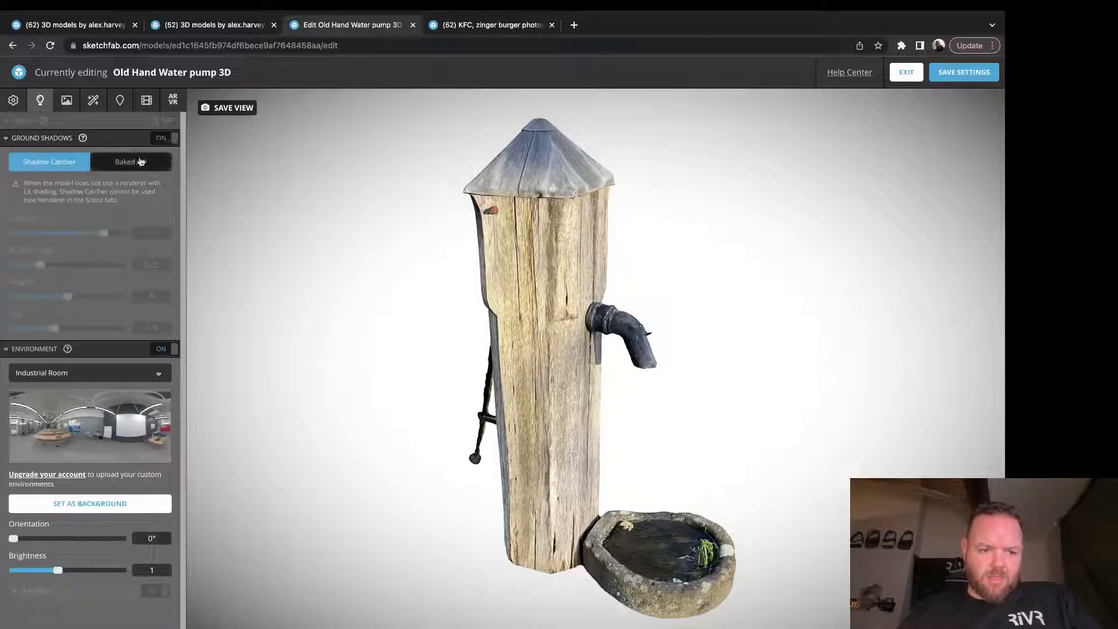
pyautogui.click(131, 161)
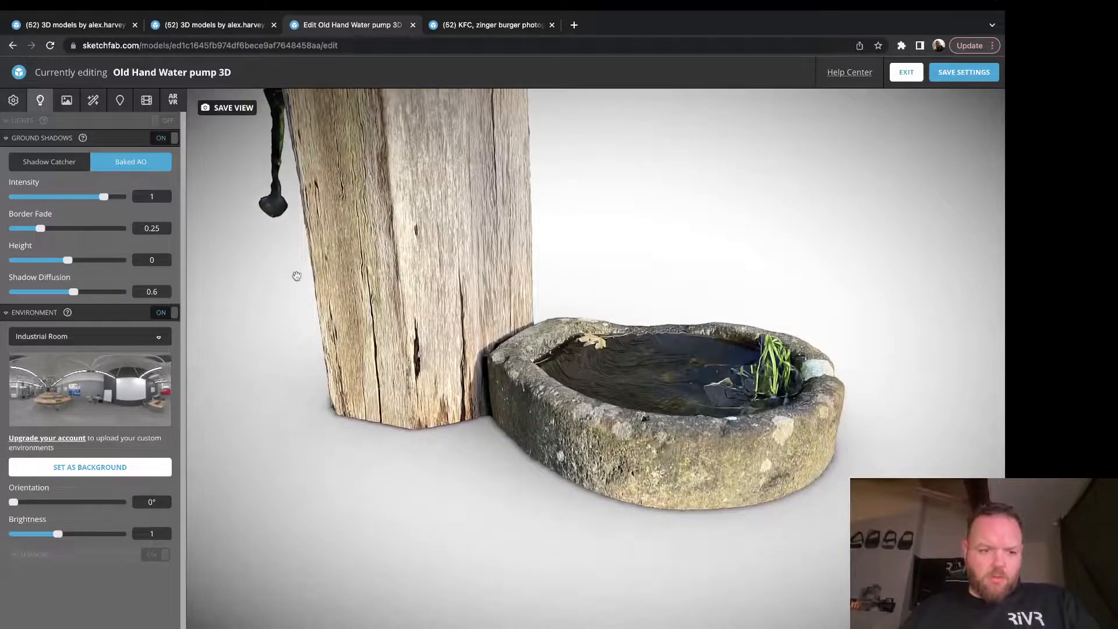
pyautogui.click(161, 138)
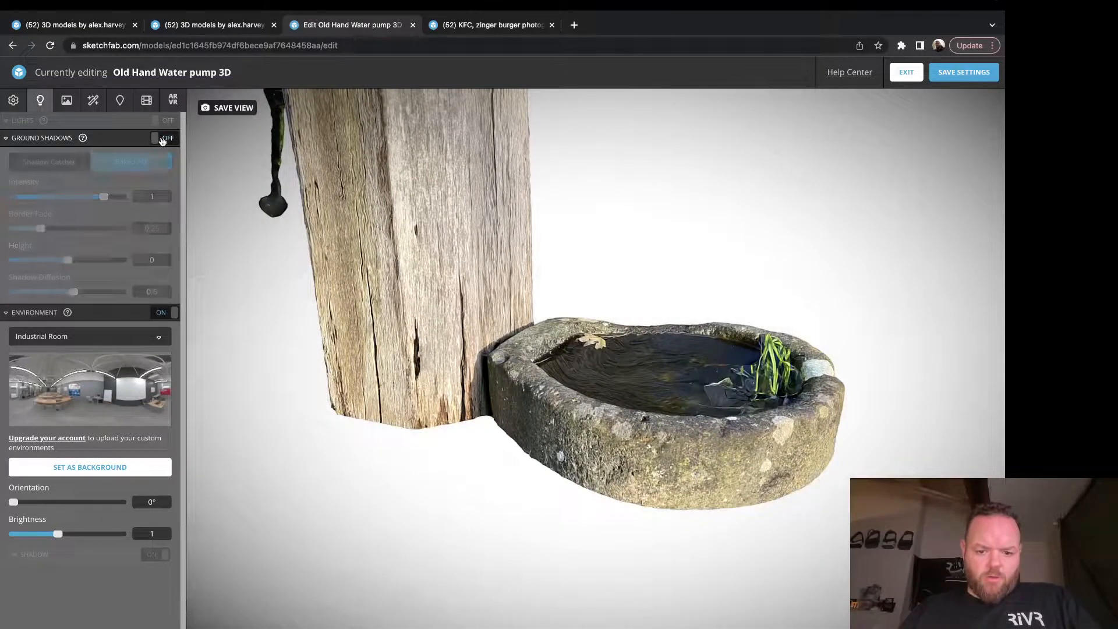
pyautogui.click(165, 137)
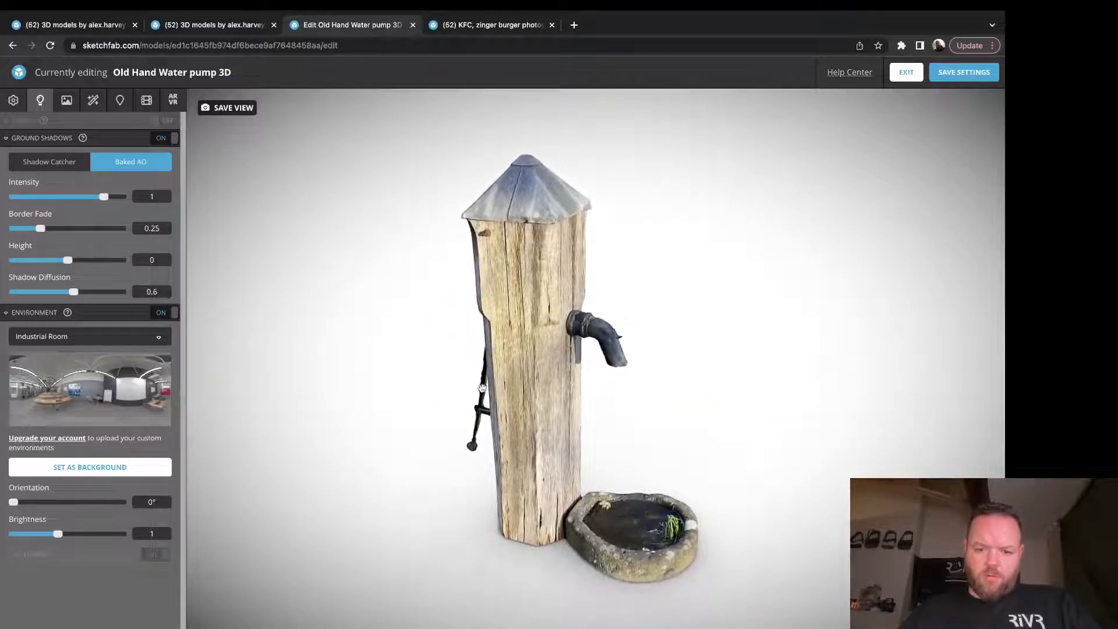
# Step: Reframe the pump, save the view as its thumbnail, and save the scene settings
pyautogui.moveTo(481, 384); pyautogui.dragTo(499, 415)
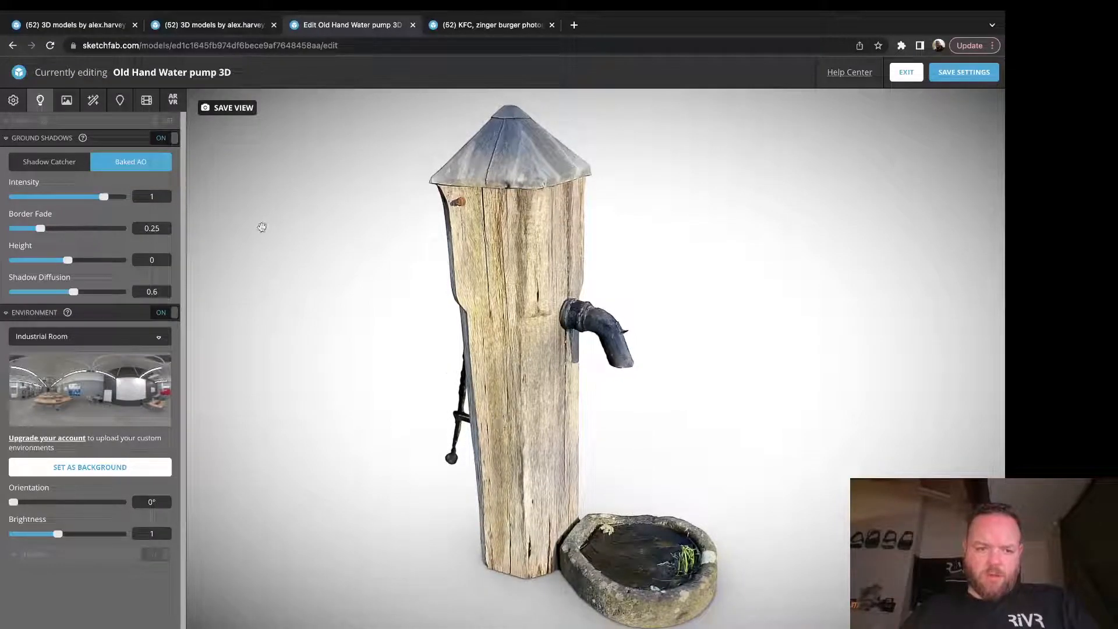
pyautogui.click(227, 107)
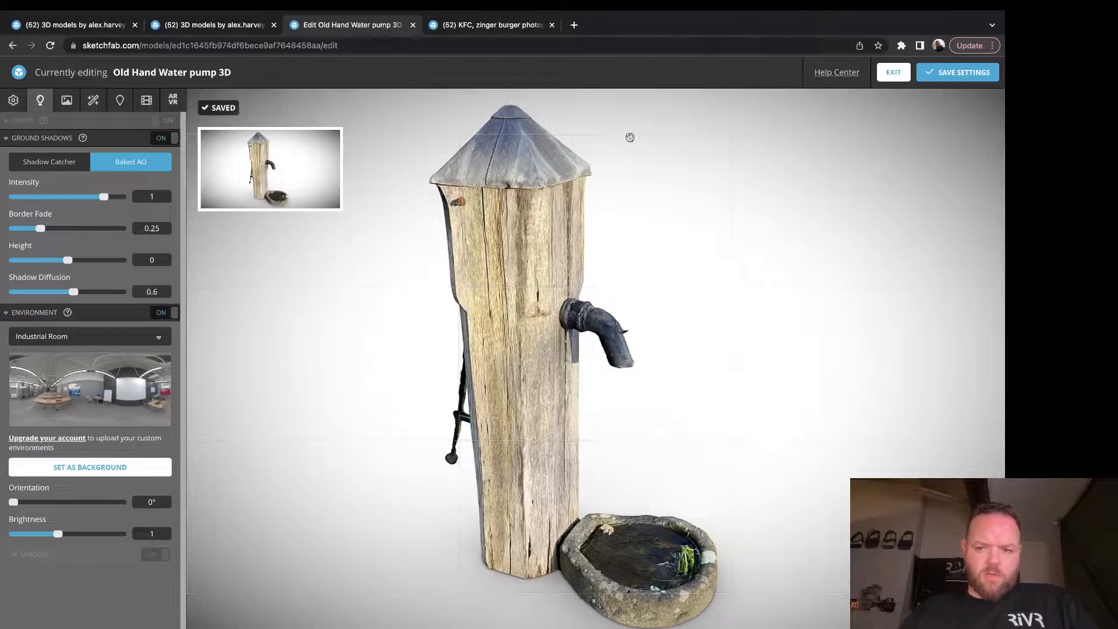
pyautogui.click(892, 71)
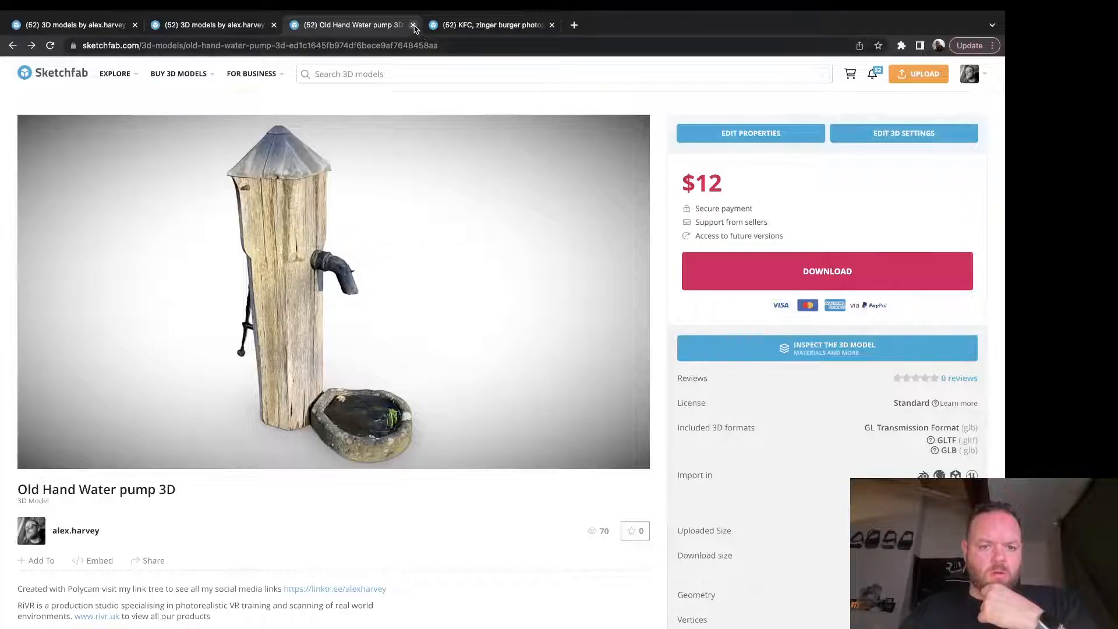
# Step: Close the water pump tab and open the Wall photogrammetry model's properties in a new tab
pyautogui.click(968, 73)
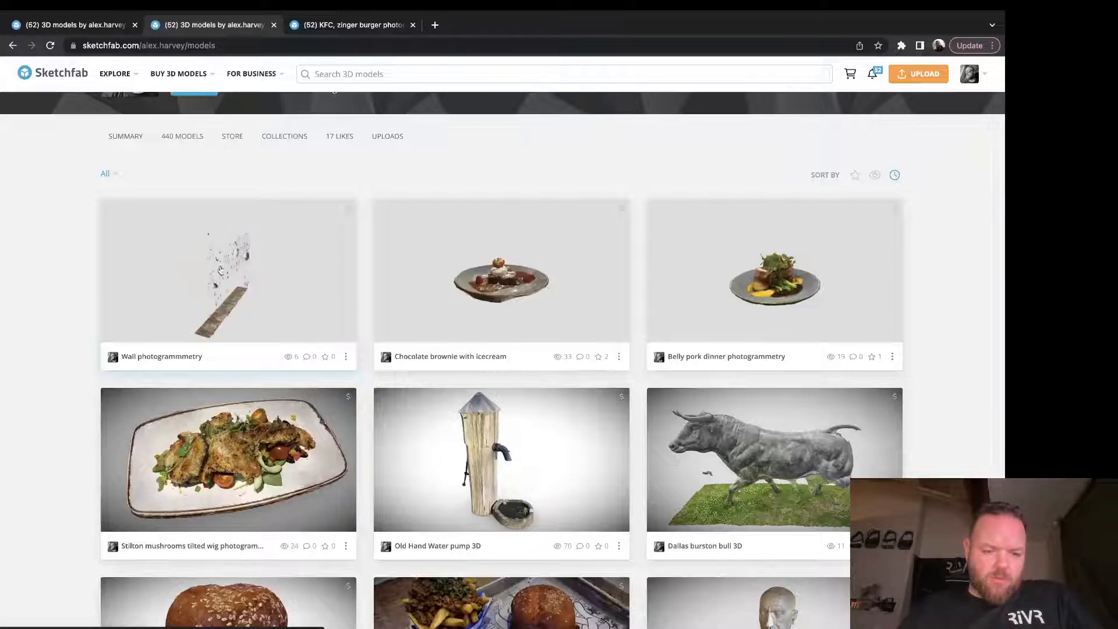
pyautogui.rightClick(228, 274)
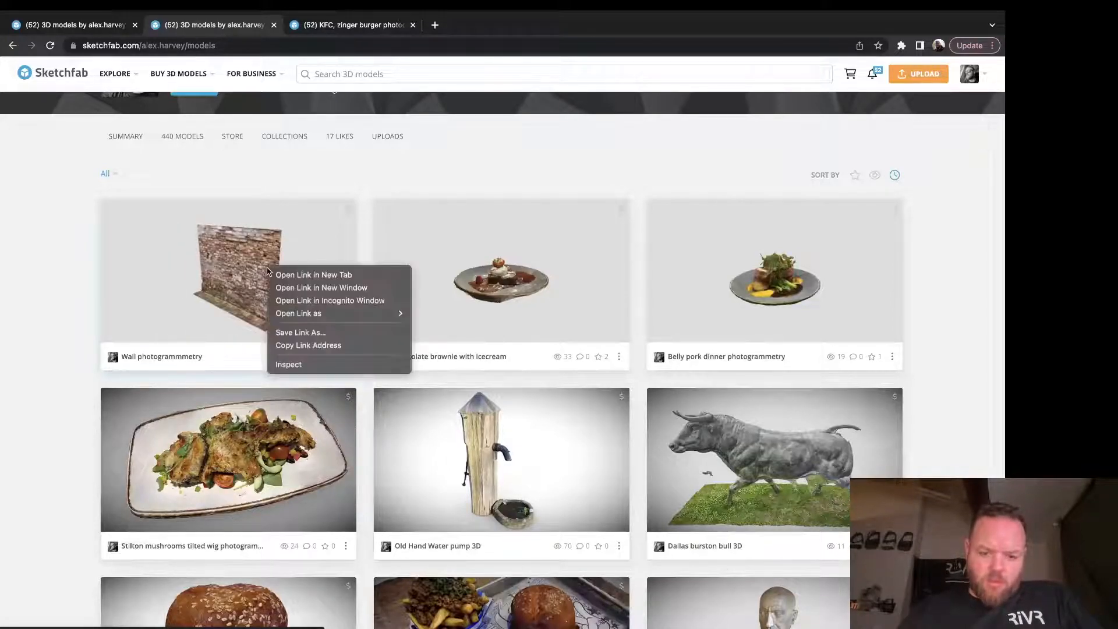
pyautogui.click(312, 274)
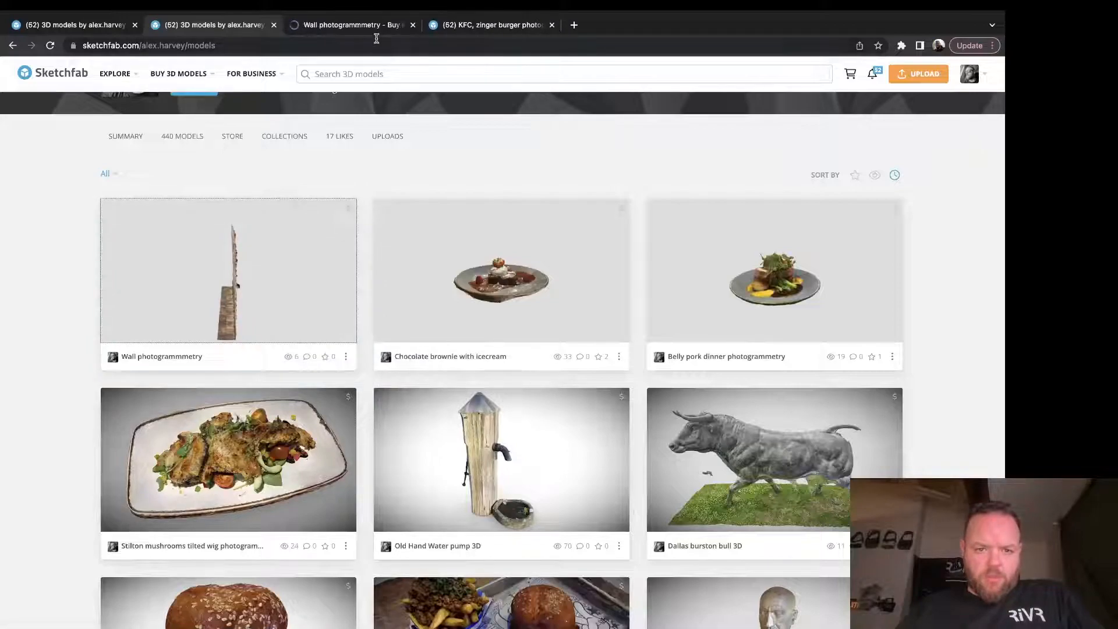
pyautogui.click(228, 278)
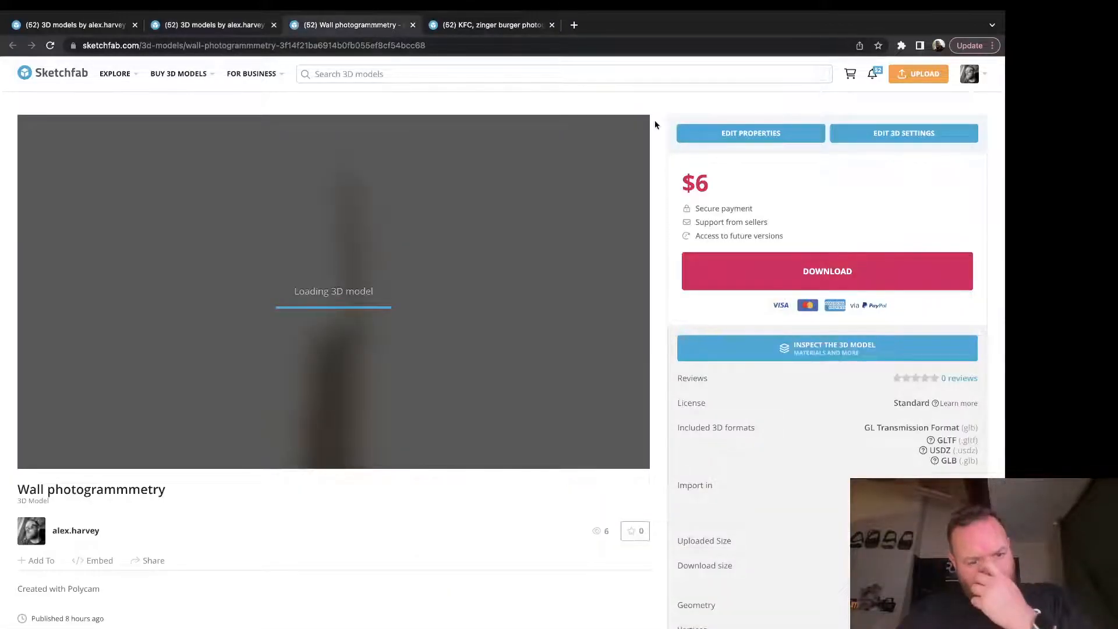
pyautogui.click(749, 133)
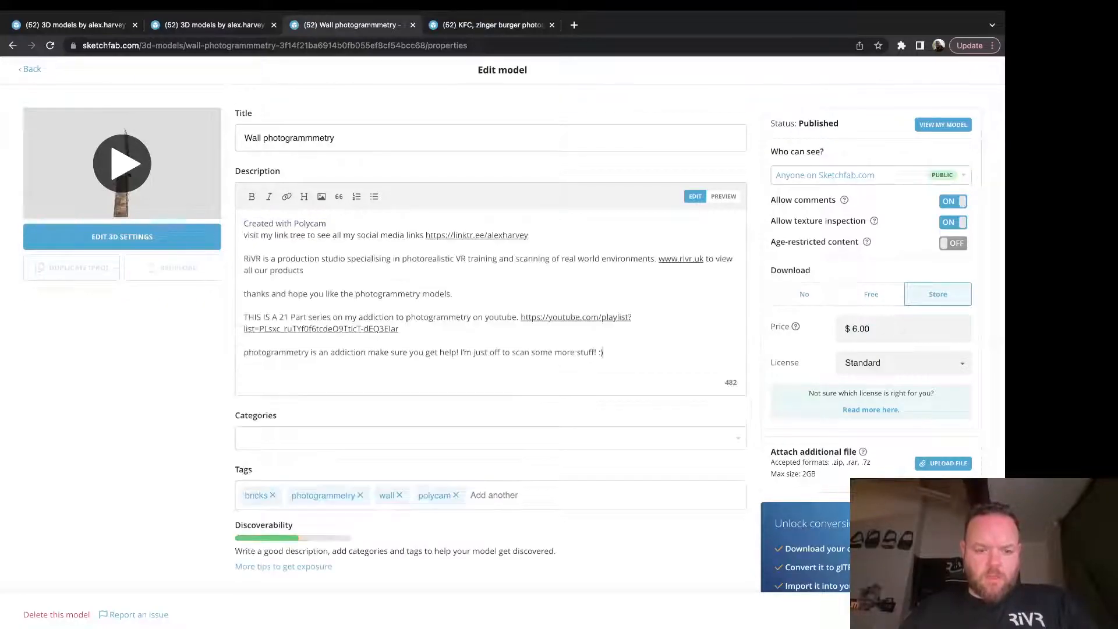
# Step: Retitle the wall 'Brick Wall photogrammmetry' and add the Cultural Heritage & History category
pyautogui.click(489, 437)
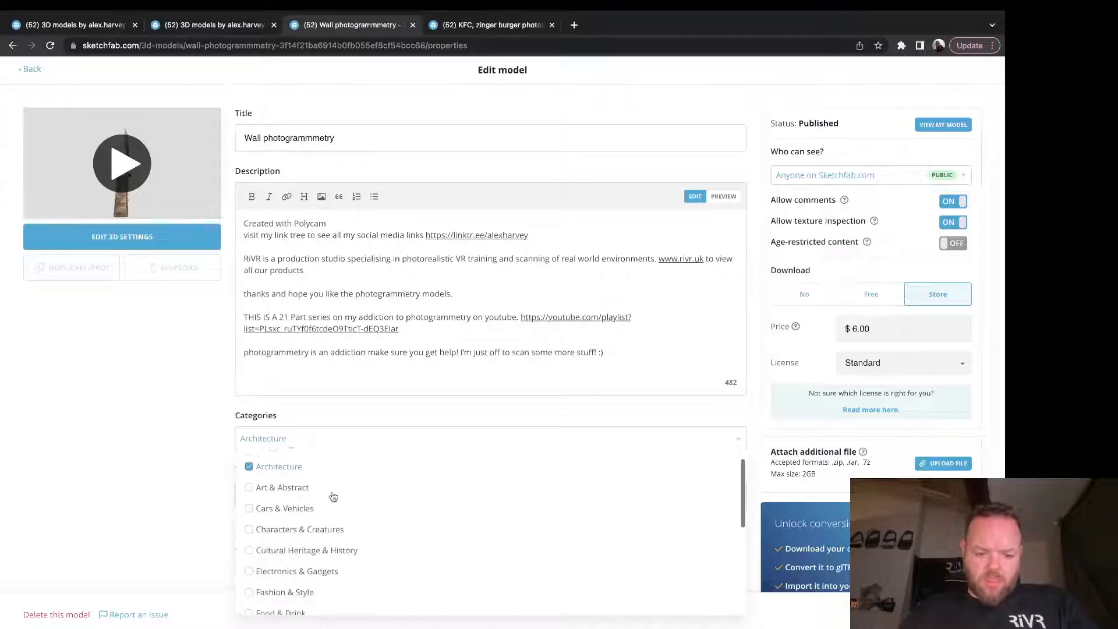
pyautogui.scroll(-3)
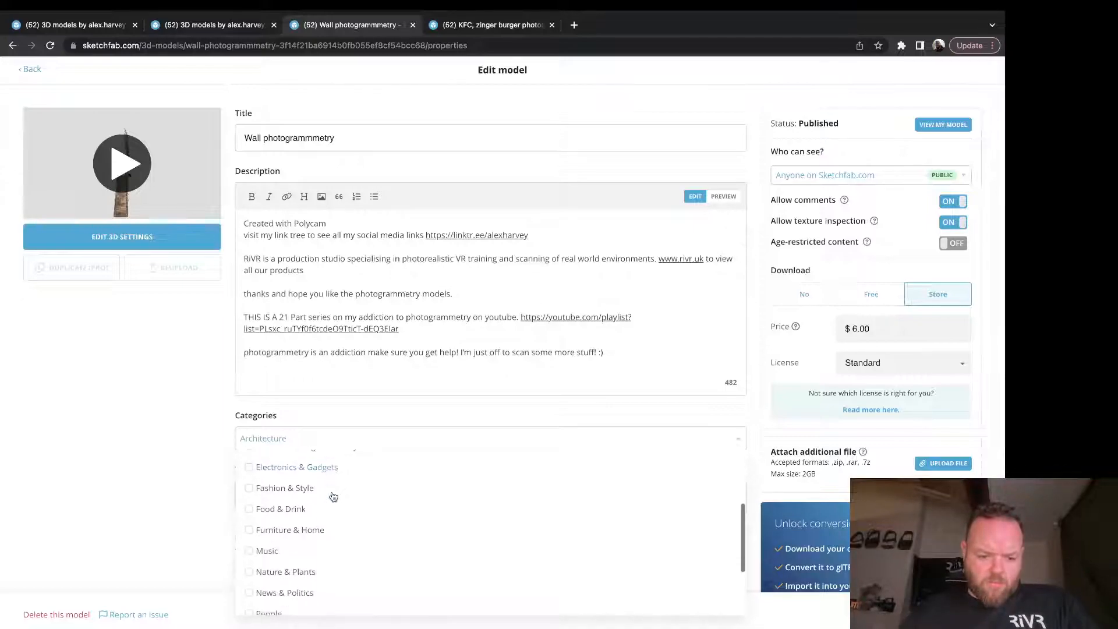
pyautogui.scroll(-3)
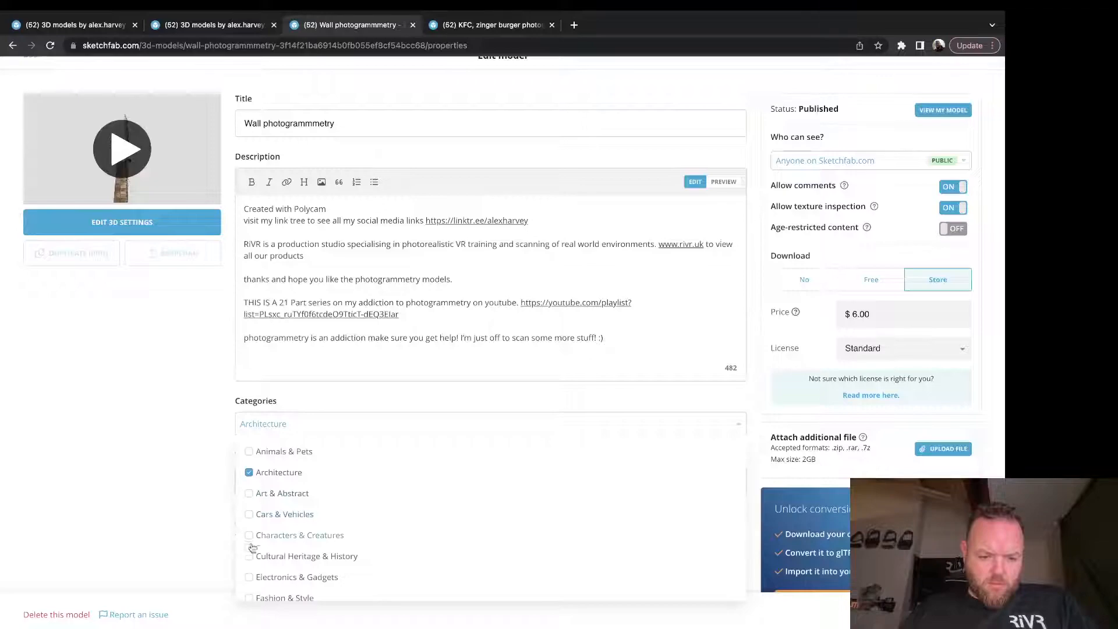
pyautogui.click(248, 559)
pyautogui.write('Brick ')
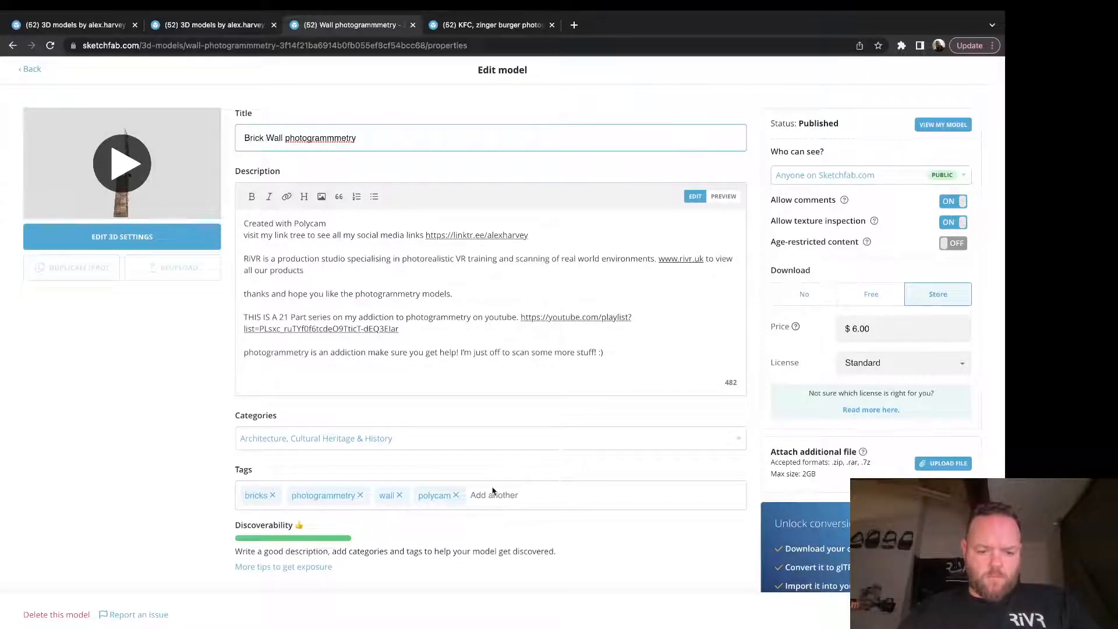
# Step: Add a 'brick' tag, set the price to $5.00, and save the details
pyautogui.write('br')
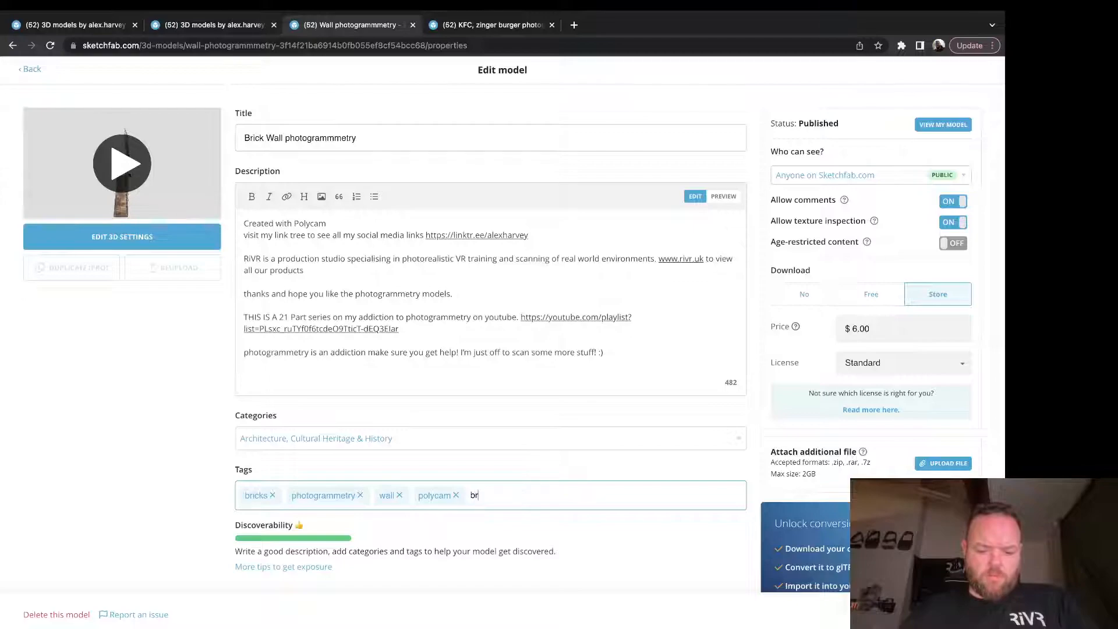
pyautogui.press('Enter')
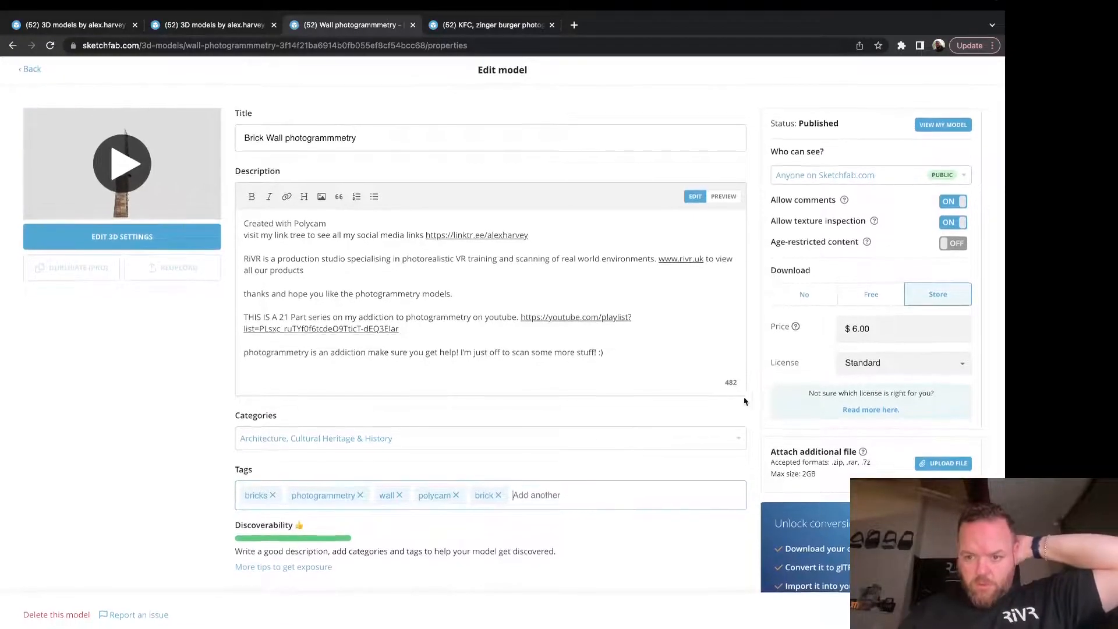
pyautogui.click(870, 294)
pyautogui.write('5')
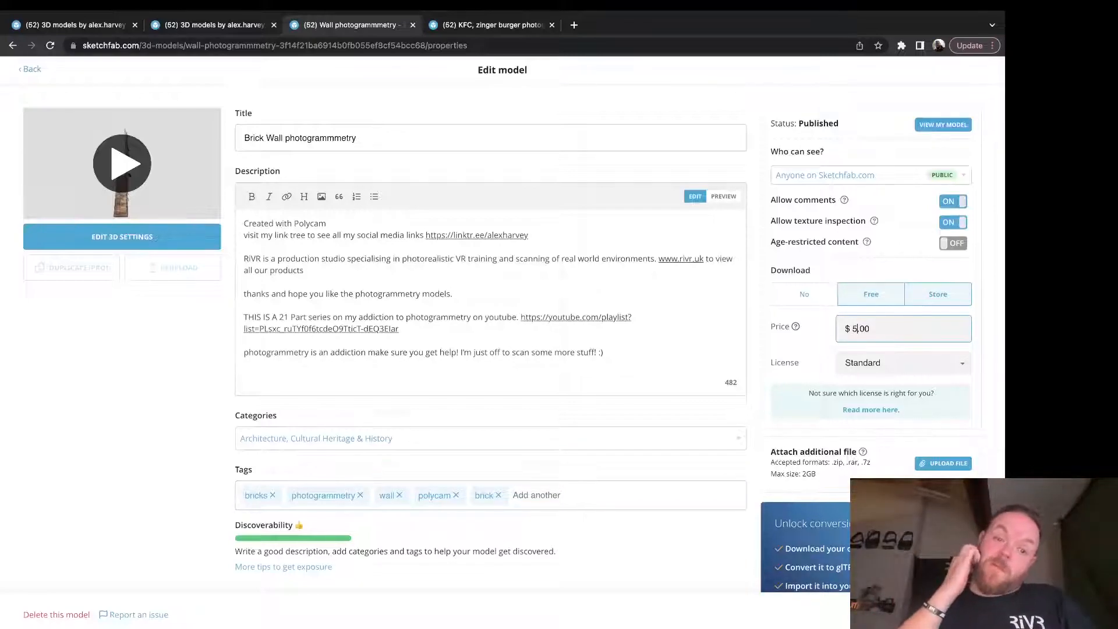
pyautogui.click(936, 293)
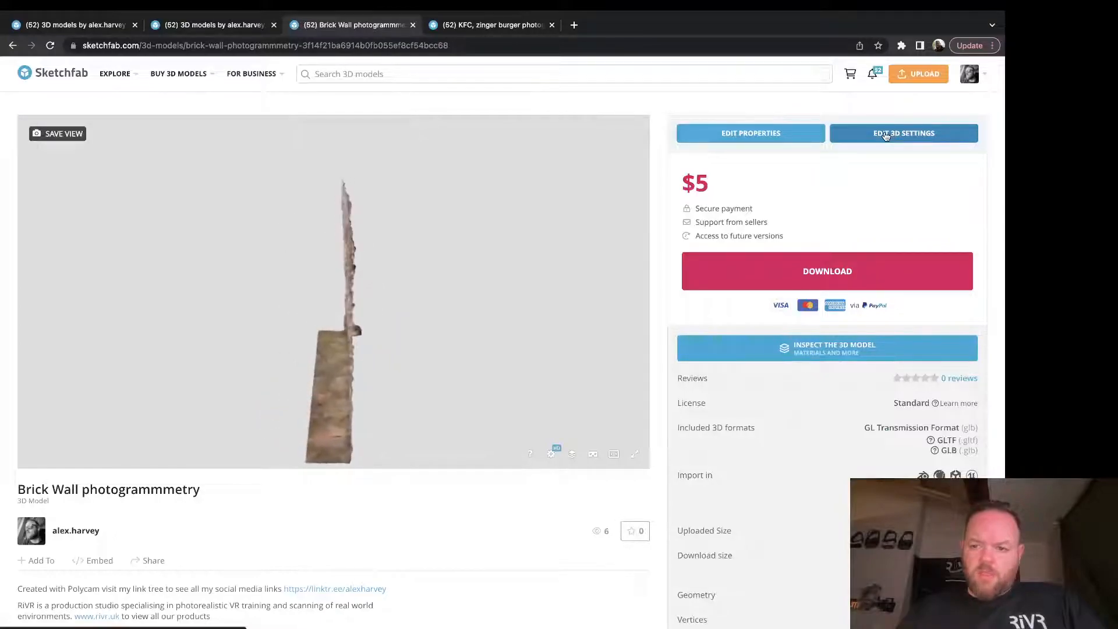
# Step: Frame the brick wall close-up, enable Sharpness and Vignette, and save the view as the thumbnail
pyautogui.click(902, 134)
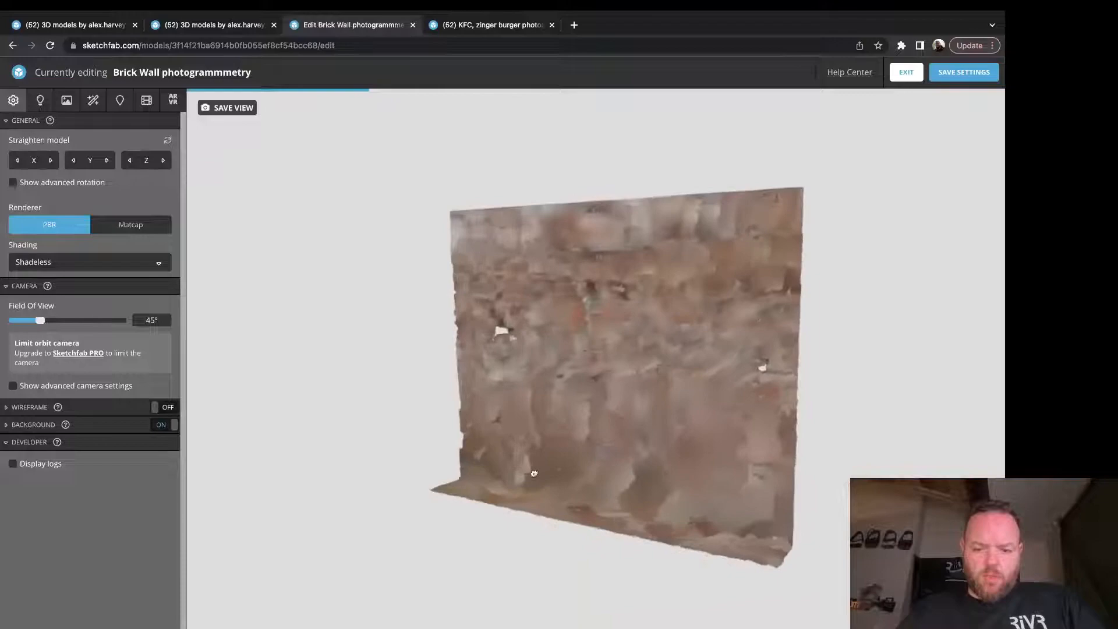
pyautogui.moveTo(534, 472); pyautogui.dragTo(557, 481)
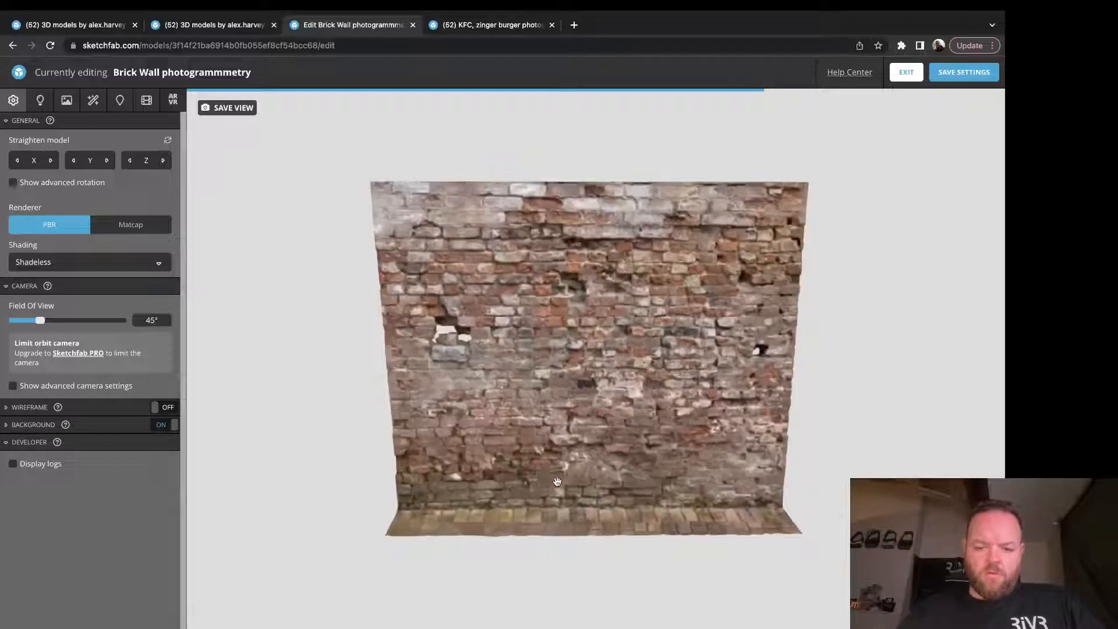
pyautogui.scroll(3)
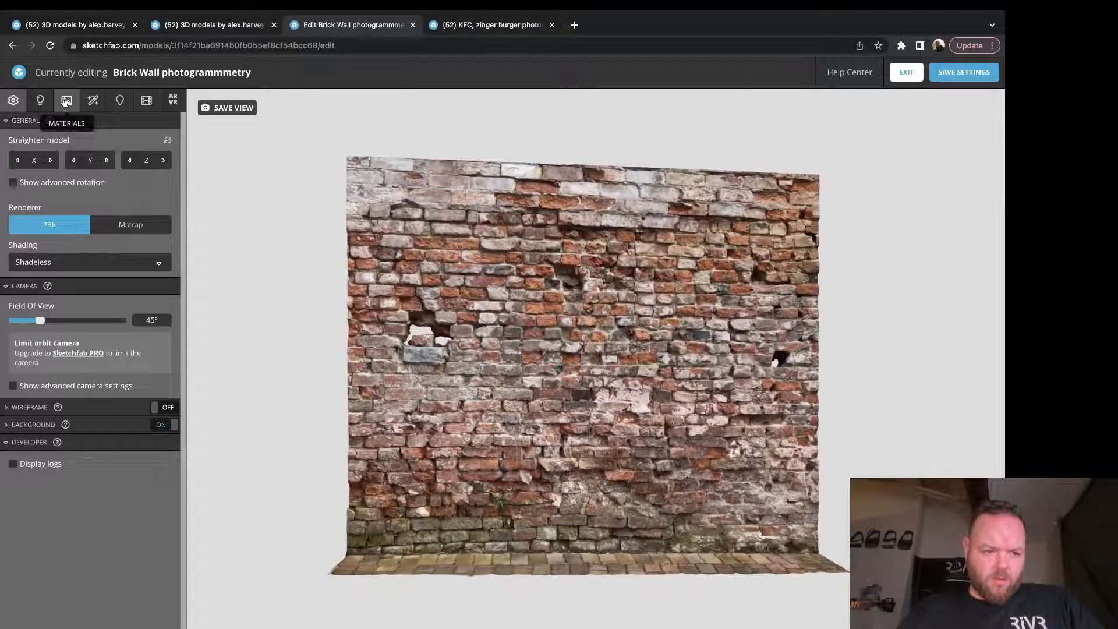
pyautogui.click(118, 100)
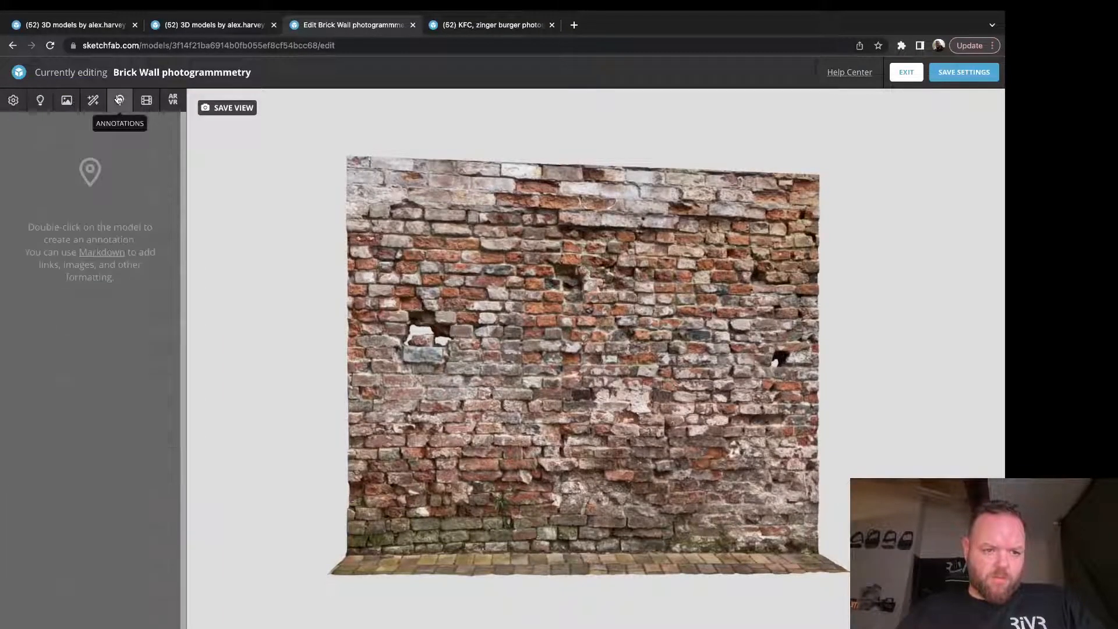
pyautogui.click(93, 100)
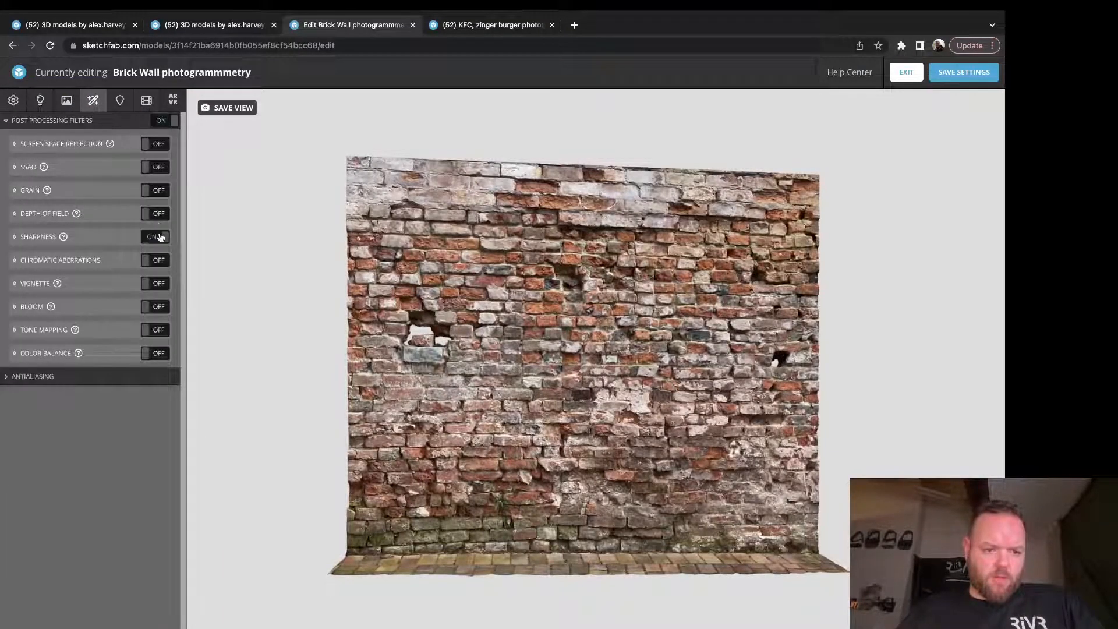
pyautogui.click(153, 283)
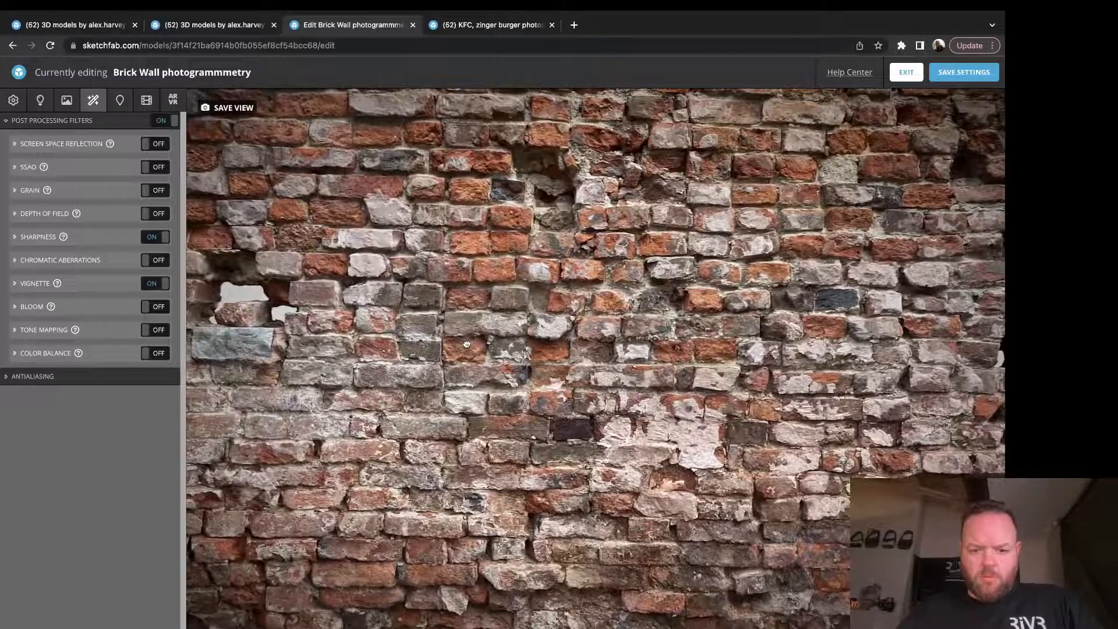
pyautogui.moveTo(233, 108)
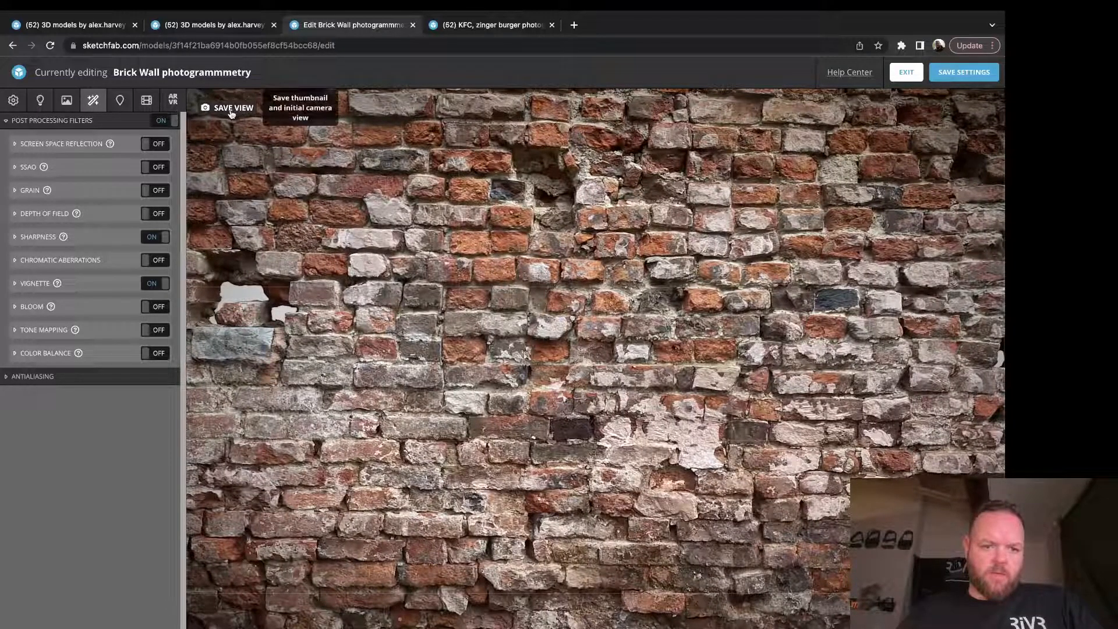
pyautogui.click(233, 107)
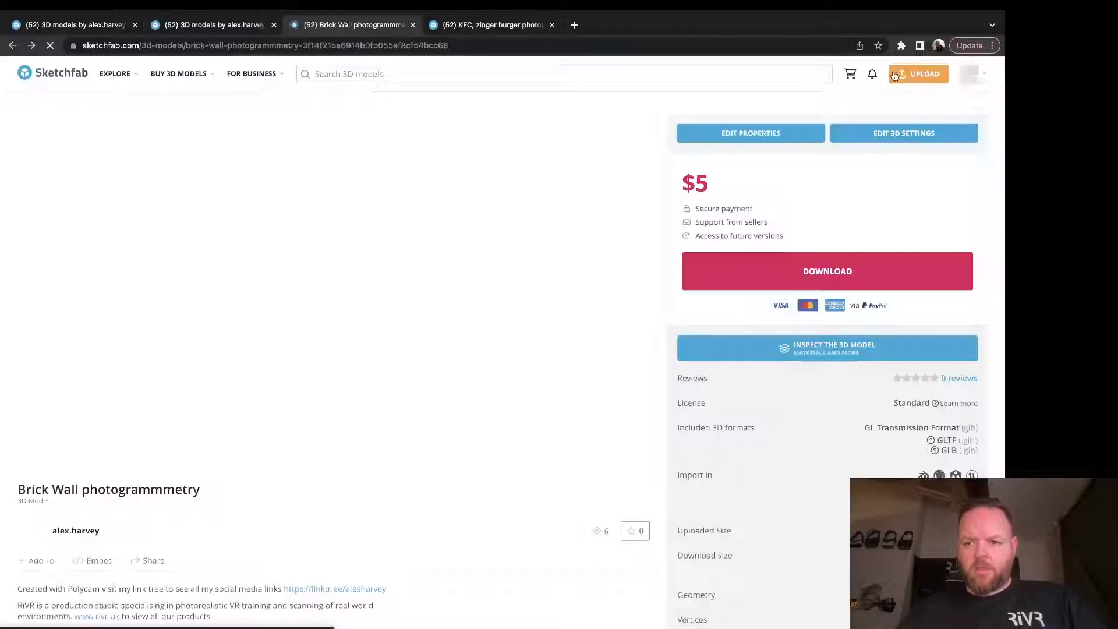
# Step: Go to the Models list from the profile avatar menu
pyautogui.click(971, 73)
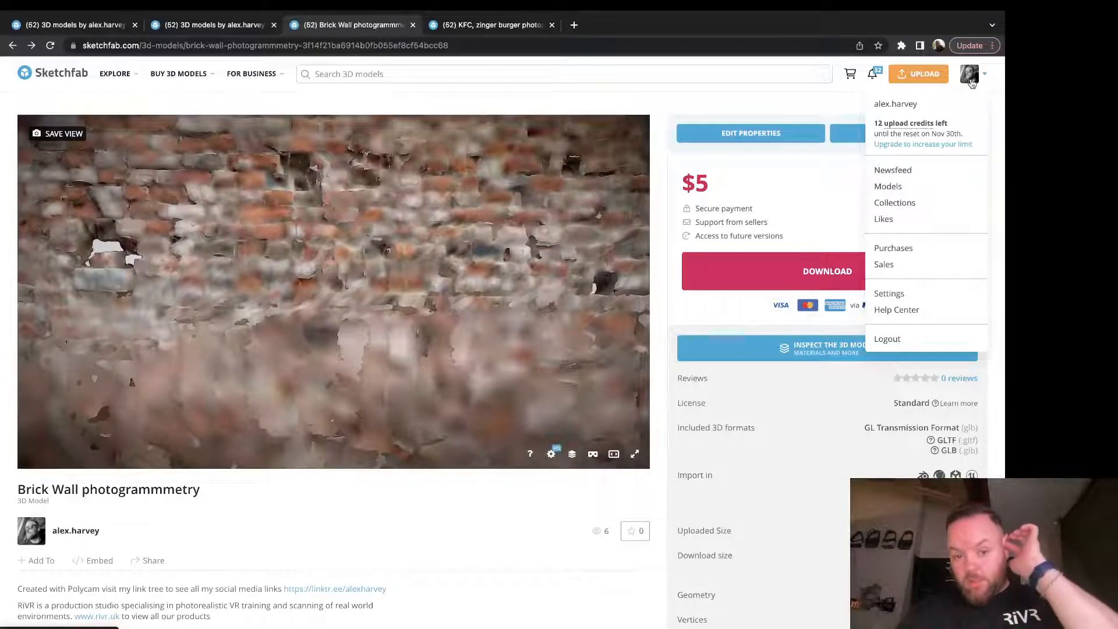
pyautogui.click(887, 186)
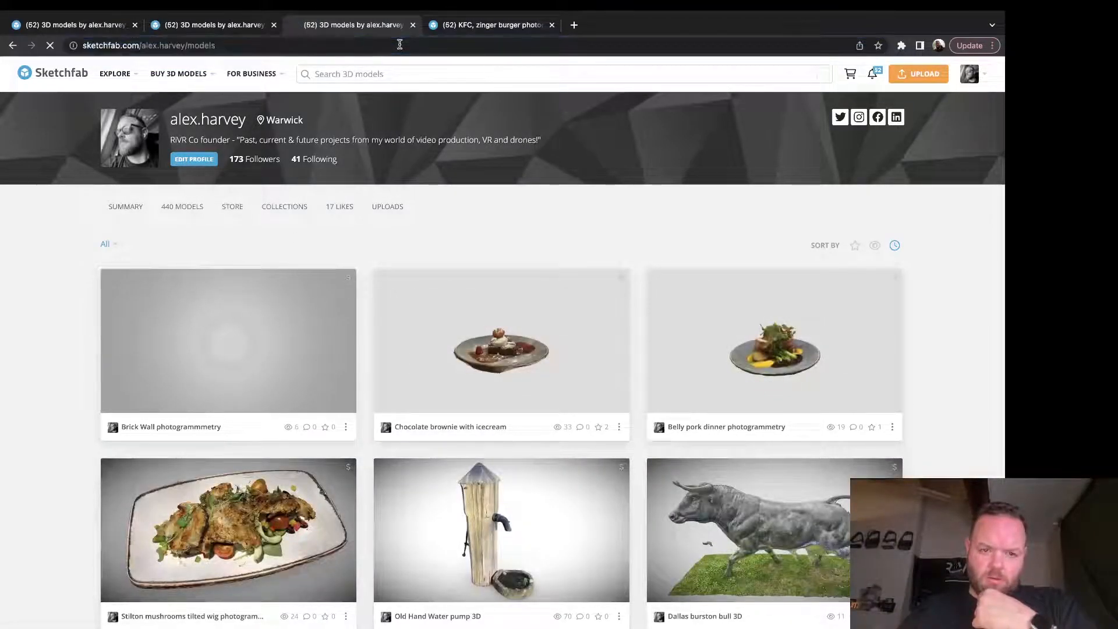
pyautogui.scroll(-3)
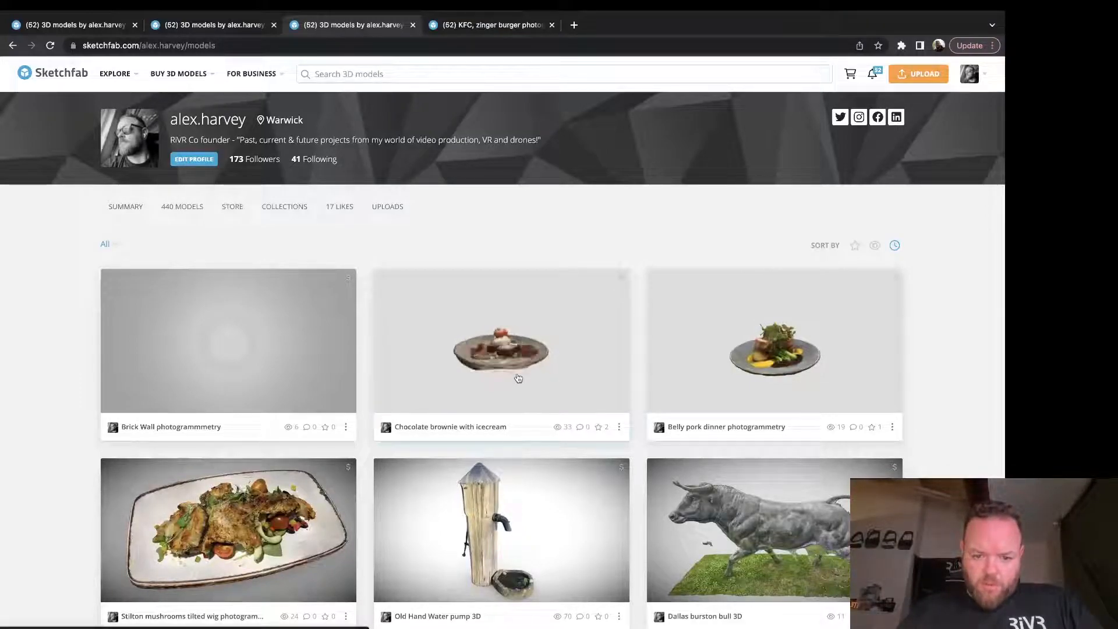
# Step: Open Chocolate brownie with icecream in a new tab and enter its 3D scene settings
pyautogui.rightClick(499, 359)
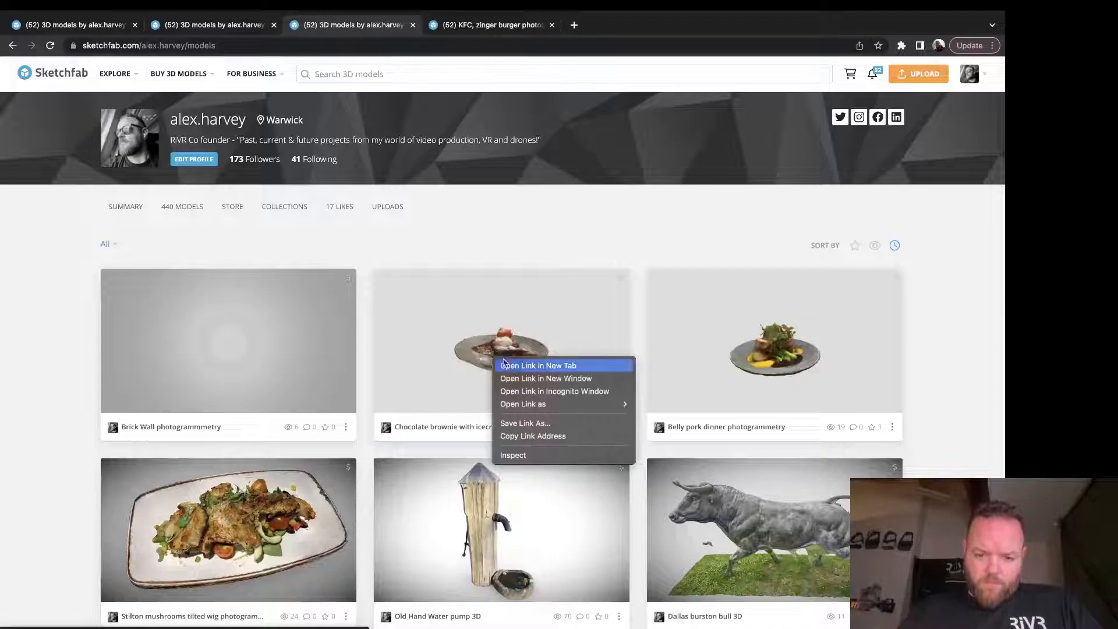
pyautogui.click(537, 365)
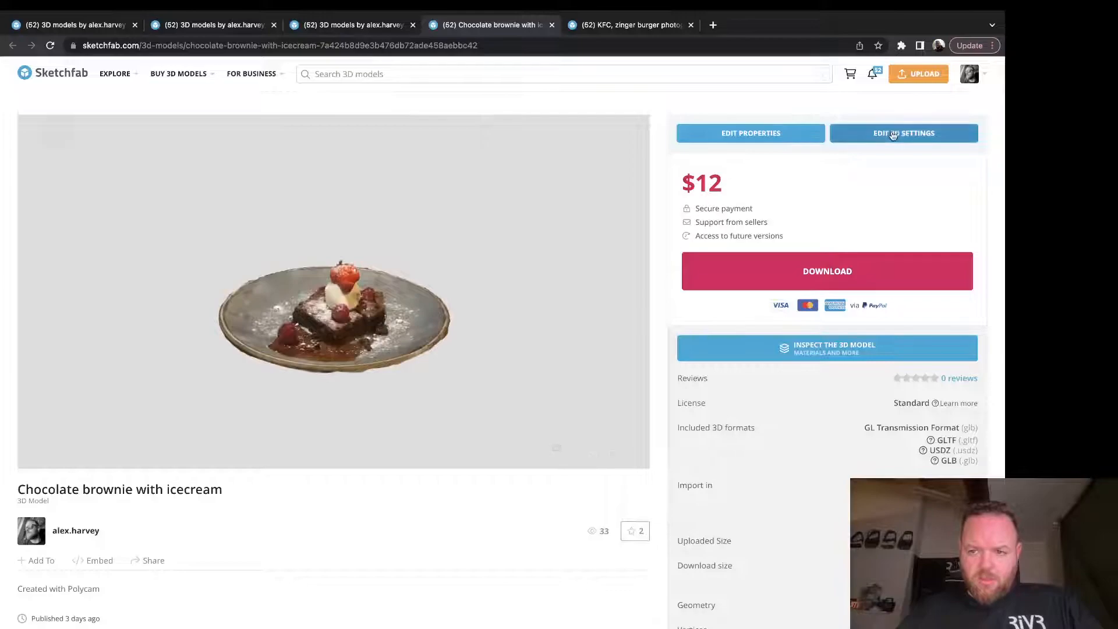
pyautogui.click(903, 133)
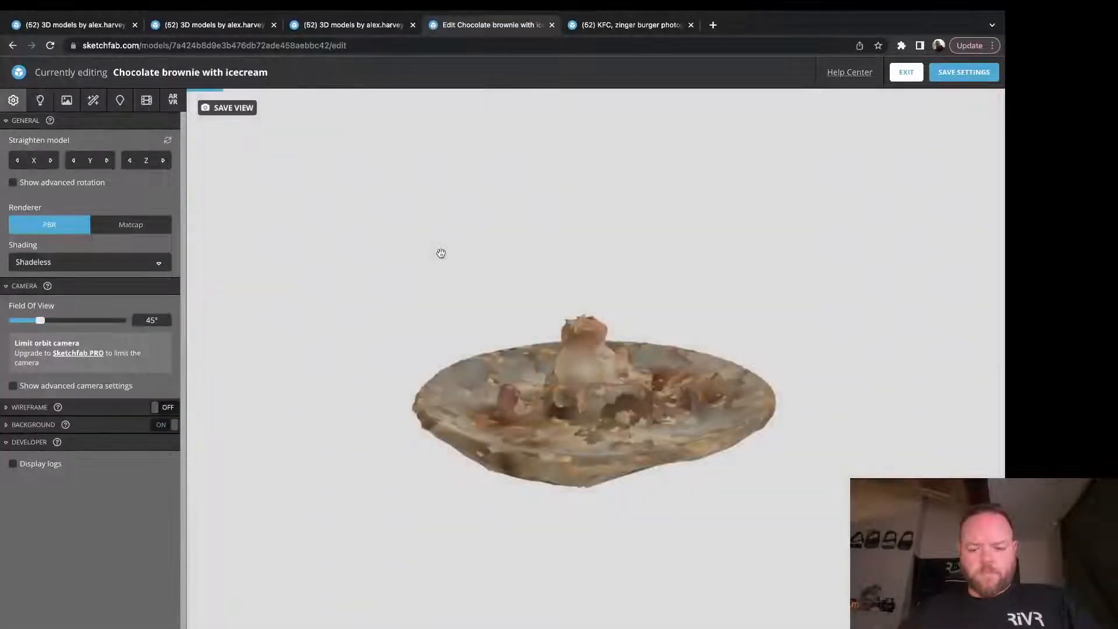
# Step: Frame the brownie plate from above and add a vignette post-processing filter
pyautogui.moveTo(441, 252); pyautogui.dragTo(448, 390)
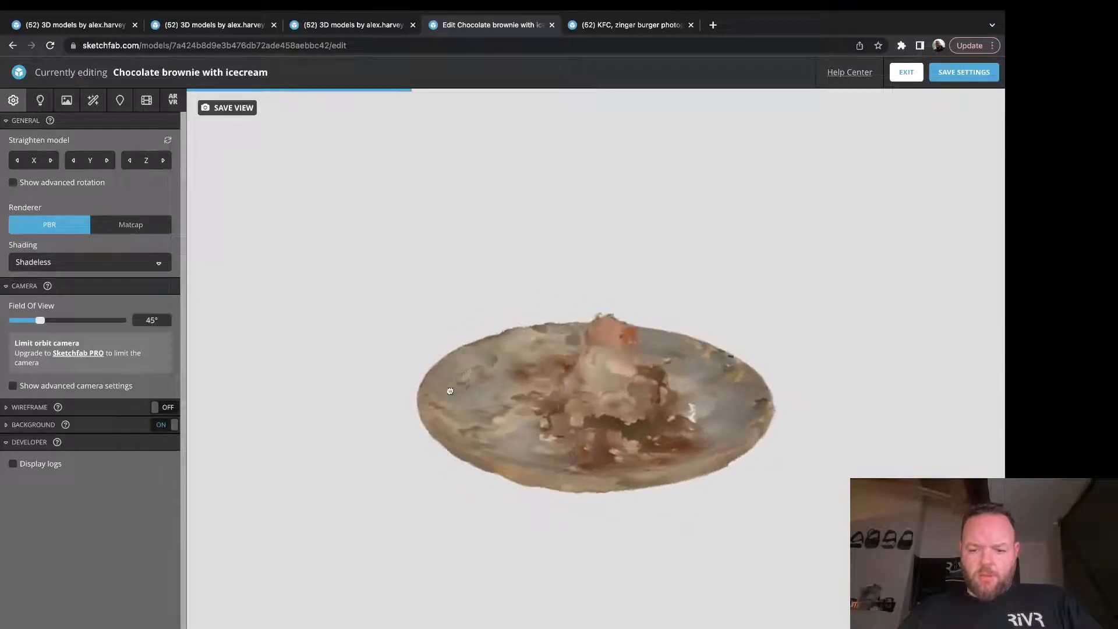
pyautogui.moveTo(449, 390); pyautogui.dragTo(467, 426)
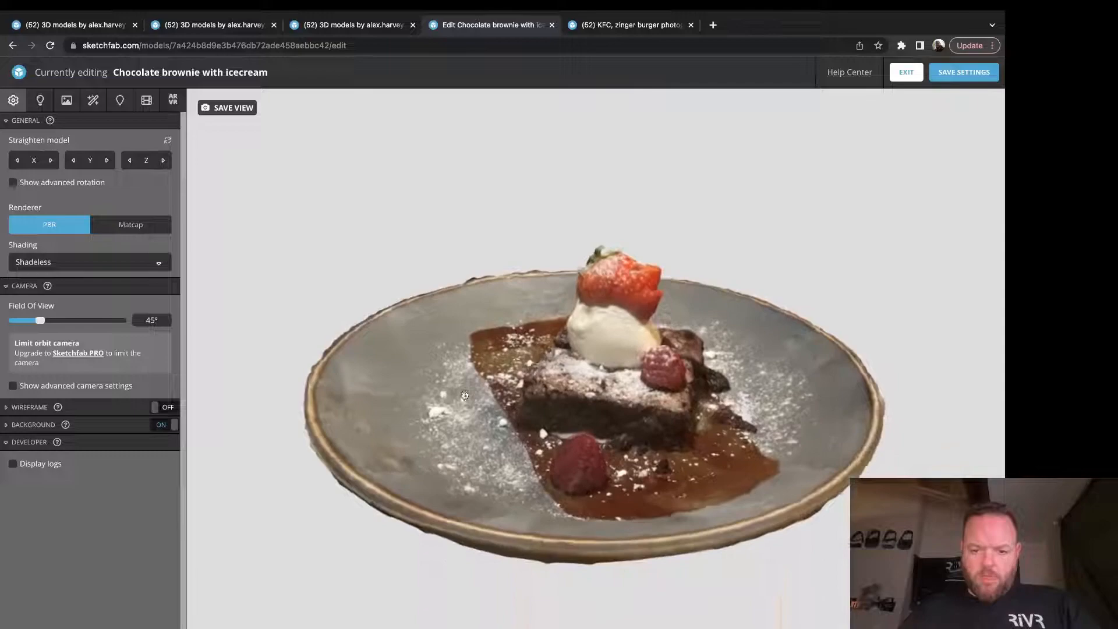
pyautogui.moveTo(464, 396); pyautogui.dragTo(506, 353)
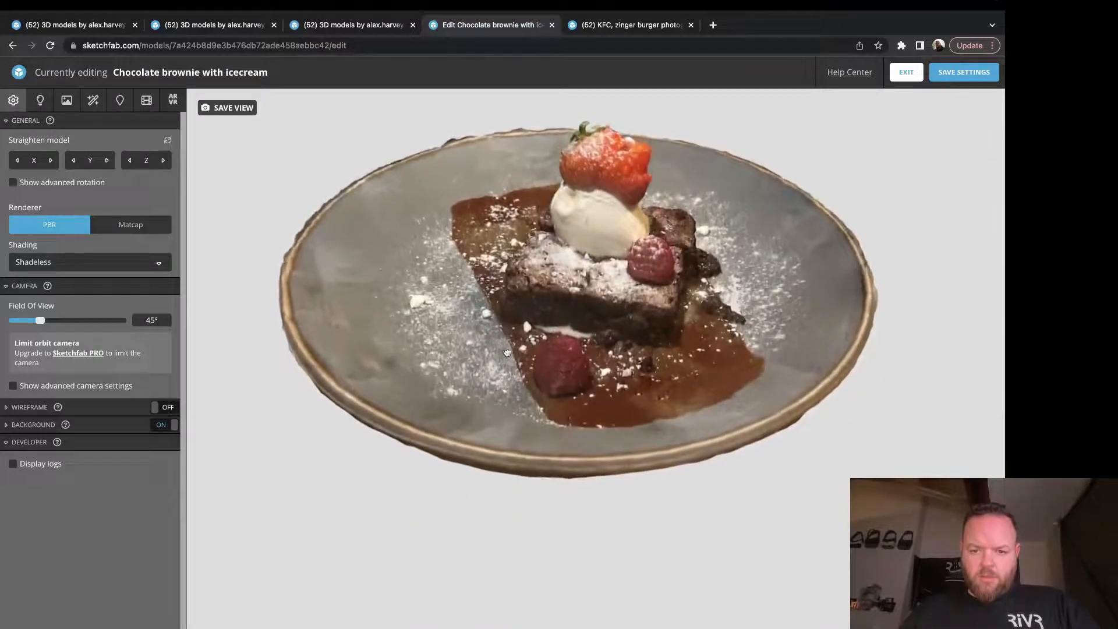
pyautogui.scroll(3)
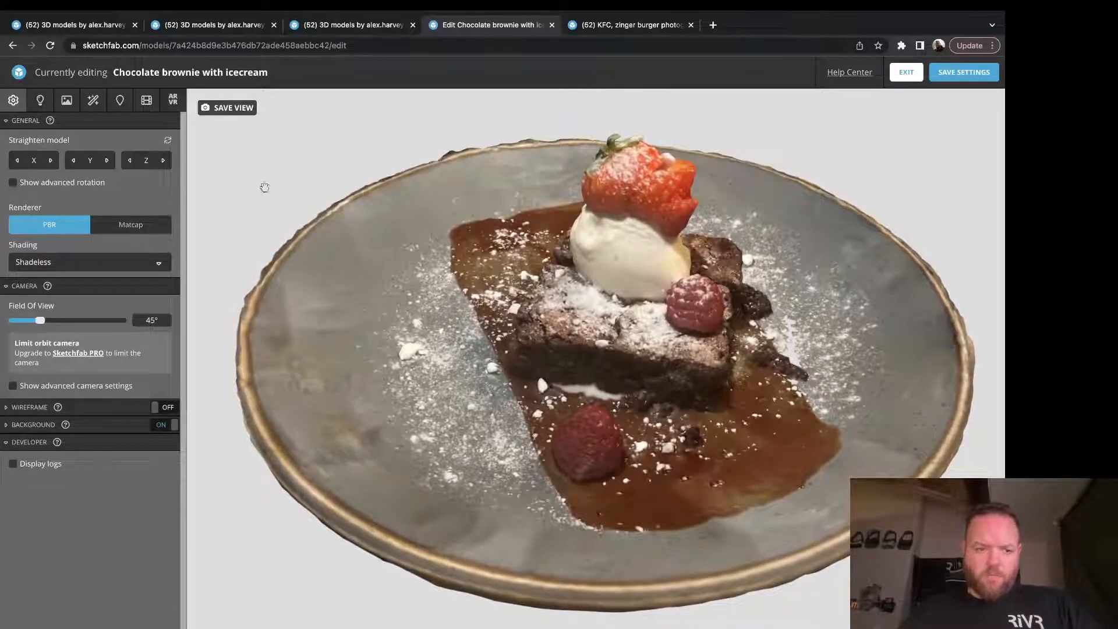
pyautogui.click(93, 100)
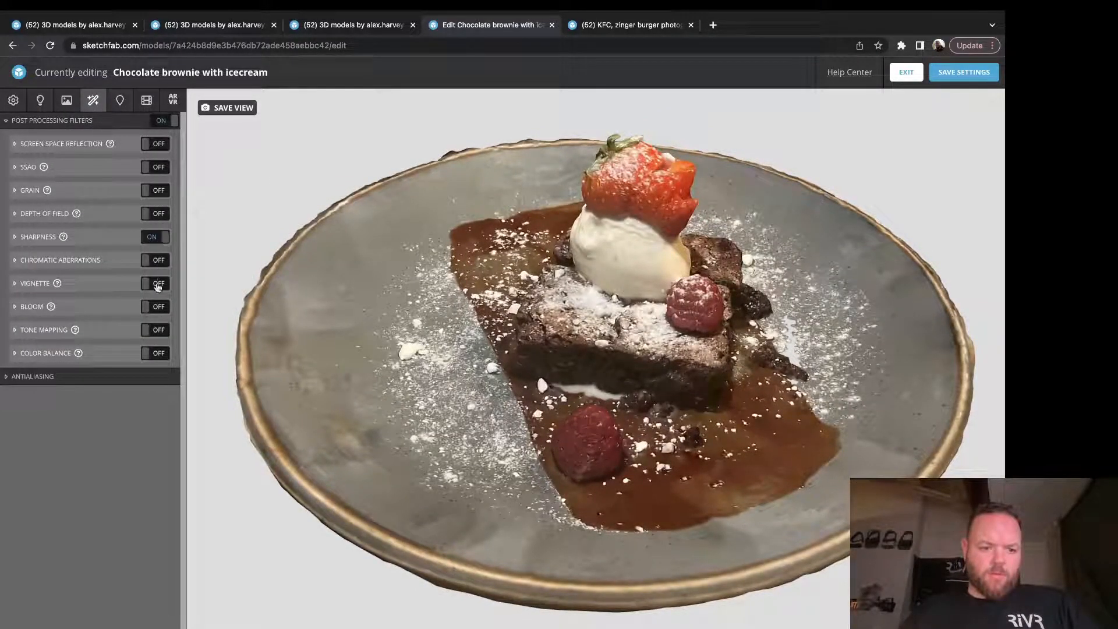
pyautogui.click(157, 283)
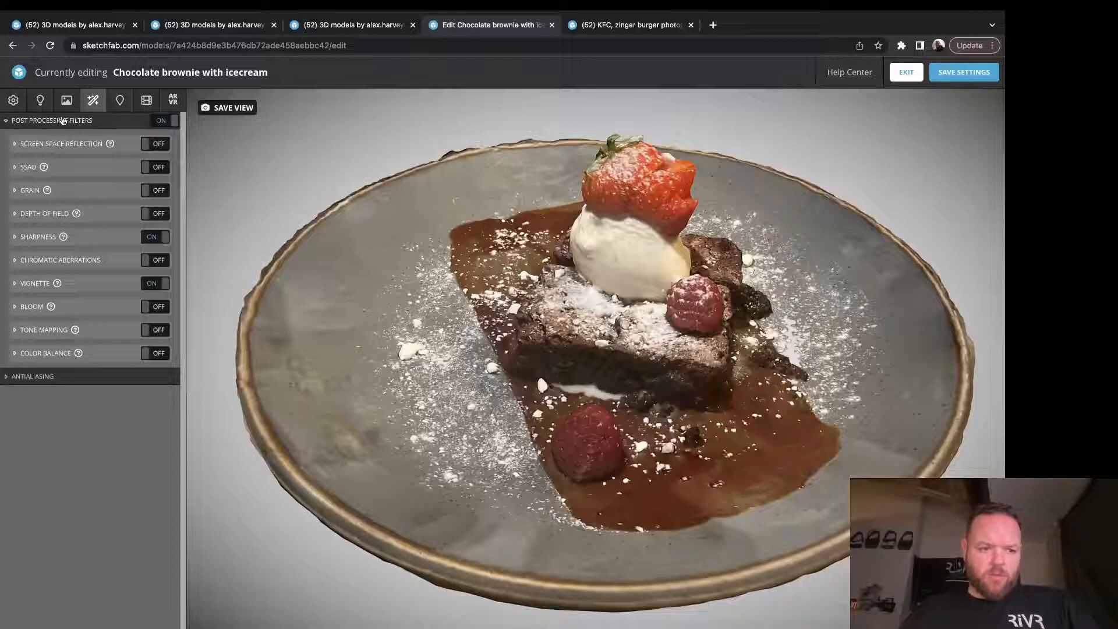
# Step: Set ground shadows to Baked AO, save the view as thumbnail, and exit the editor
pyautogui.click(41, 99)
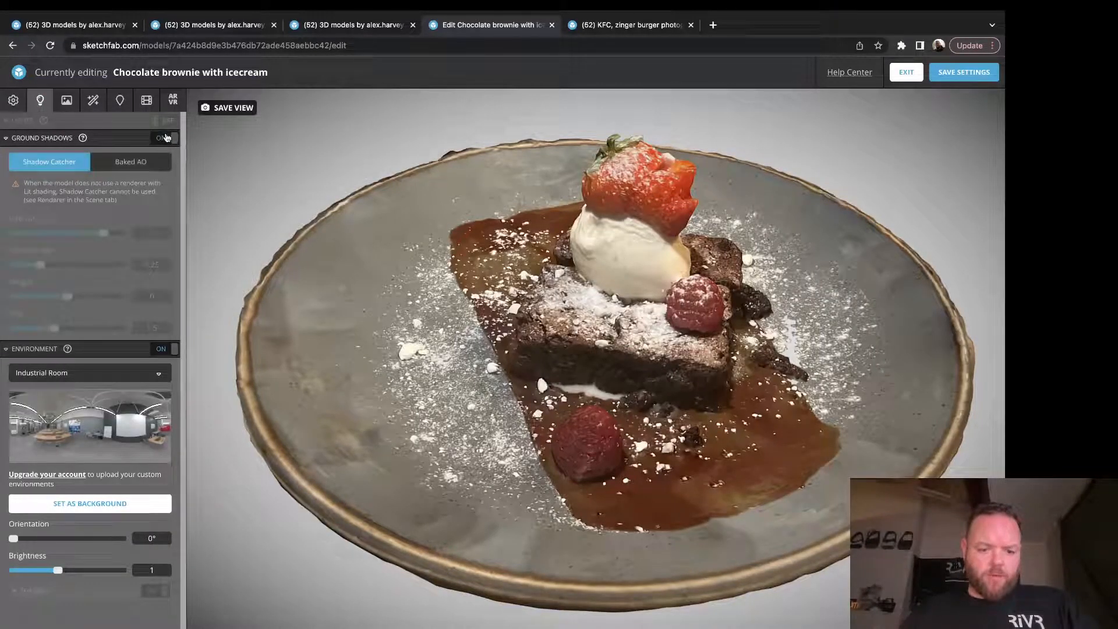
pyautogui.click(130, 161)
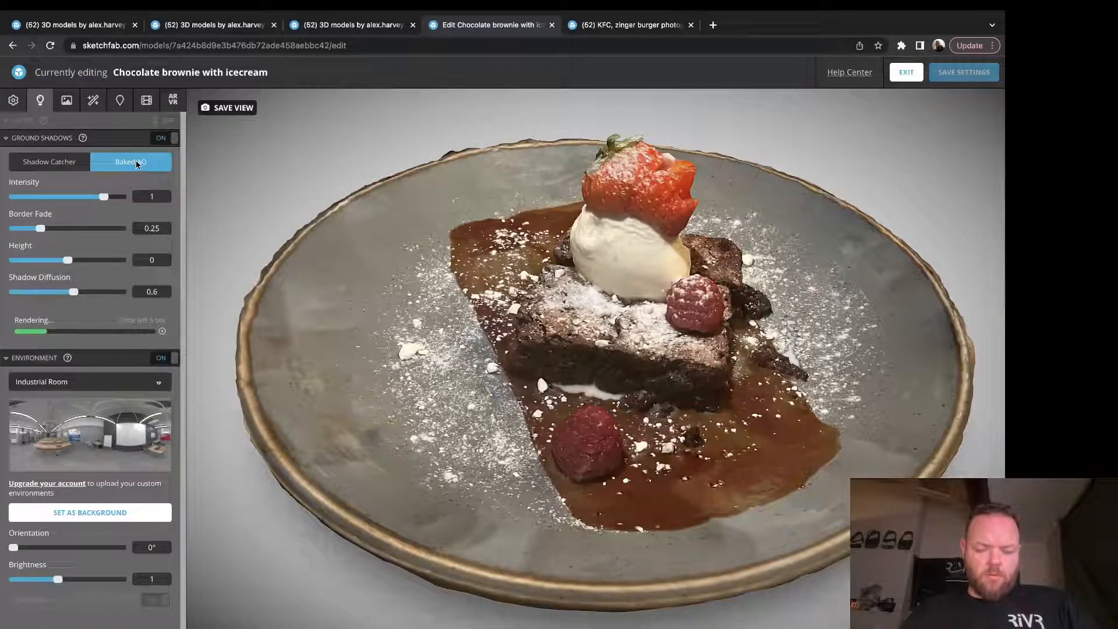
pyautogui.moveTo(233, 108)
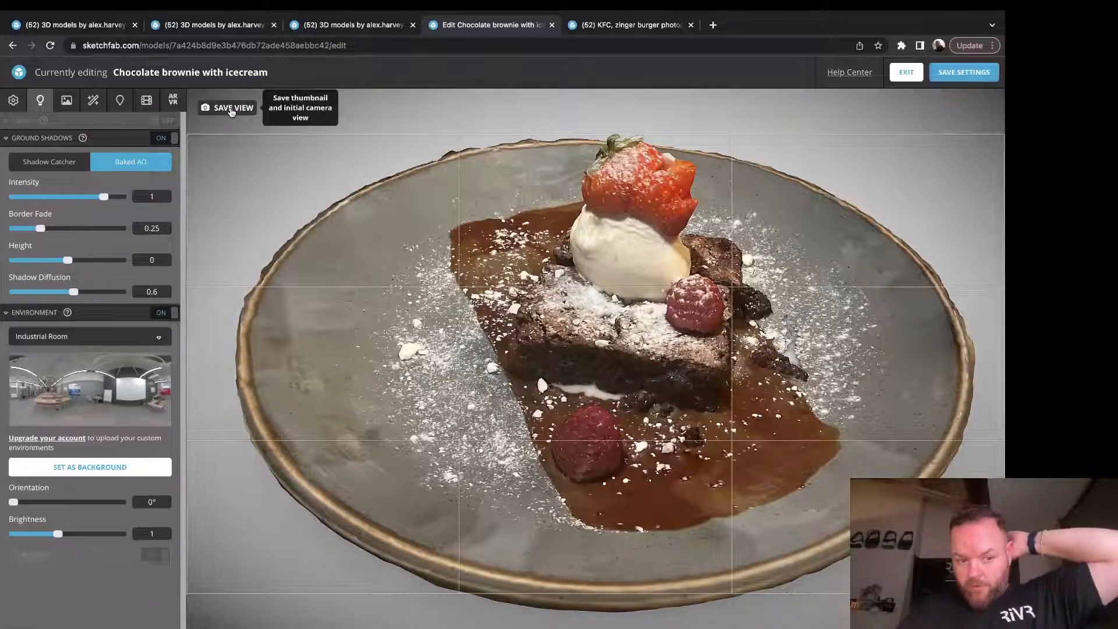
pyautogui.click(230, 108)
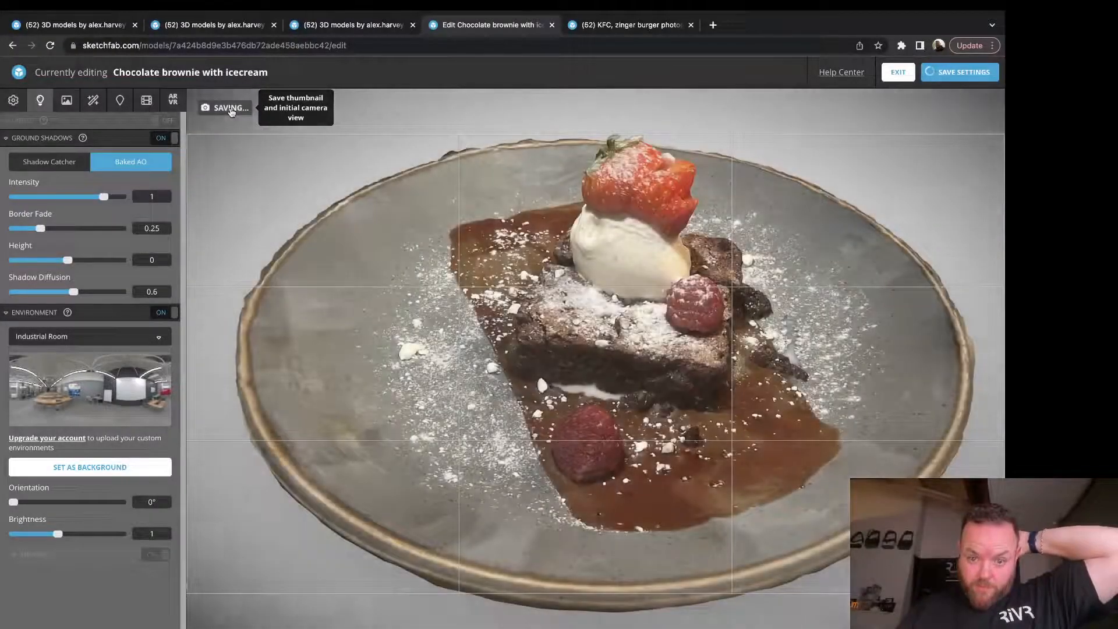
pyautogui.click(225, 108)
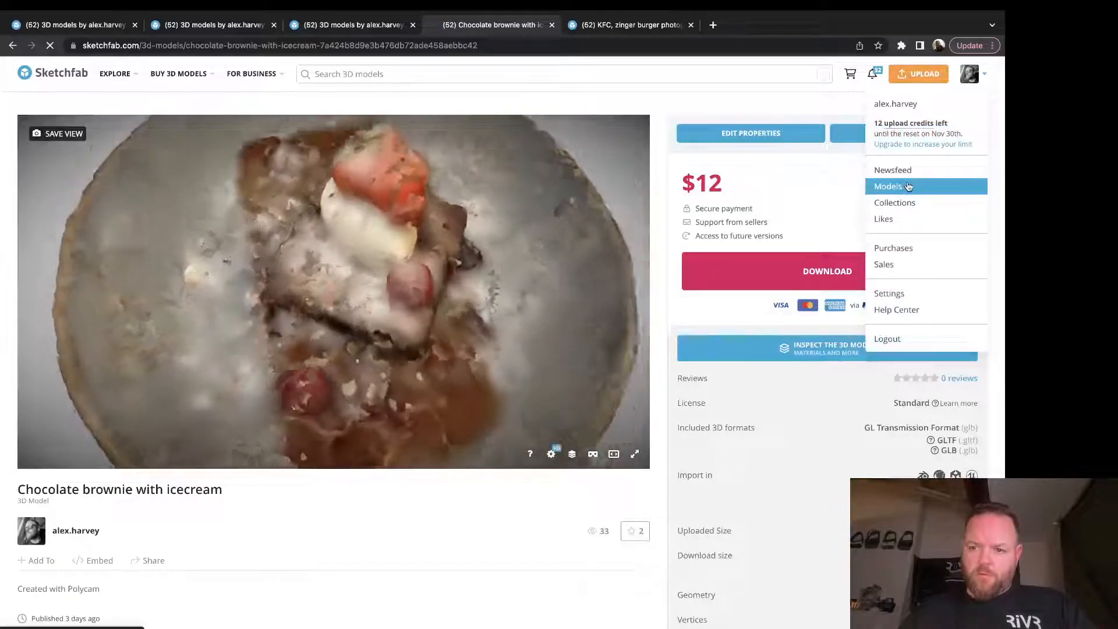
# Step: From the Models list, open Belly pork dinner photogrammetry in a new tab
pyautogui.click(887, 186)
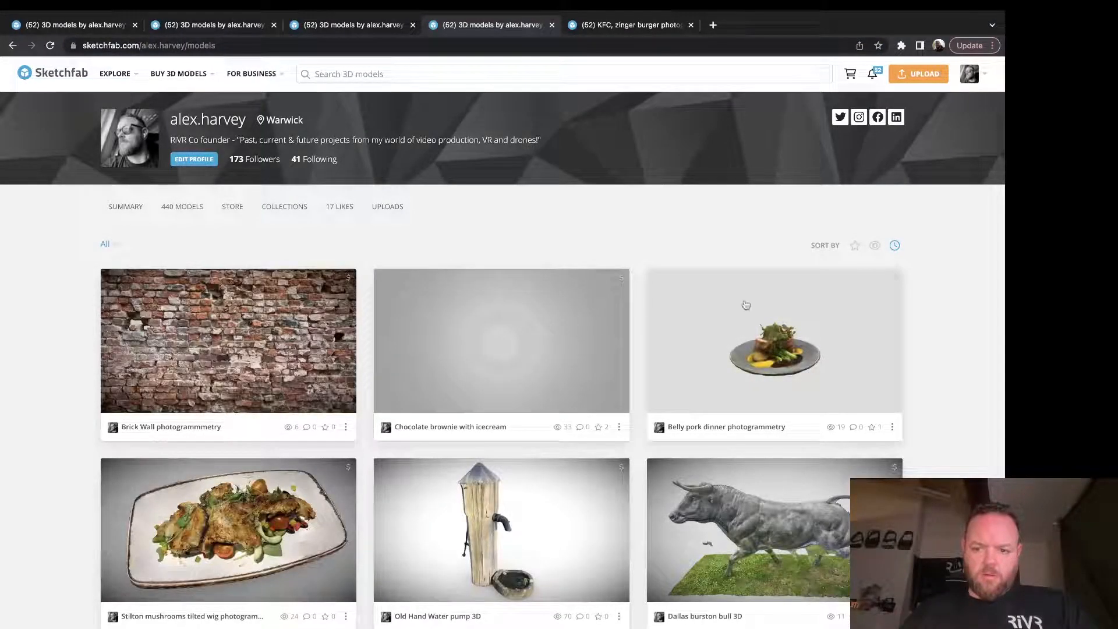
pyautogui.rightClick(774, 341)
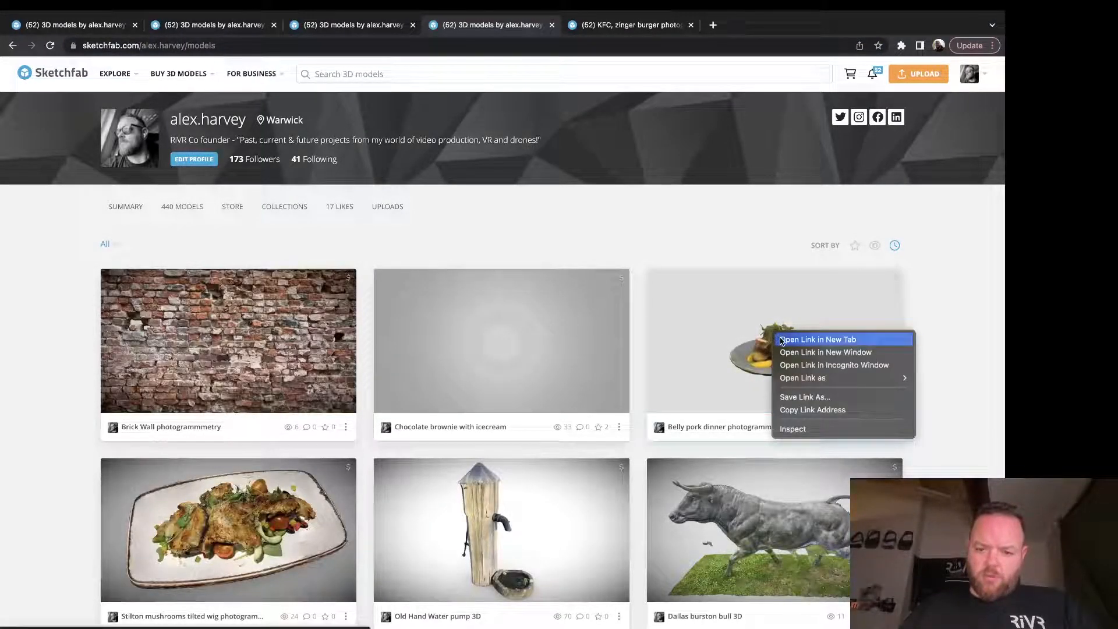
pyautogui.click(817, 338)
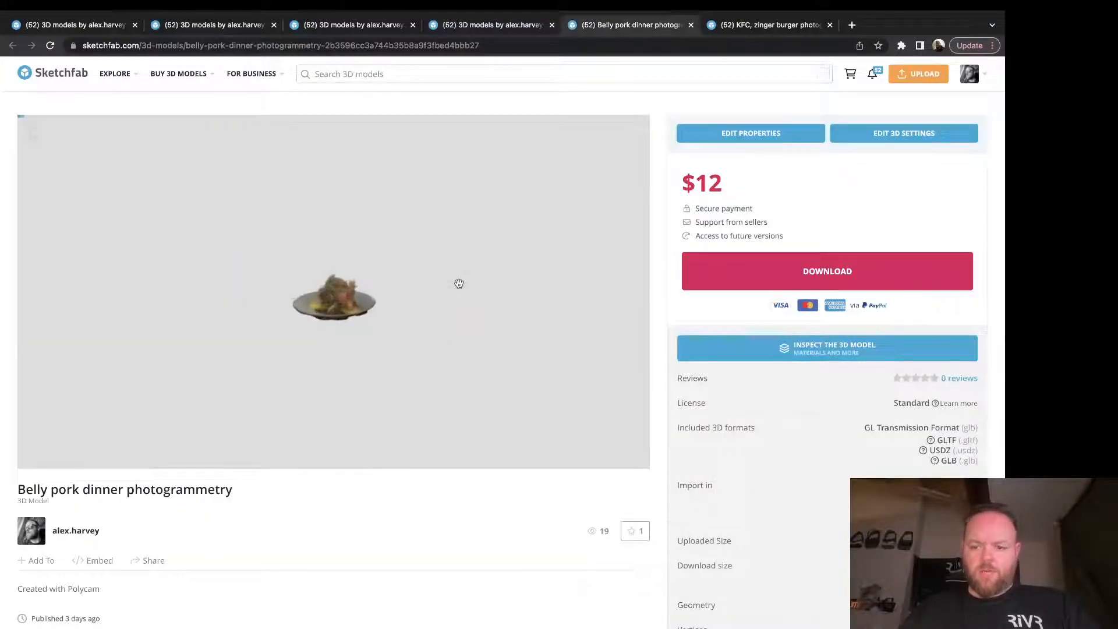
# Step: Add studio and social media links to the description, set price to $11.00, and view the model
pyautogui.click(749, 133)
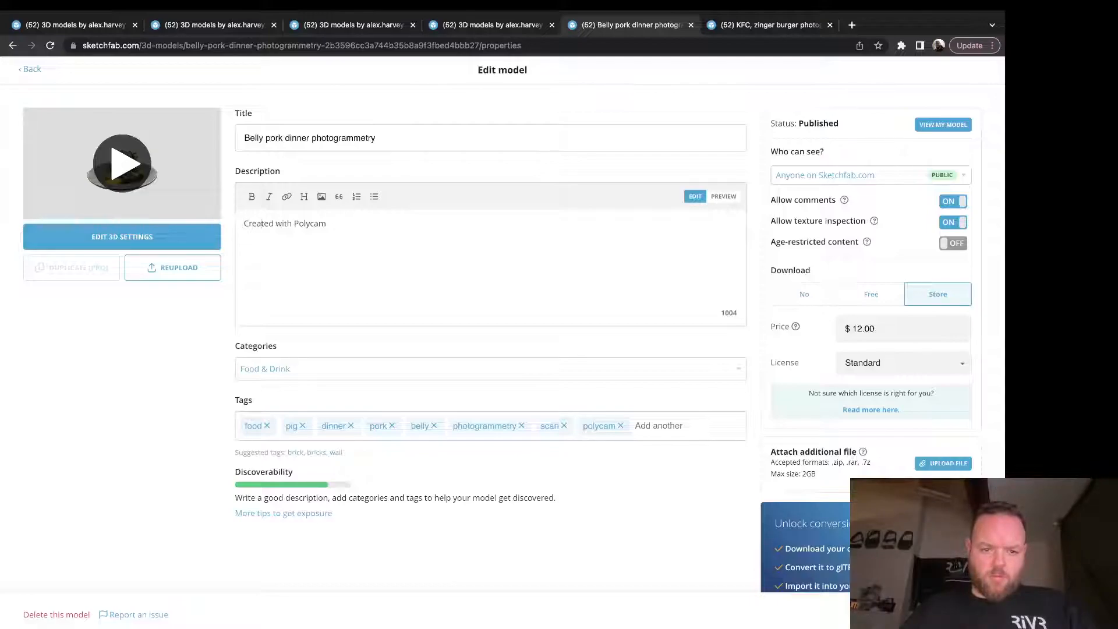
pyautogui.click(326, 223)
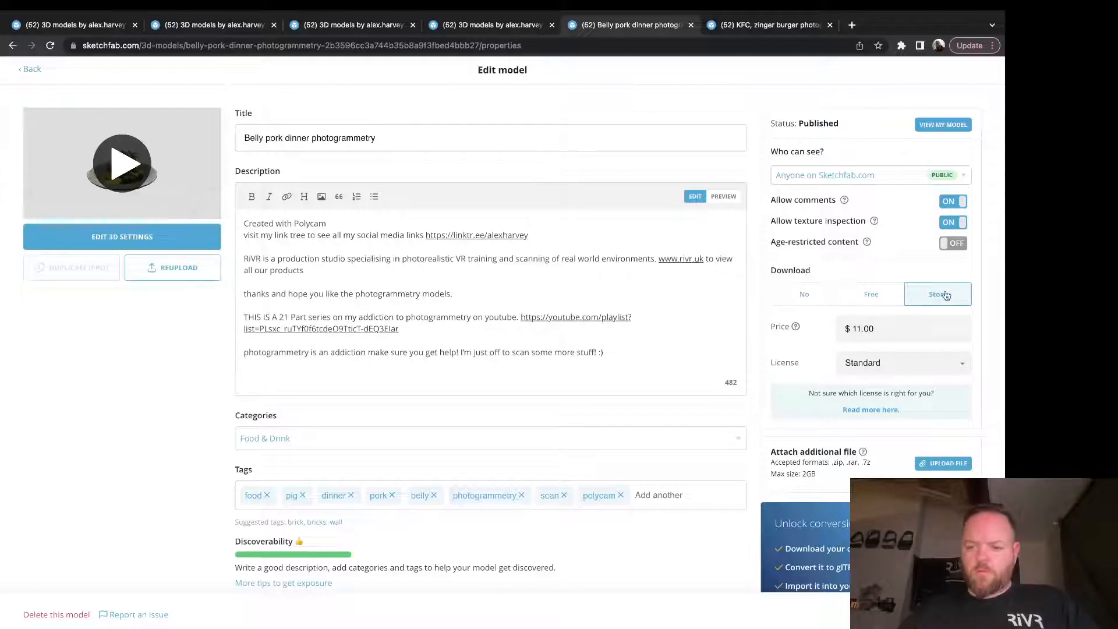
pyautogui.click(942, 124)
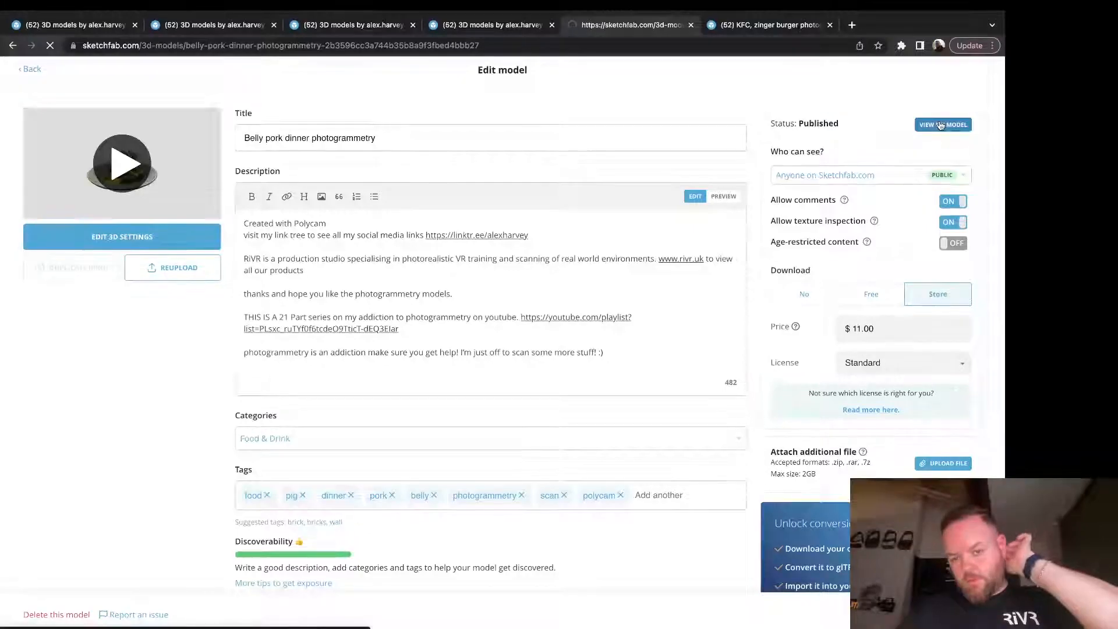
pyautogui.click(942, 124)
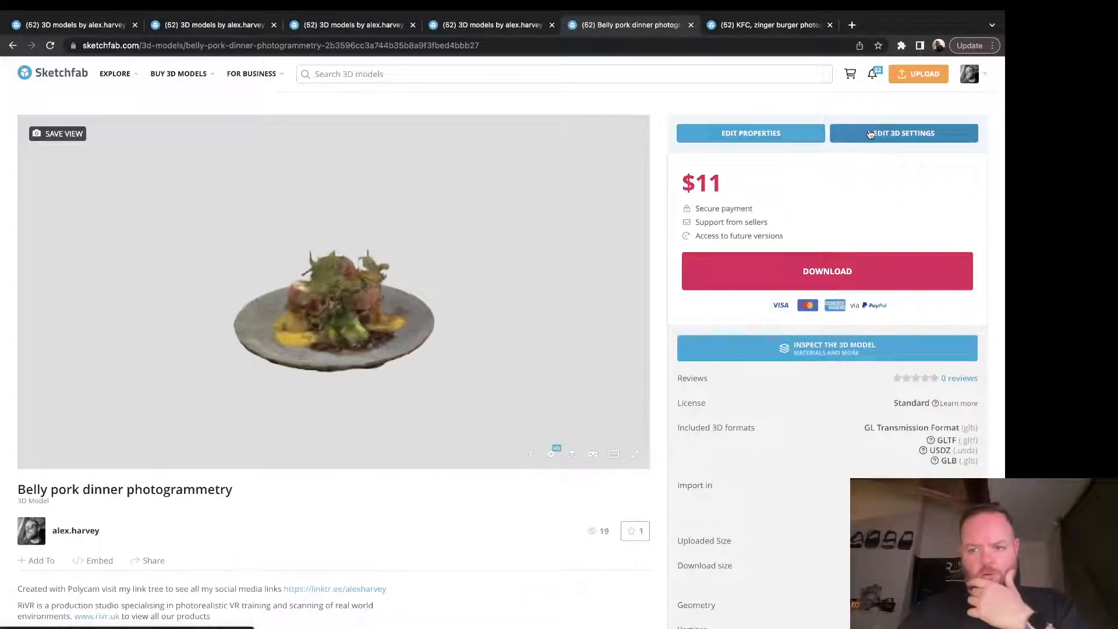
# Step: Orbit the plate, enable Baked AO ground shadows, save the thumbnail view, and exit the editor
pyautogui.click(903, 133)
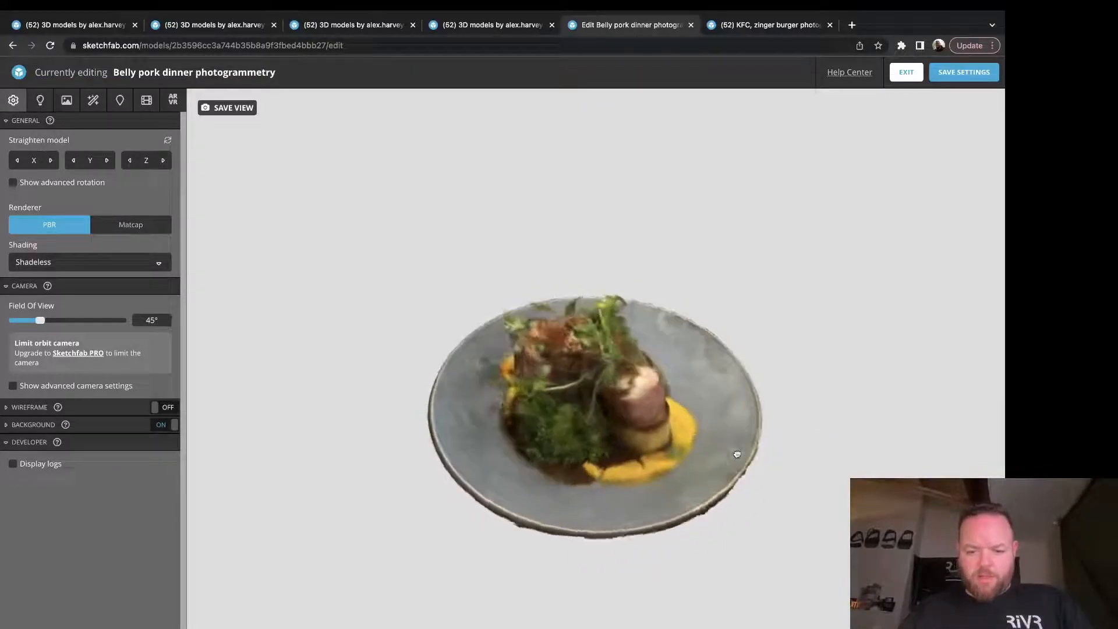
pyautogui.moveTo(736, 454); pyautogui.dragTo(761, 445)
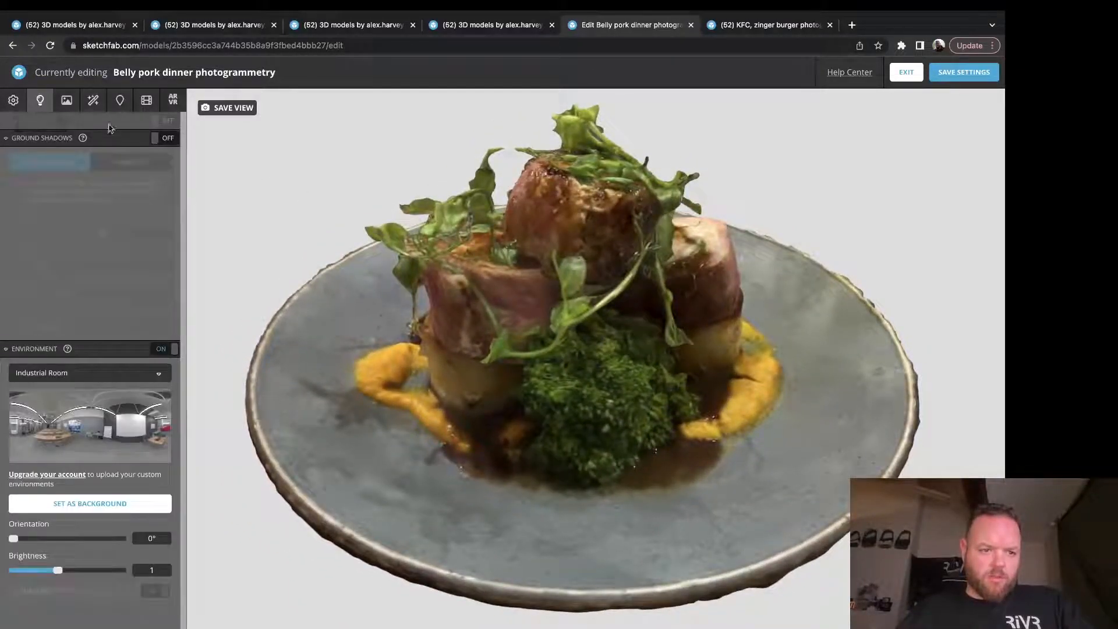
pyautogui.click(168, 137)
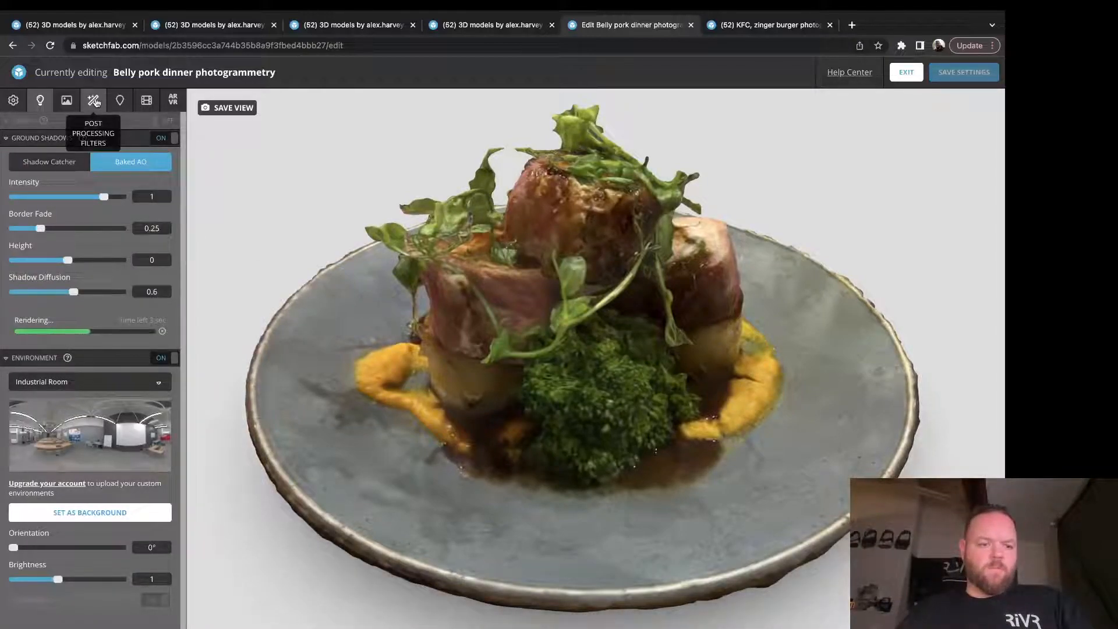
pyautogui.click(93, 100)
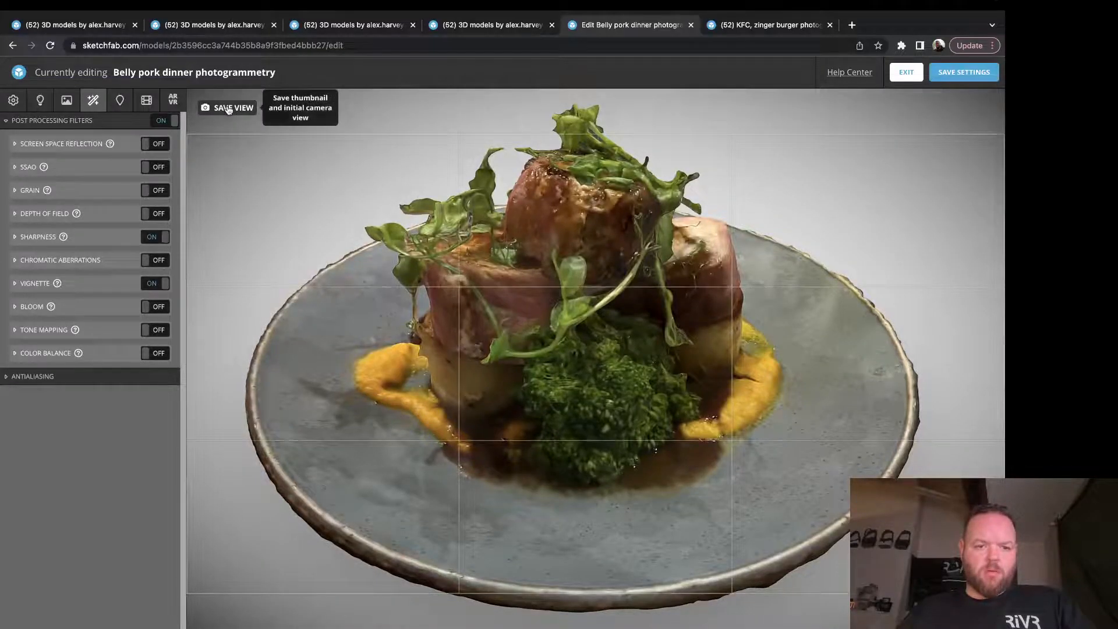
pyautogui.click(228, 107)
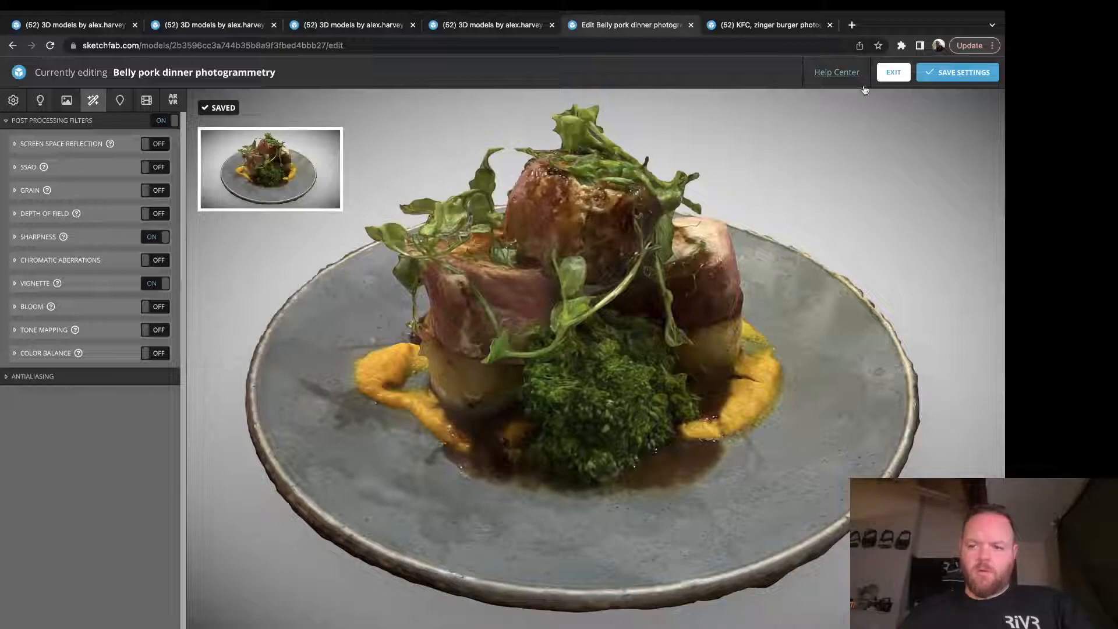
pyautogui.click(892, 71)
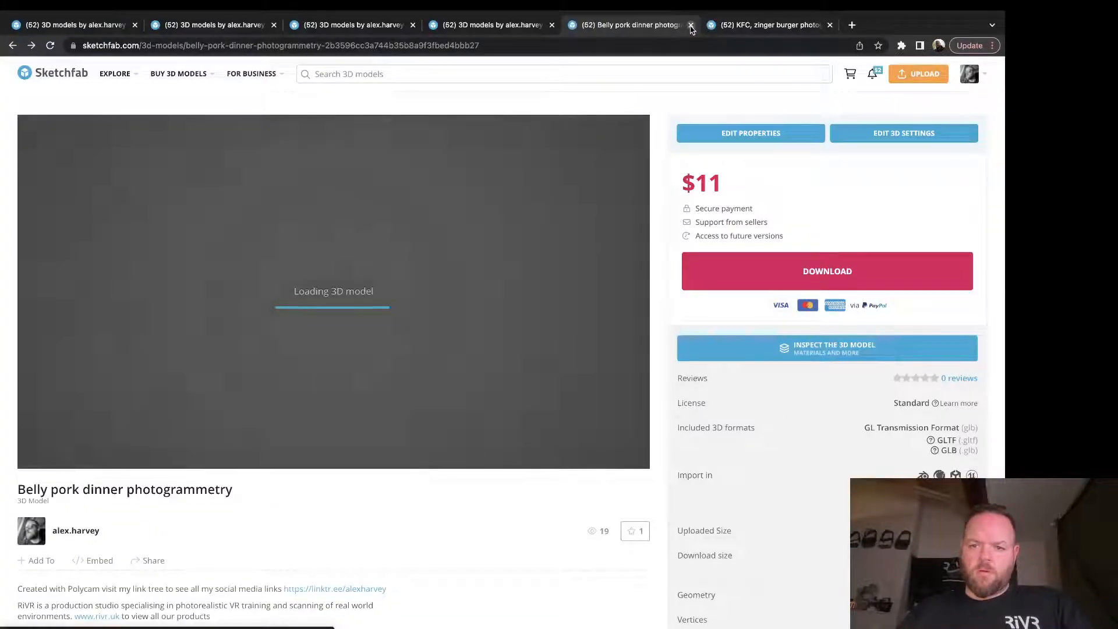
# Step: Close the Belly pork tab and scroll the models grid to the new thumbnails
pyautogui.click(689, 25)
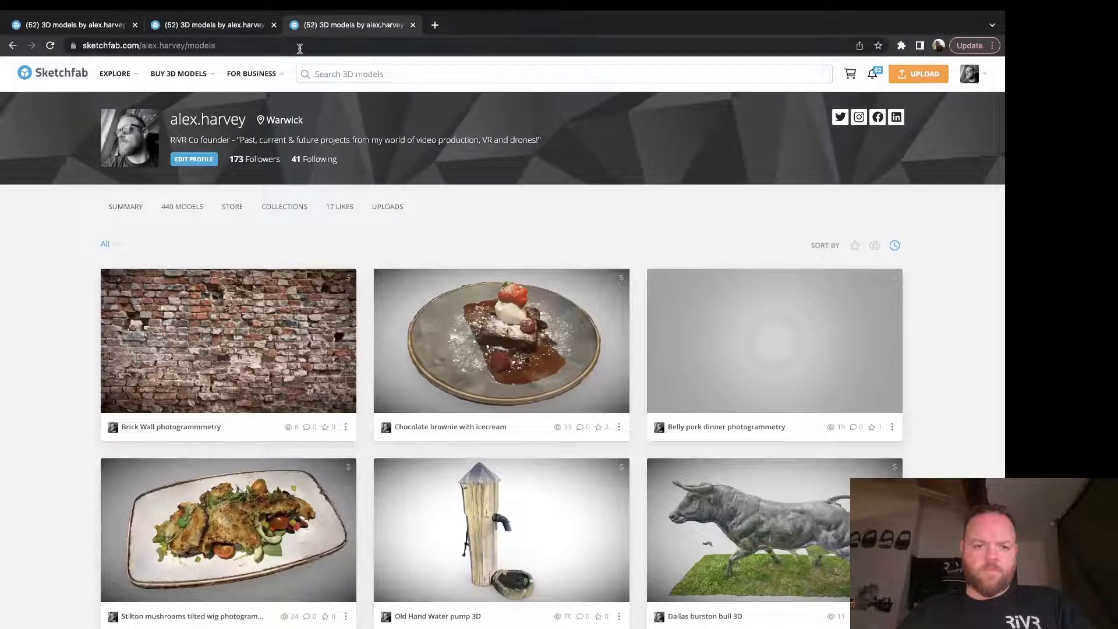
pyautogui.scroll(-3)
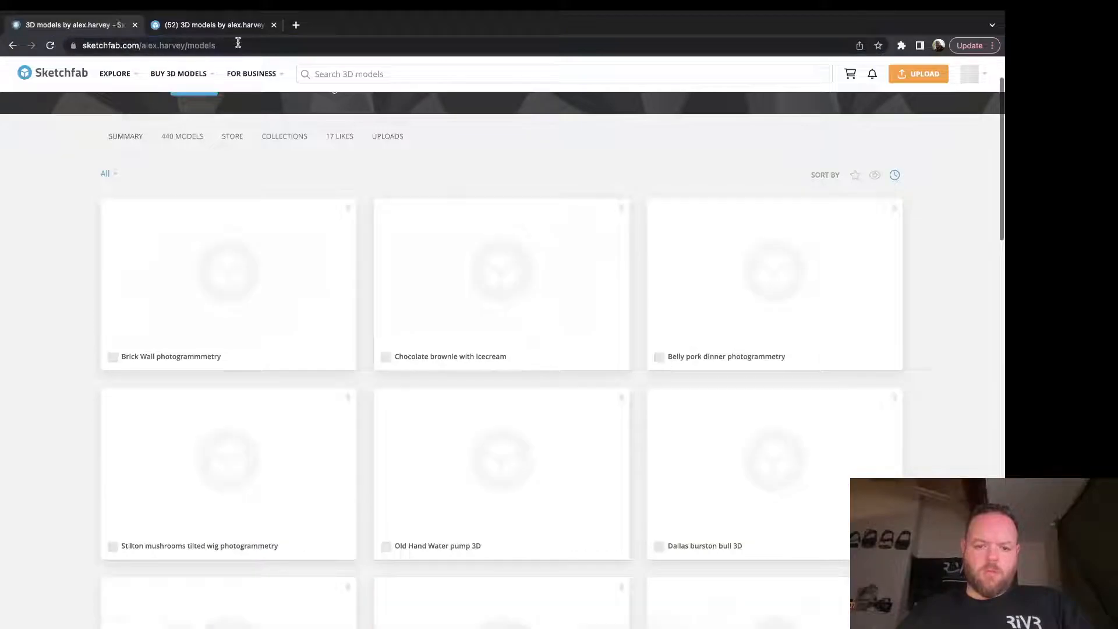
pyautogui.scroll(-3)
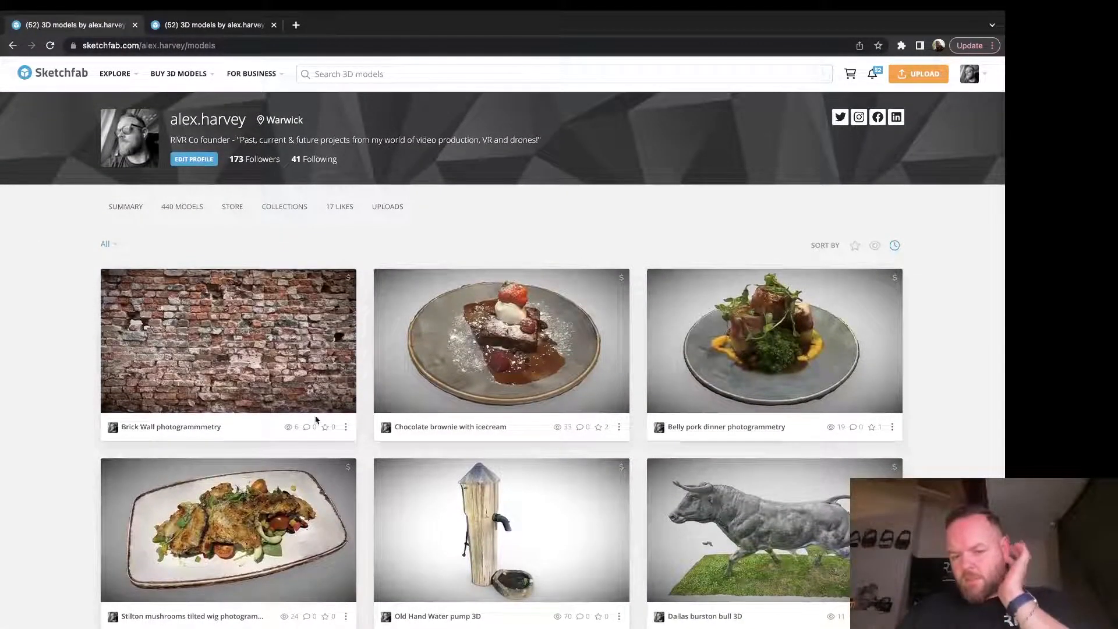
# Step: Add the Chocolate brownie with icecream model to the 3D FOOD collection
pyautogui.click(618, 426)
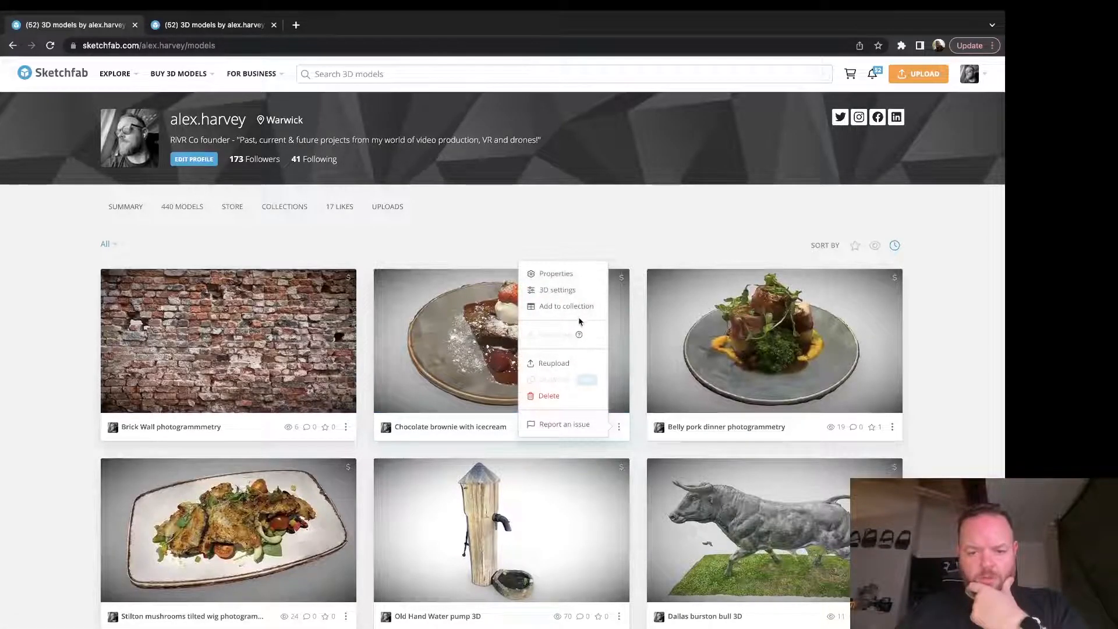
pyautogui.click(565, 306)
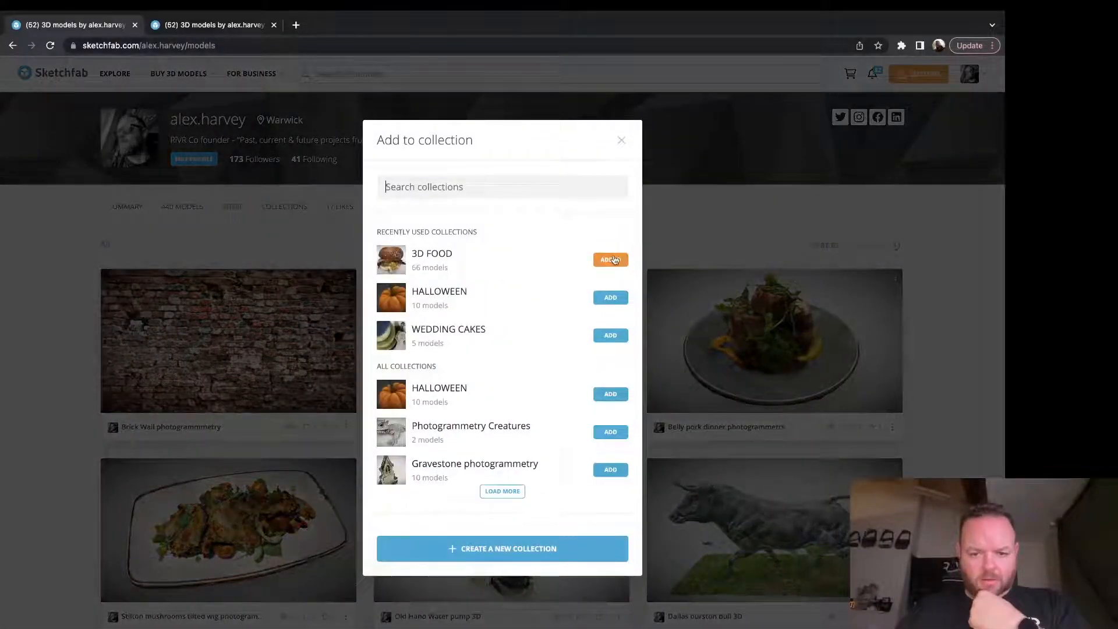
pyautogui.click(621, 140)
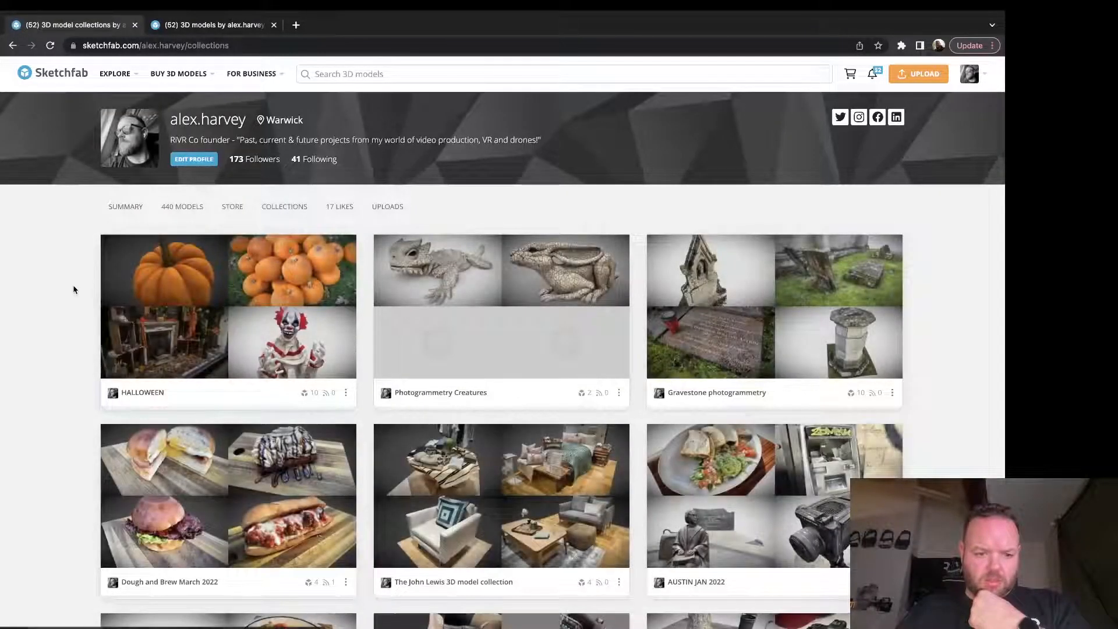
# Step: Scroll through the 66-model 3D FOOD collection down to its last food models
pyautogui.scroll(-3)
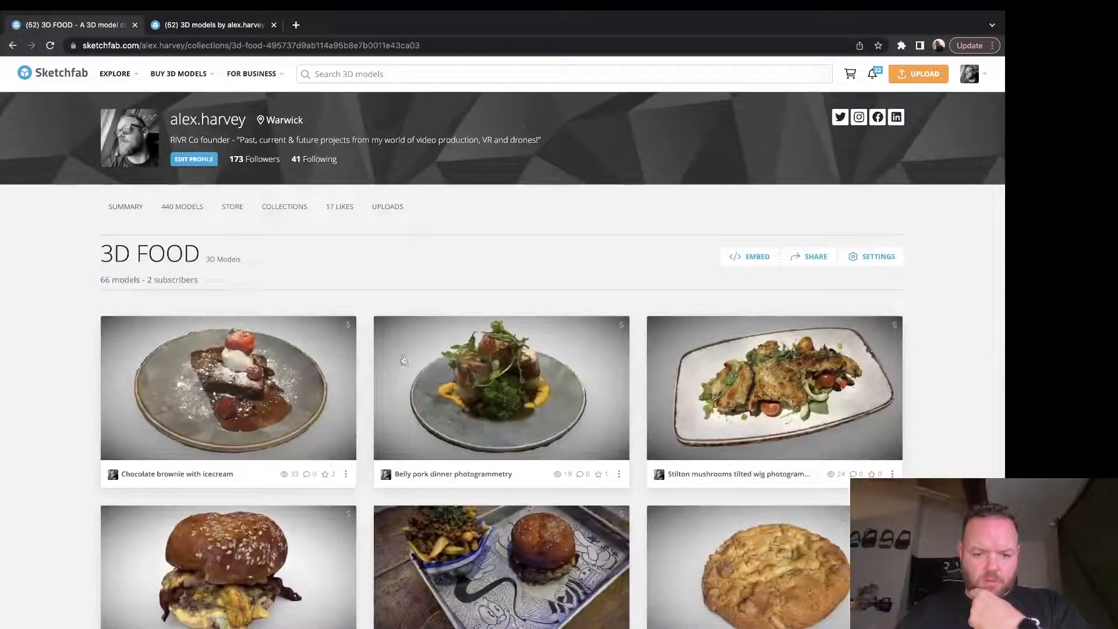
pyautogui.scroll(-3)
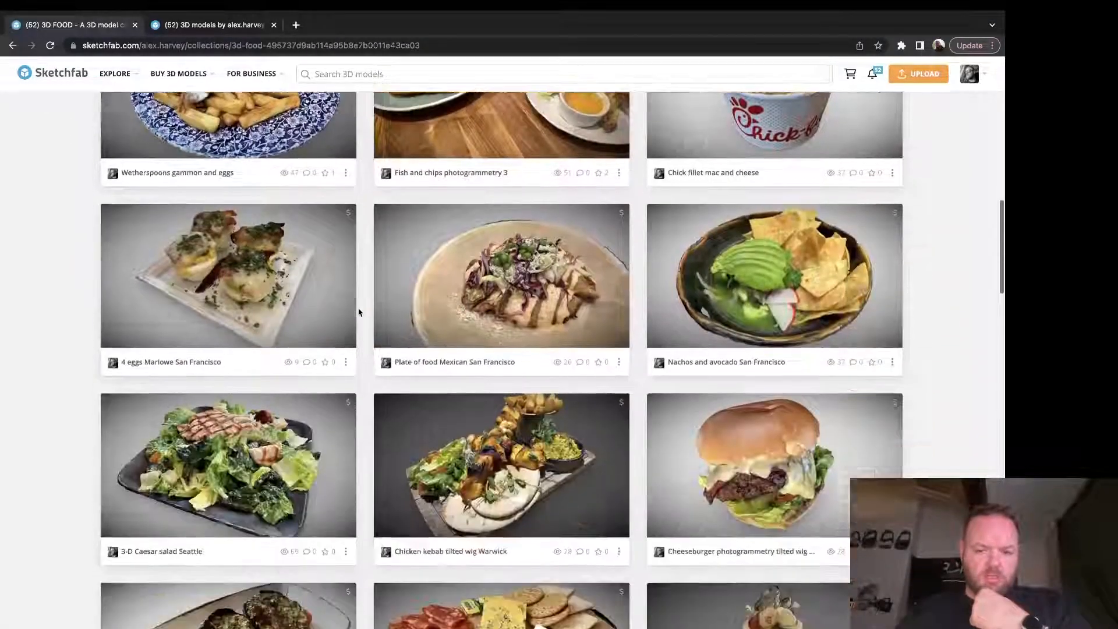
pyautogui.scroll(-3)
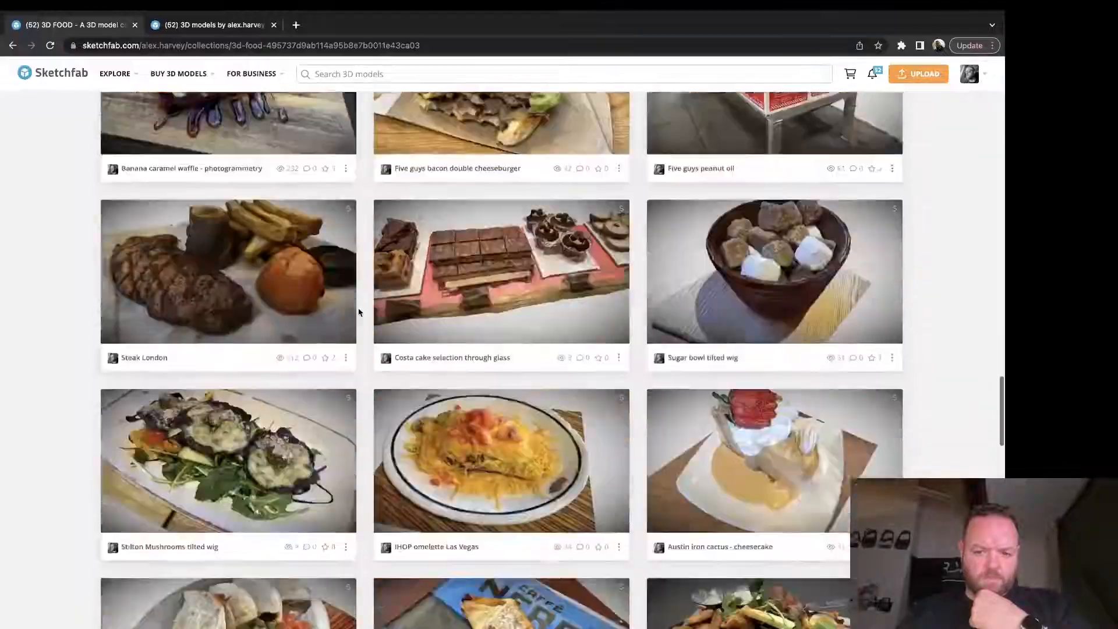
pyautogui.scroll(-3)
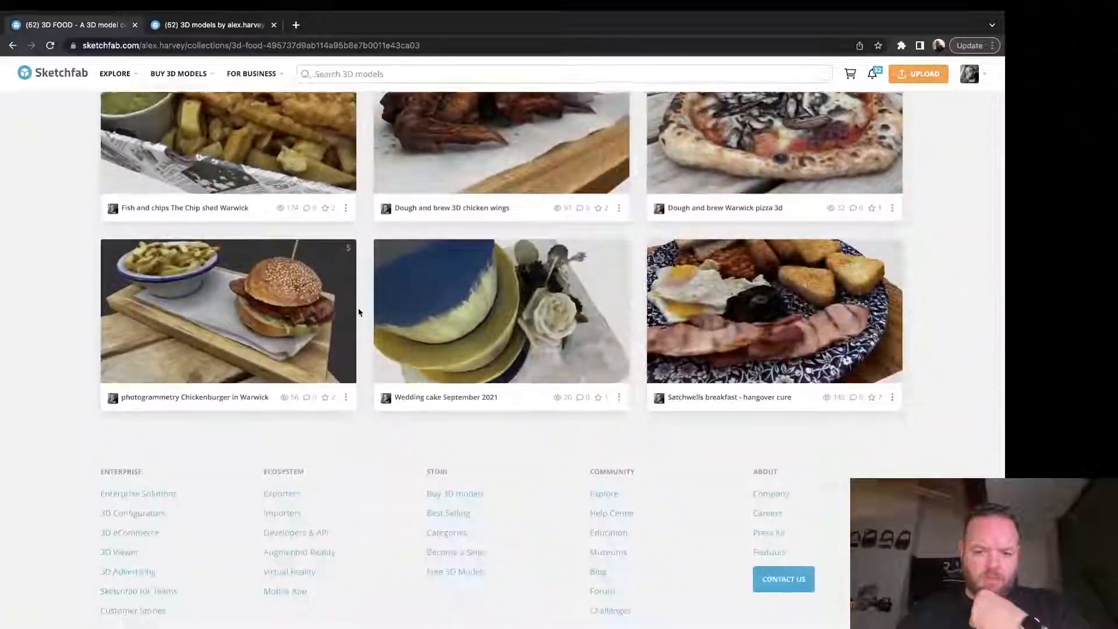